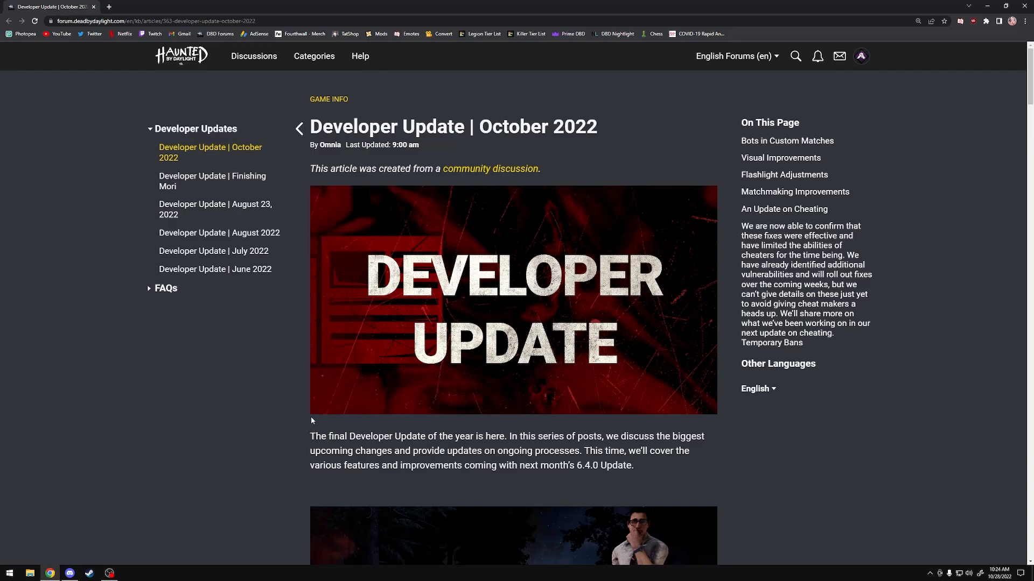
{"action": "mouse_move", "coordinate": [323, 410]}
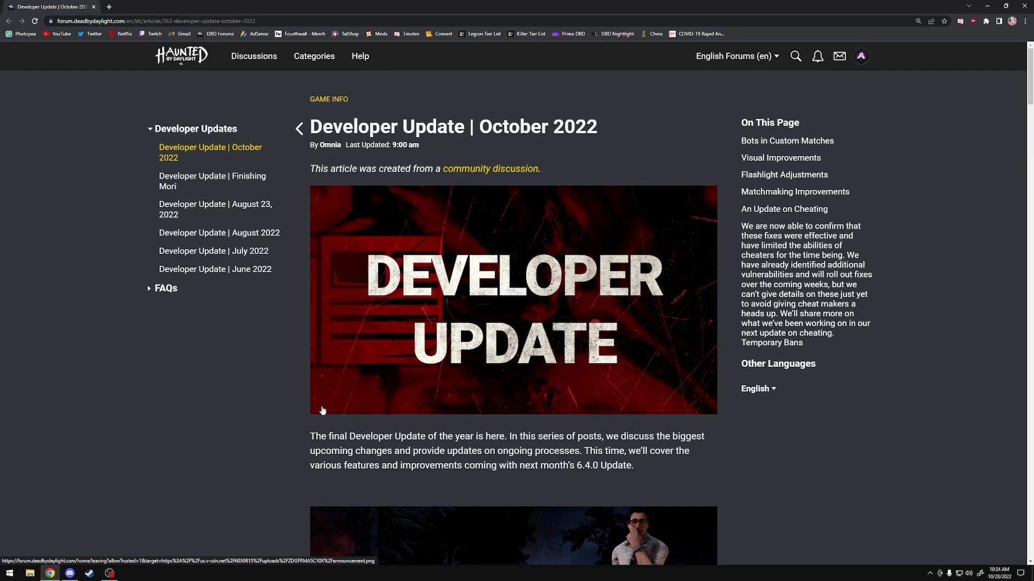
Scroll the October 2022 Developer Update down to Bots in Custom Matches and its lobby screenshot.
{"action": "scroll", "scroll_direction": "down", "scroll_amount": 3}
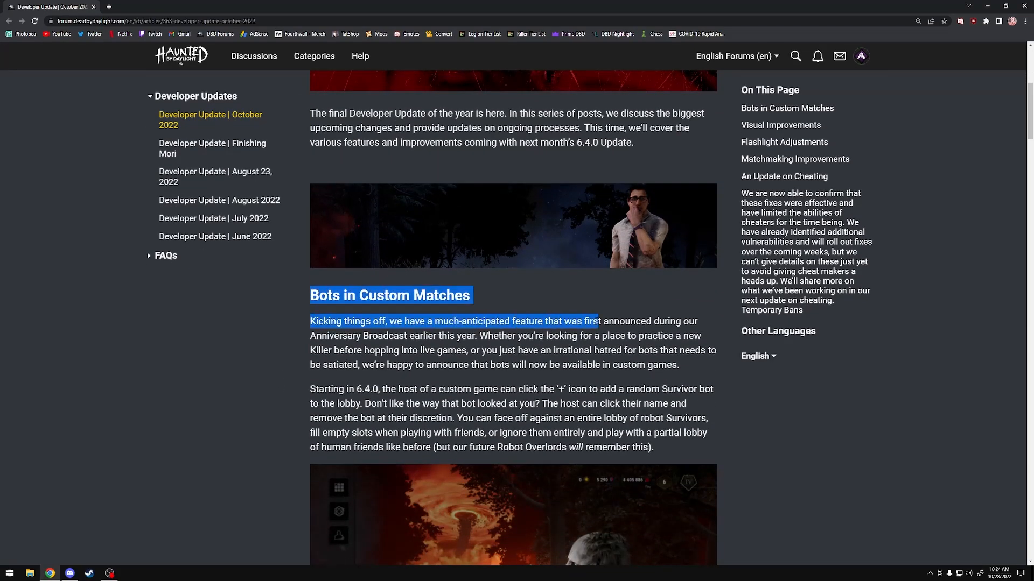
{"action": "scroll", "scroll_direction": "down", "scroll_amount": 3}
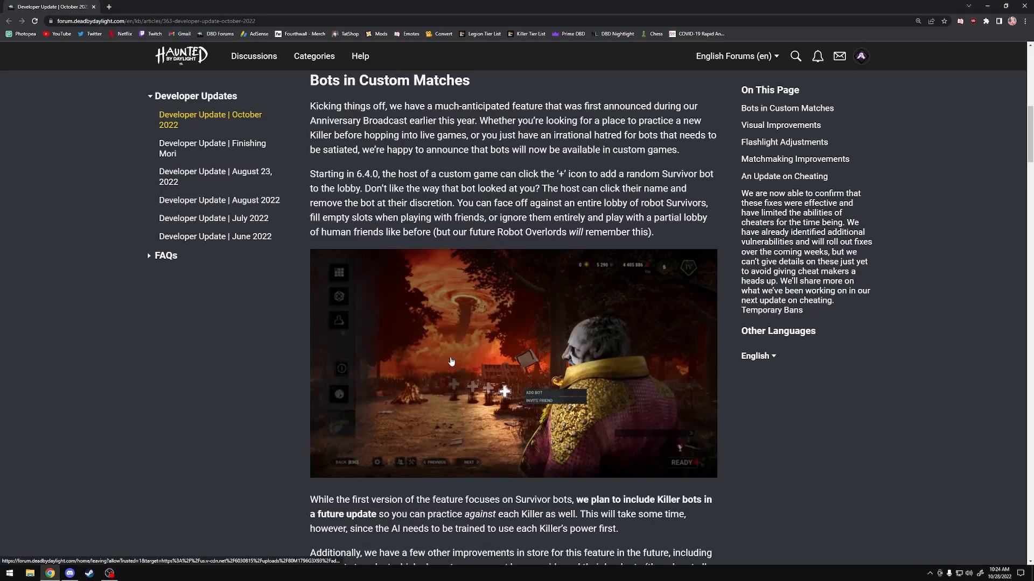
{"action": "mouse_move", "coordinate": [493, 313]}
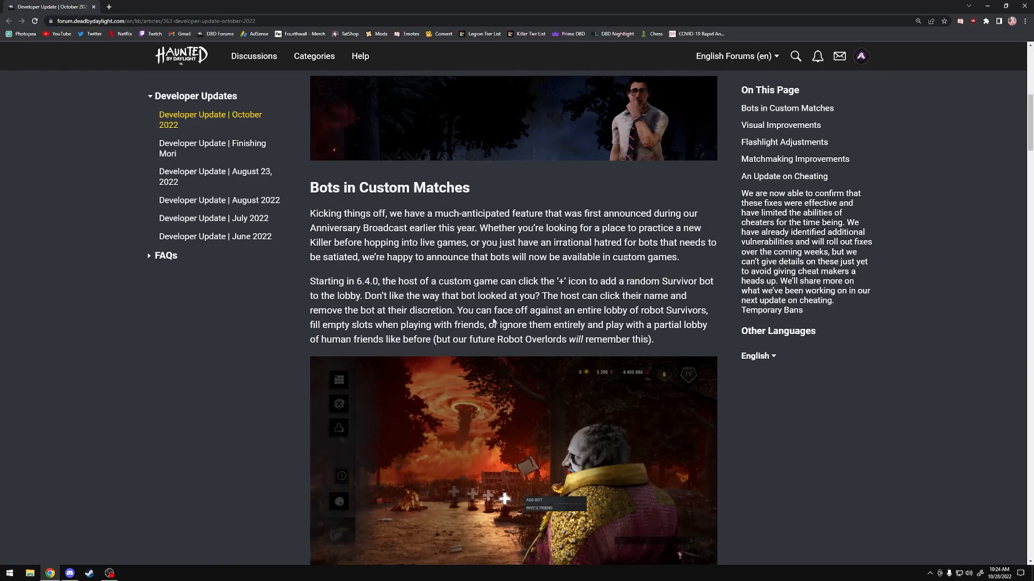
{"action": "scroll", "scroll_direction": "down", "scroll_amount": 3}
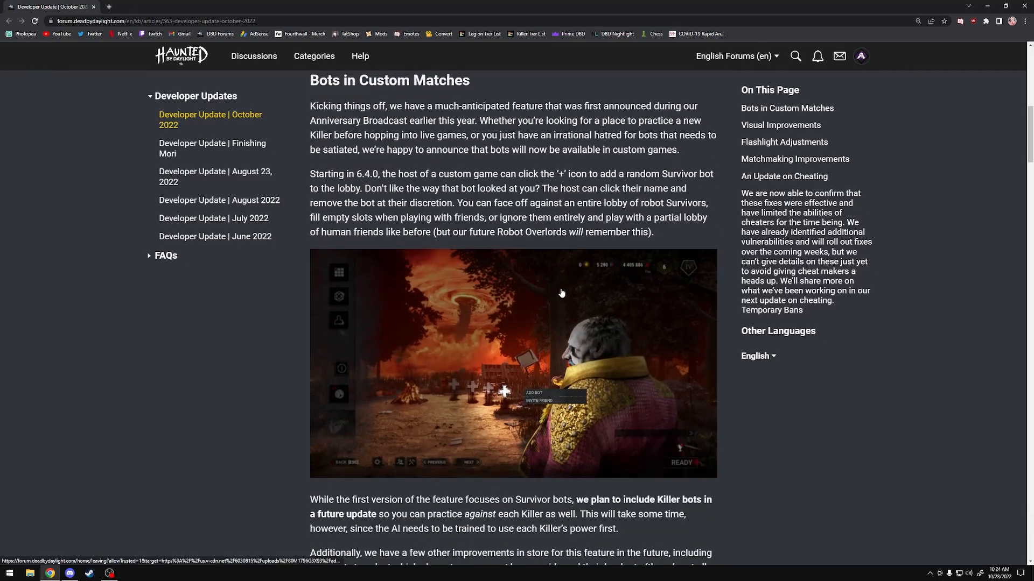
{"action": "mouse_move", "coordinate": [499, 368]}
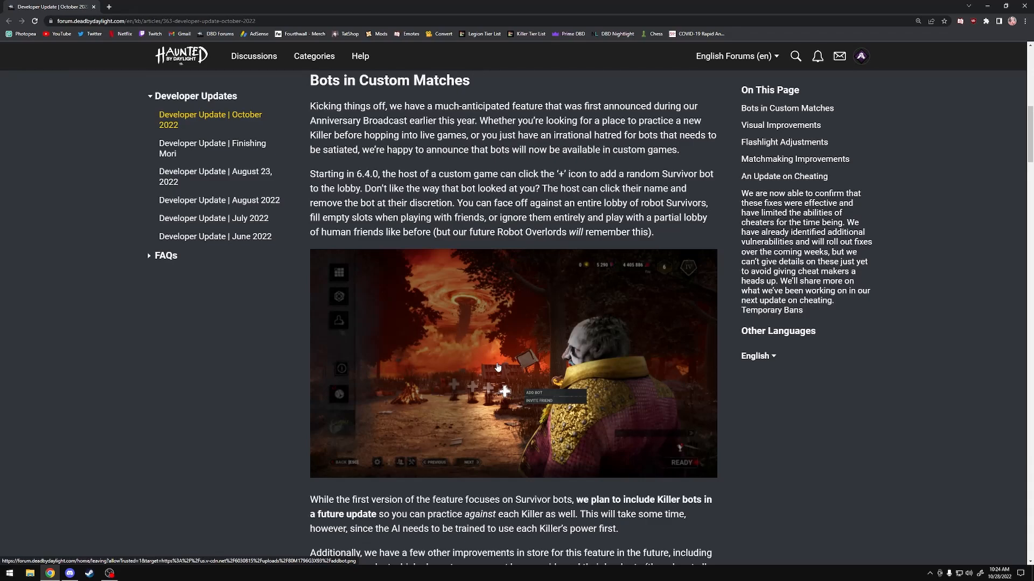
{"action": "double_click", "coordinate": [367, 175]}
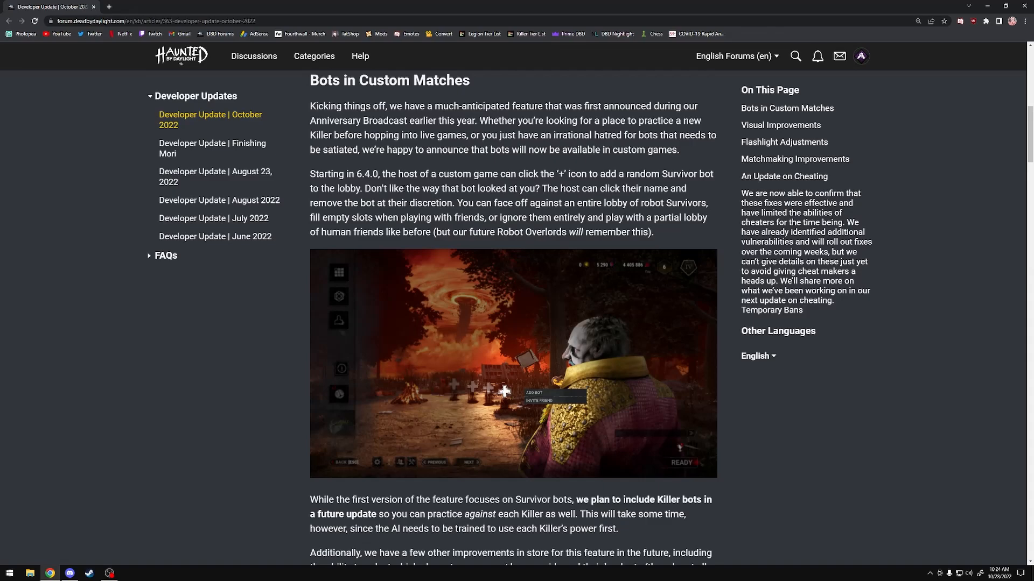
{"action": "mouse_move", "coordinate": [404, 197]}
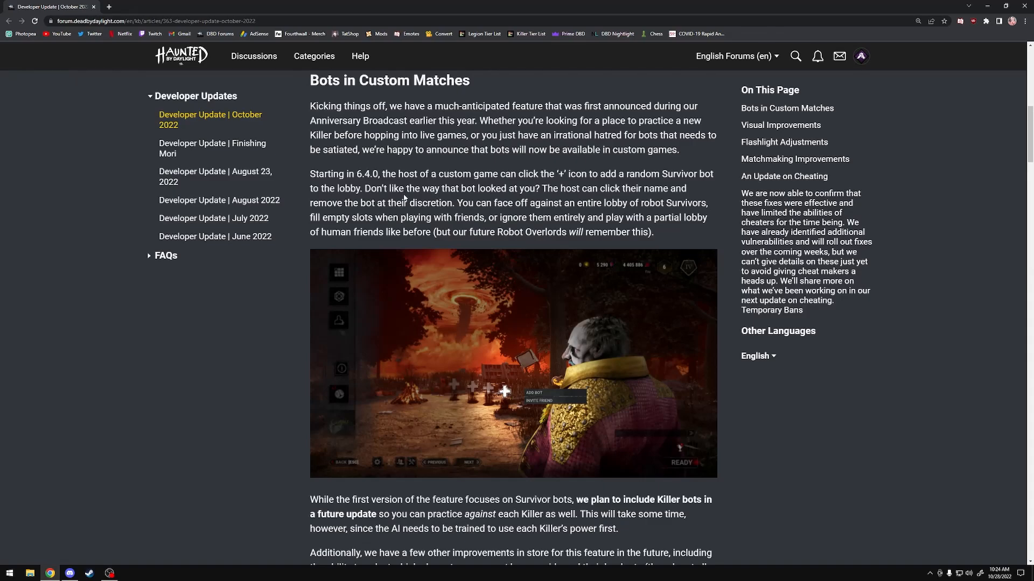
{"action": "mouse_move", "coordinate": [658, 241]}
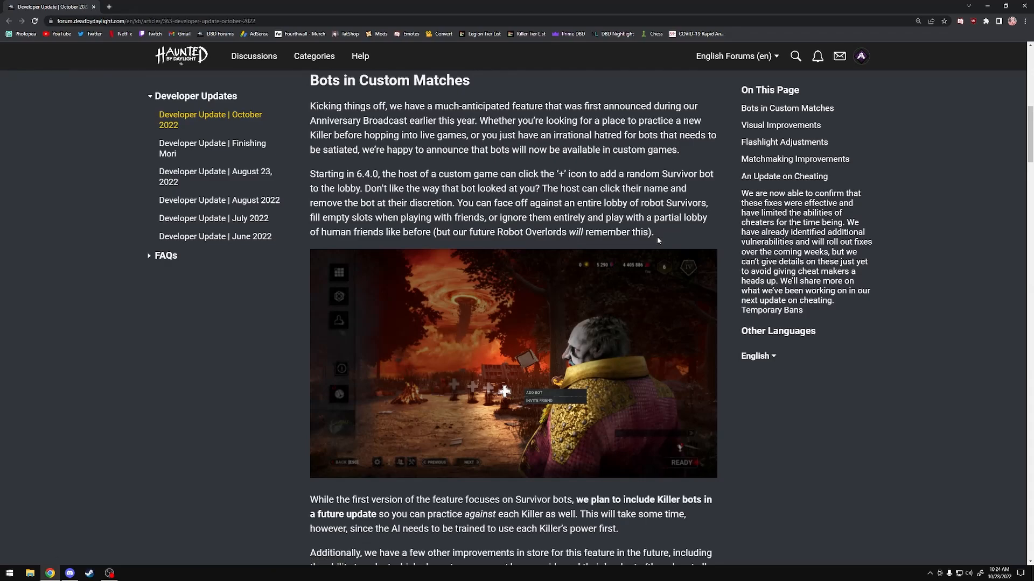
{"action": "mouse_move", "coordinate": [355, 212]}
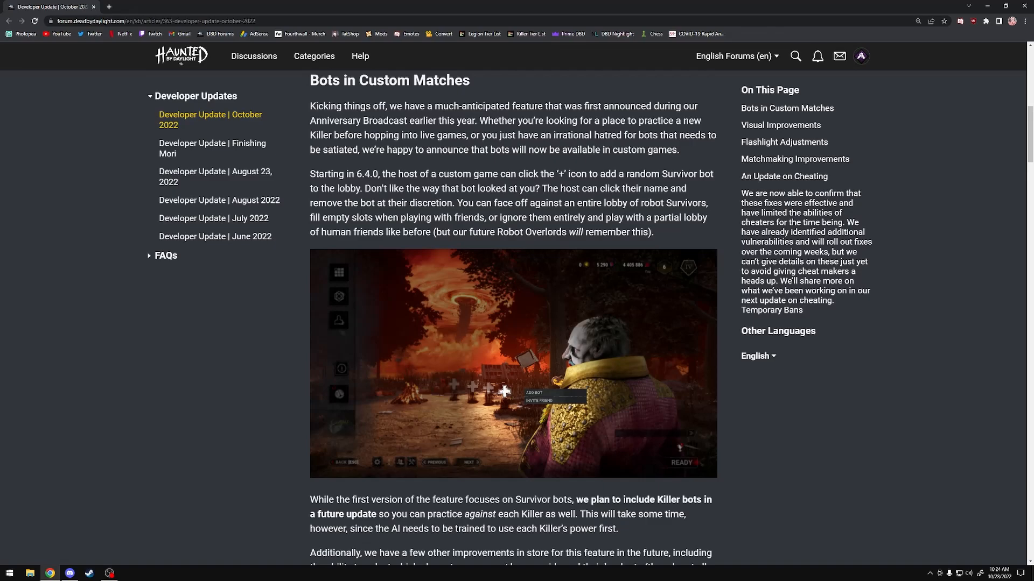
{"action": "left_click_drag", "start_coordinate": [421, 188], "coordinate": [653, 233]}
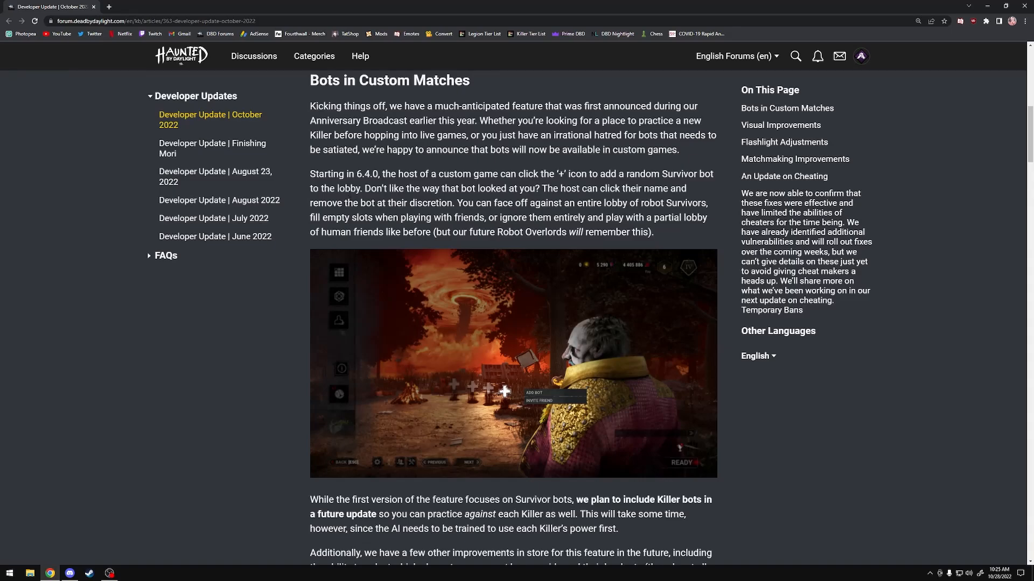
{"action": "scroll", "scroll_direction": "down", "scroll_amount": 3}
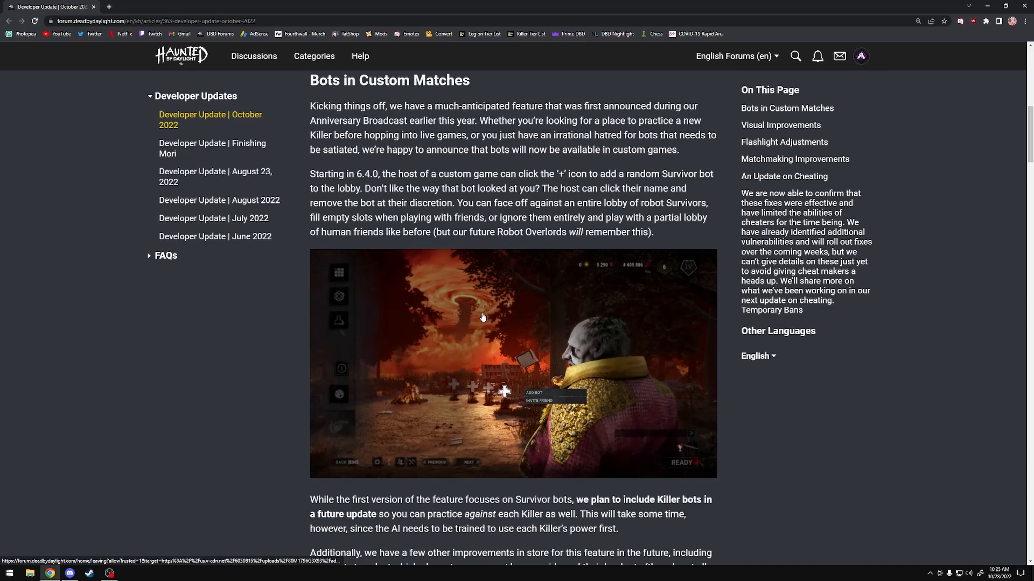
{"action": "mouse_move", "coordinate": [610, 325]}
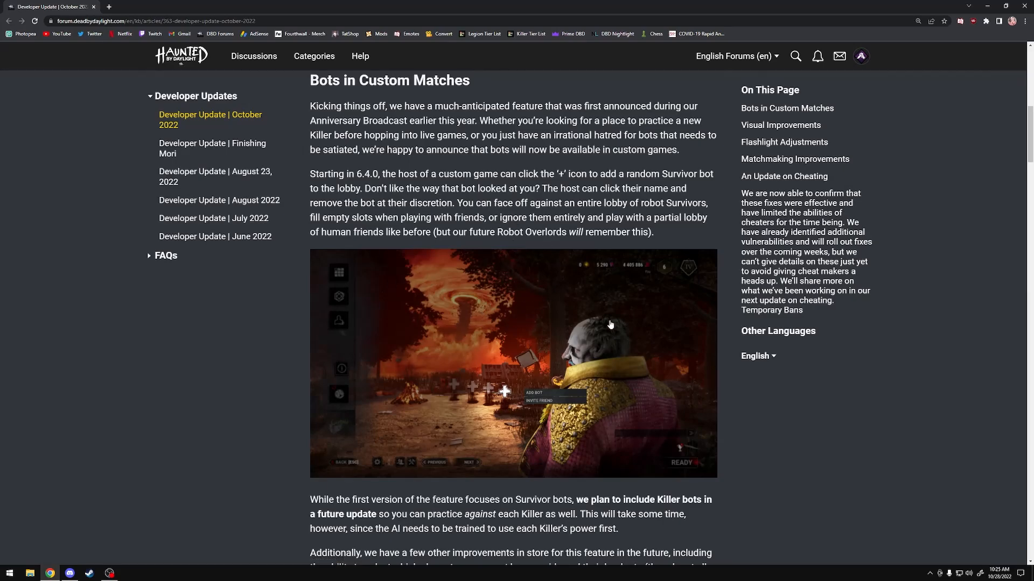
Scroll past Visual Improvements and basement images to Flashlight Adjustments and Locker Blind Immunity.
{"action": "scroll", "scroll_direction": "down", "scroll_amount": 3}
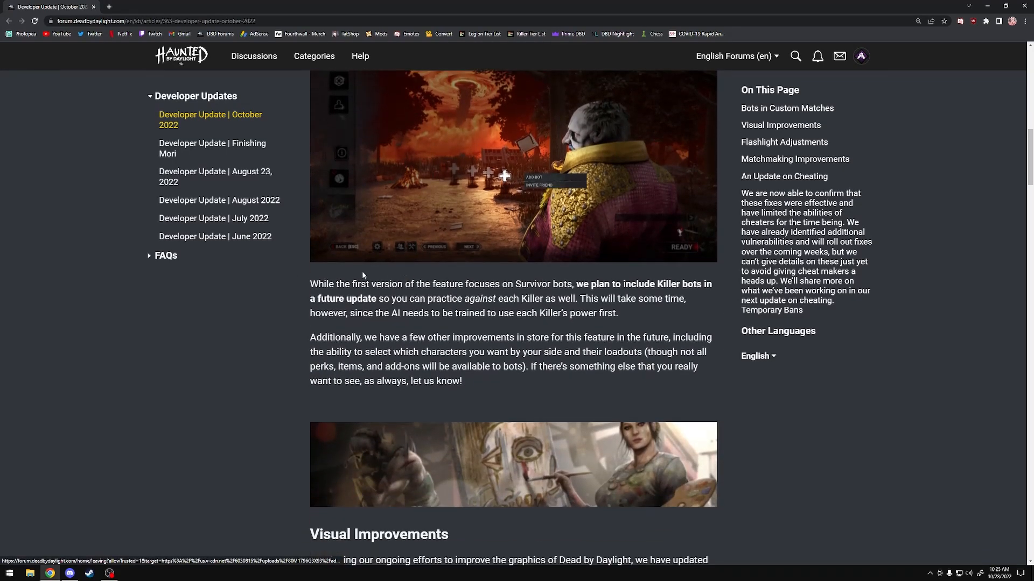
{"action": "mouse_move", "coordinate": [531, 391]}
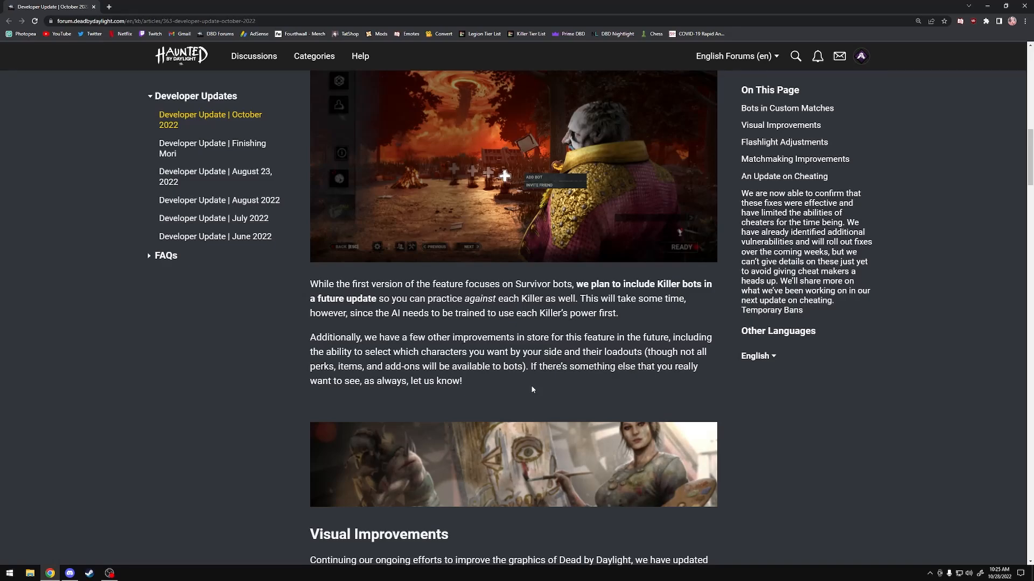
{"action": "scroll", "scroll_direction": "down", "scroll_amount": 3}
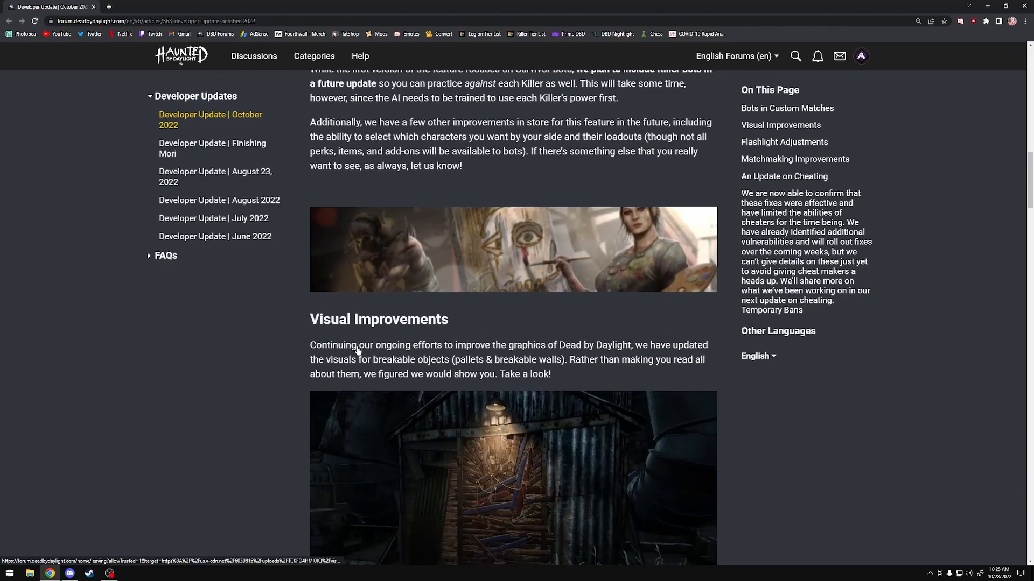
{"action": "scroll", "scroll_direction": "down", "scroll_amount": 3}
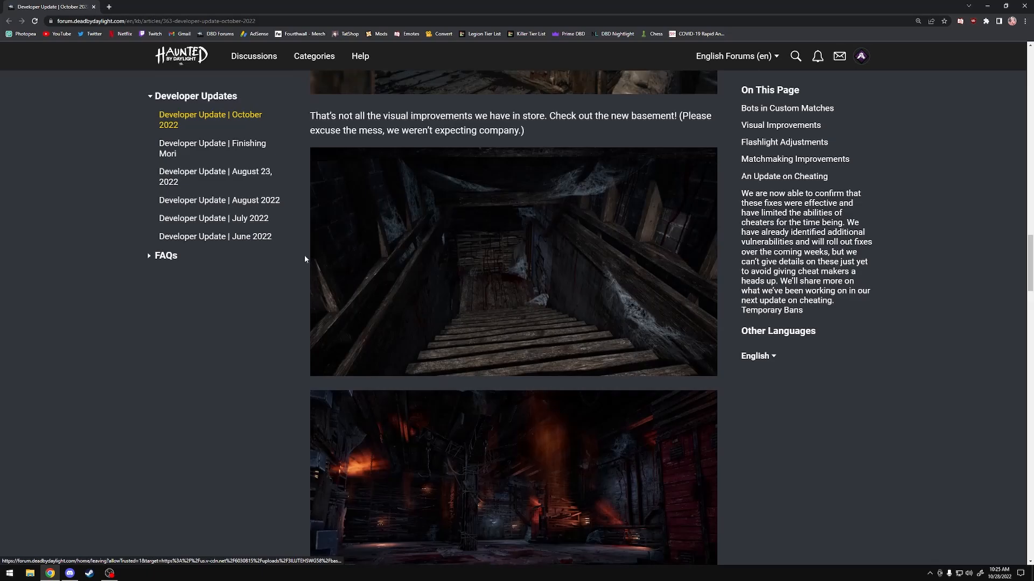
{"action": "scroll", "scroll_direction": "down", "scroll_amount": 3}
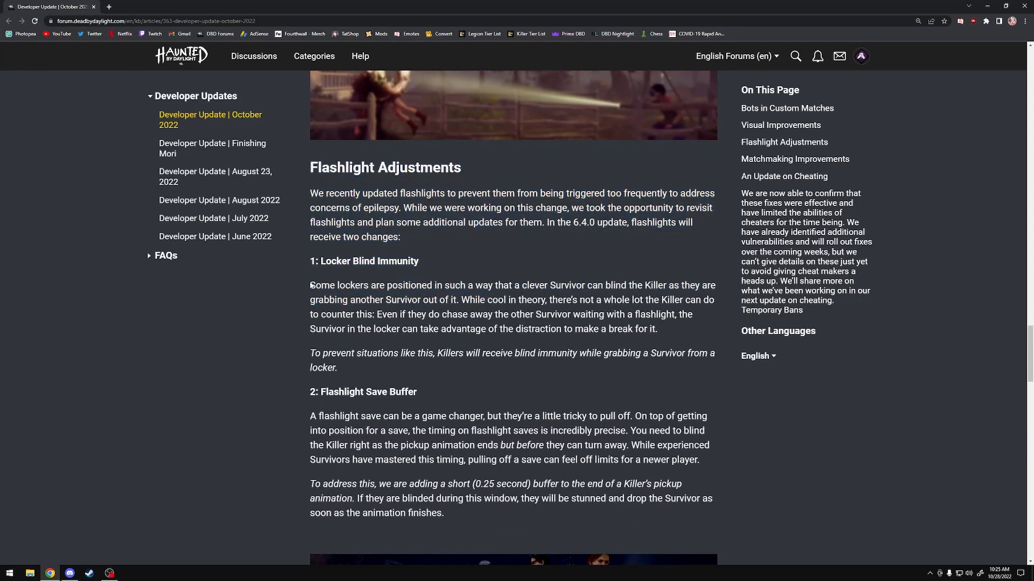
{"action": "mouse_move", "coordinate": [171, 386]}
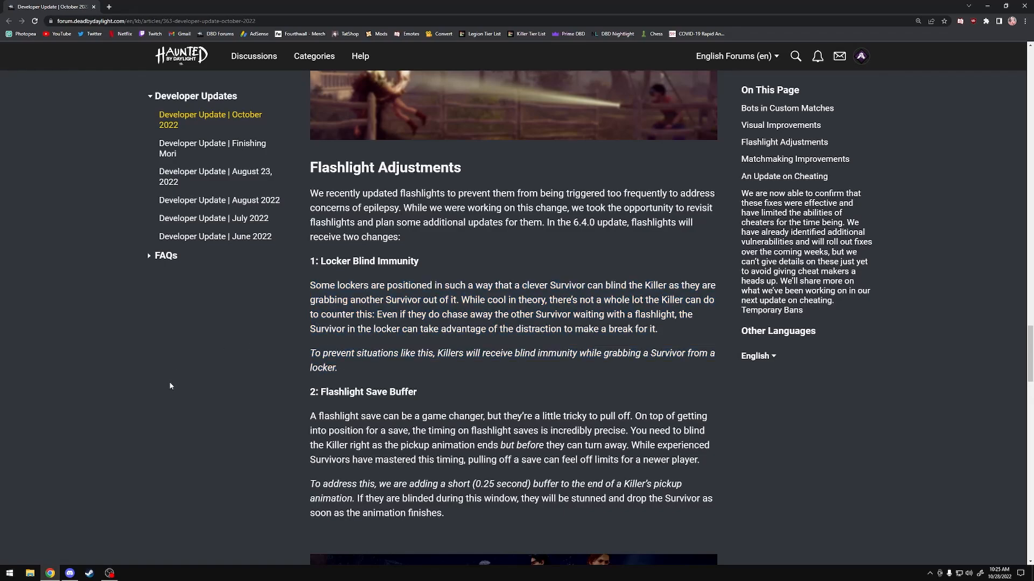
{"action": "mouse_move", "coordinate": [498, 366]}
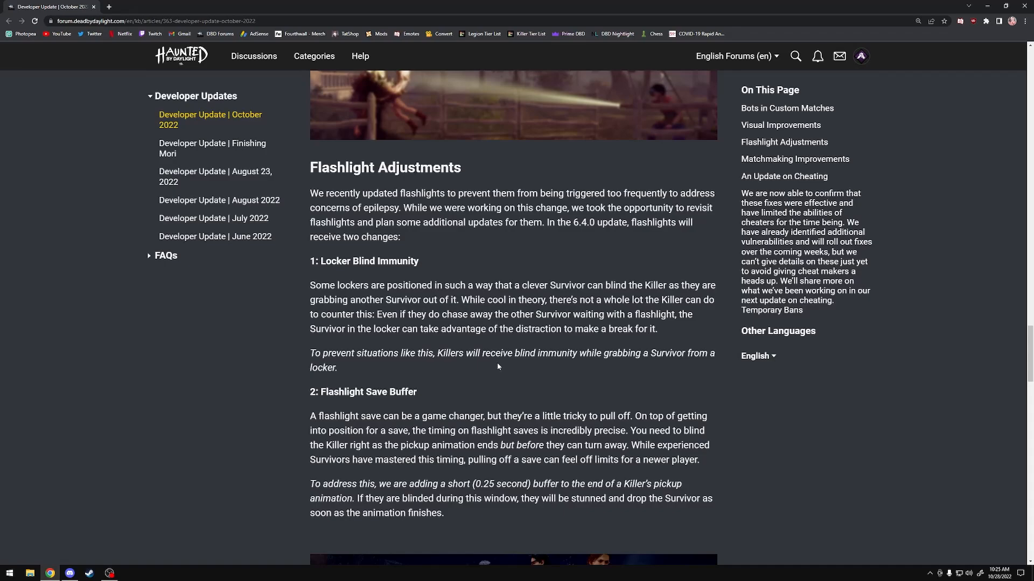
{"action": "mouse_move", "coordinate": [503, 364]}
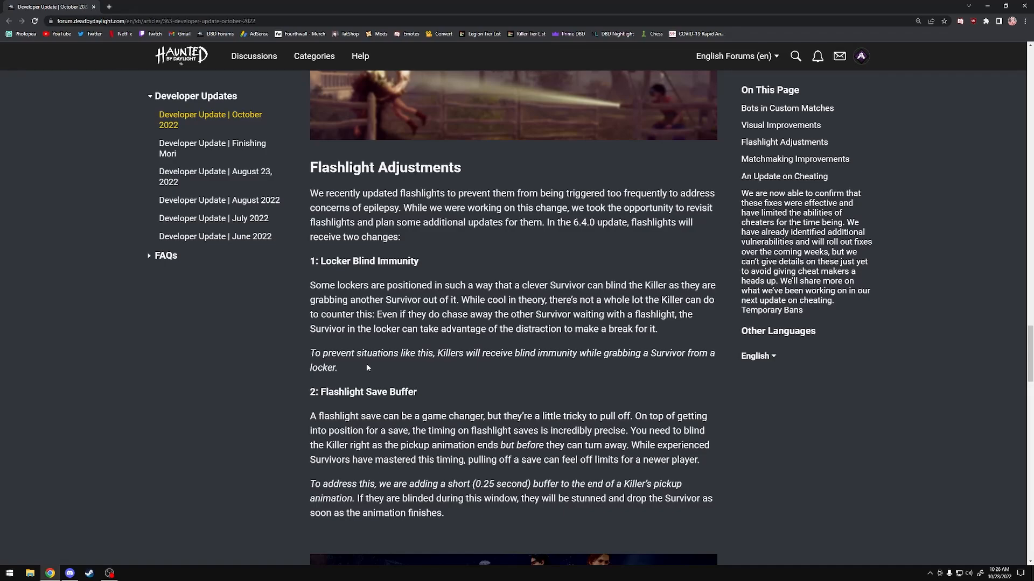
{"action": "left_click_drag", "start_coordinate": [310, 261], "coordinate": [345, 329]}
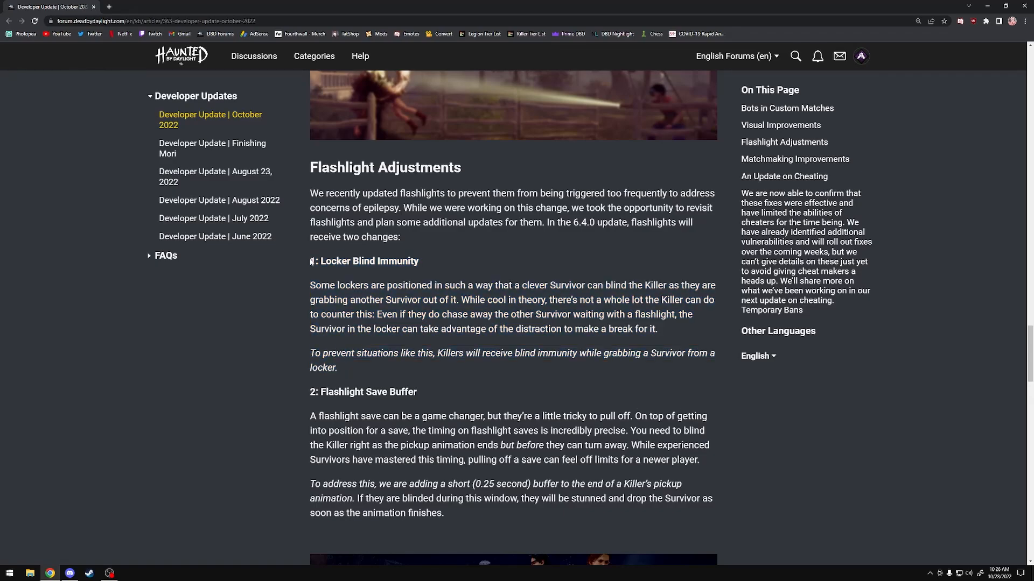
Highlight the Locker Blind Immunity text, then the Flashlight Save Buffer paragraphs while reading.
{"action": "left_click_drag", "start_coordinate": [310, 261], "coordinate": [339, 368]}
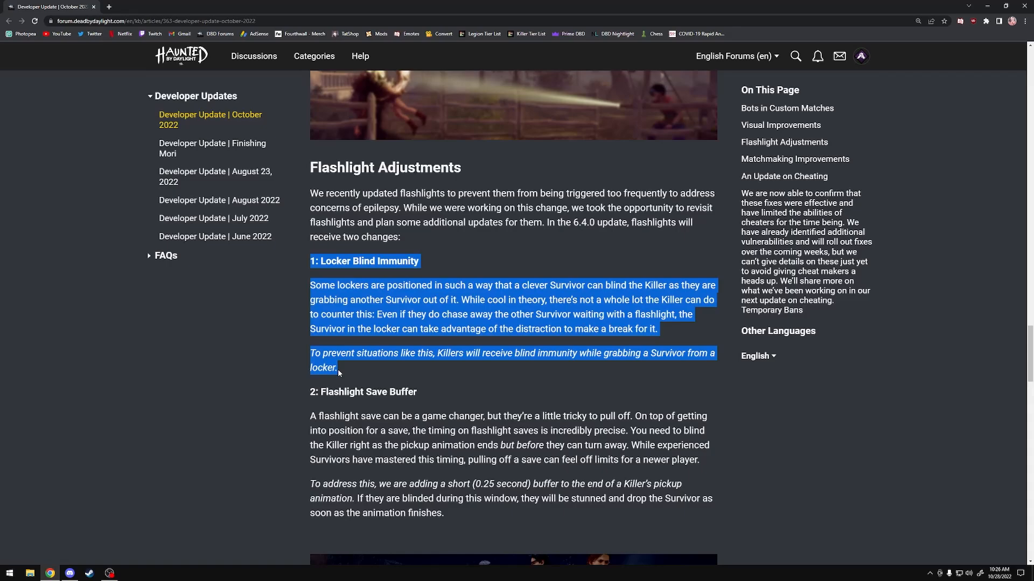
{"action": "mouse_move", "coordinate": [343, 368]}
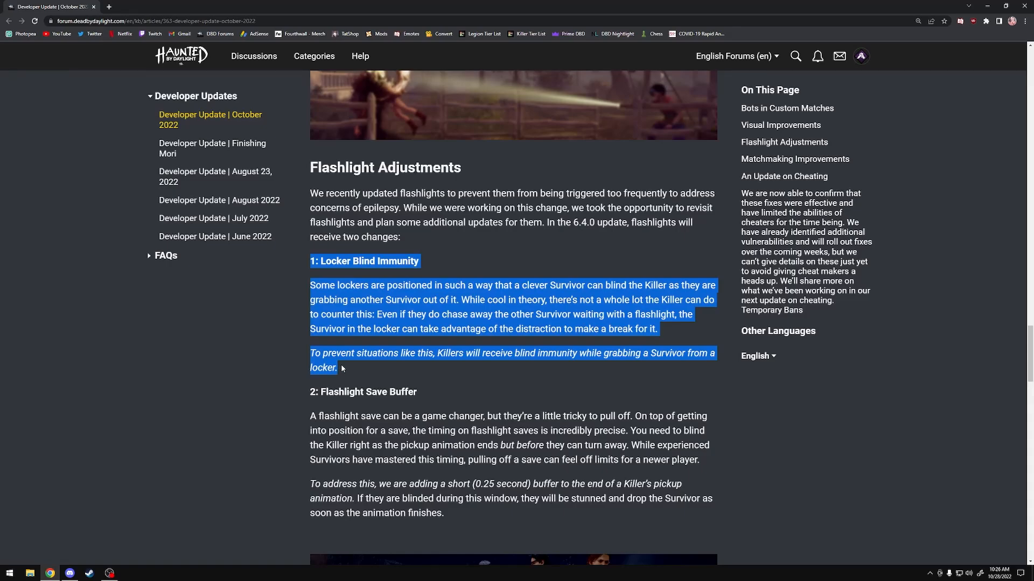
{"action": "scroll", "scroll_direction": "down", "scroll_amount": 3}
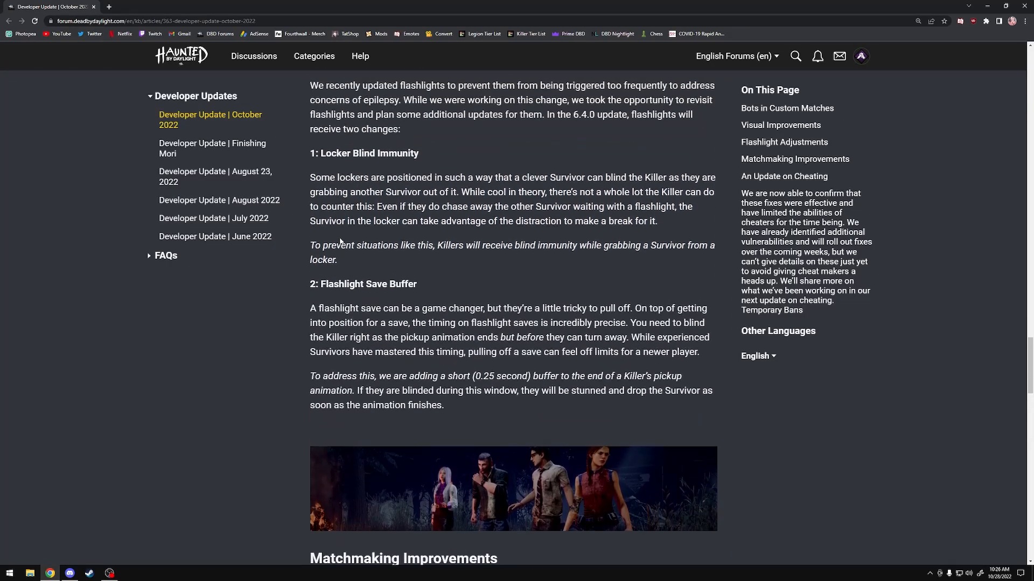
{"action": "left_click_drag", "start_coordinate": [310, 283], "coordinate": [459, 409]}
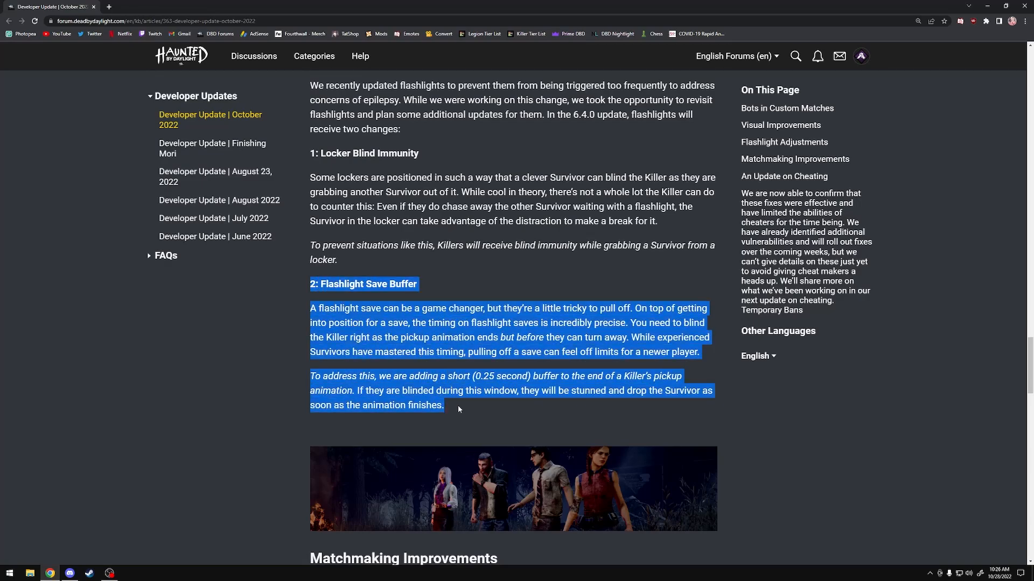
{"action": "left_click", "coordinate": [458, 409]}
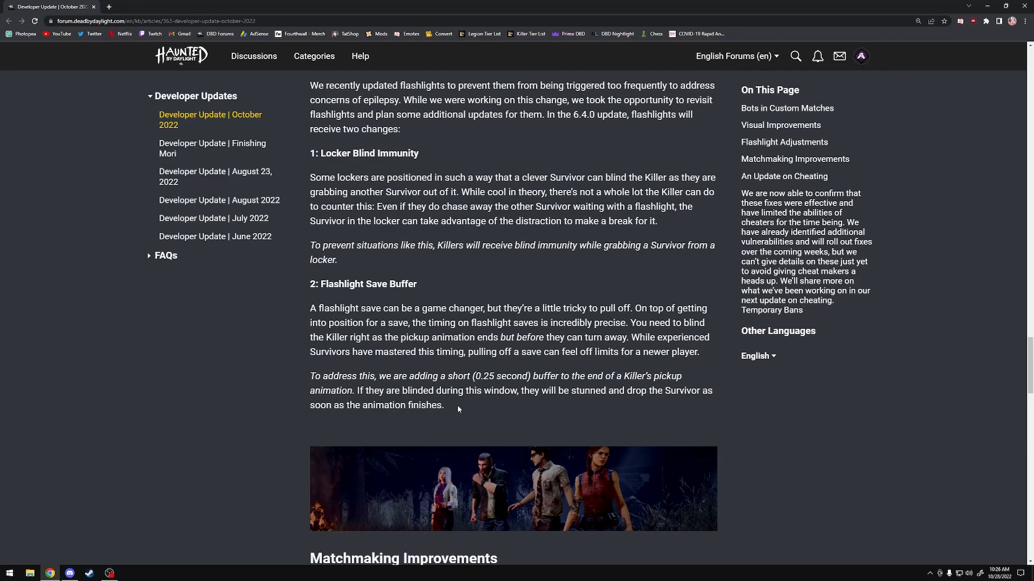
{"action": "mouse_move", "coordinate": [308, 285]}
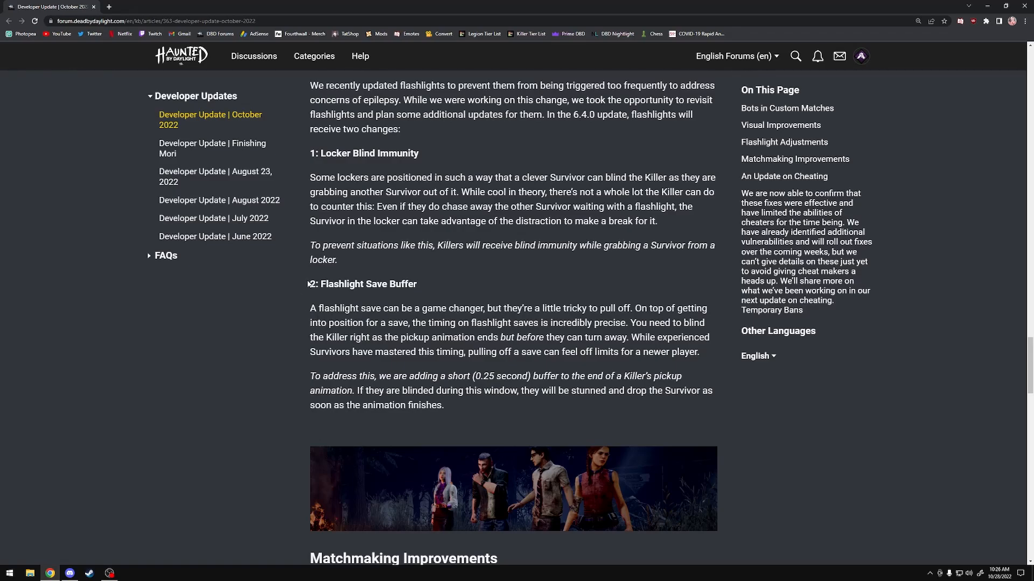
{"action": "mouse_move", "coordinate": [449, 405]}
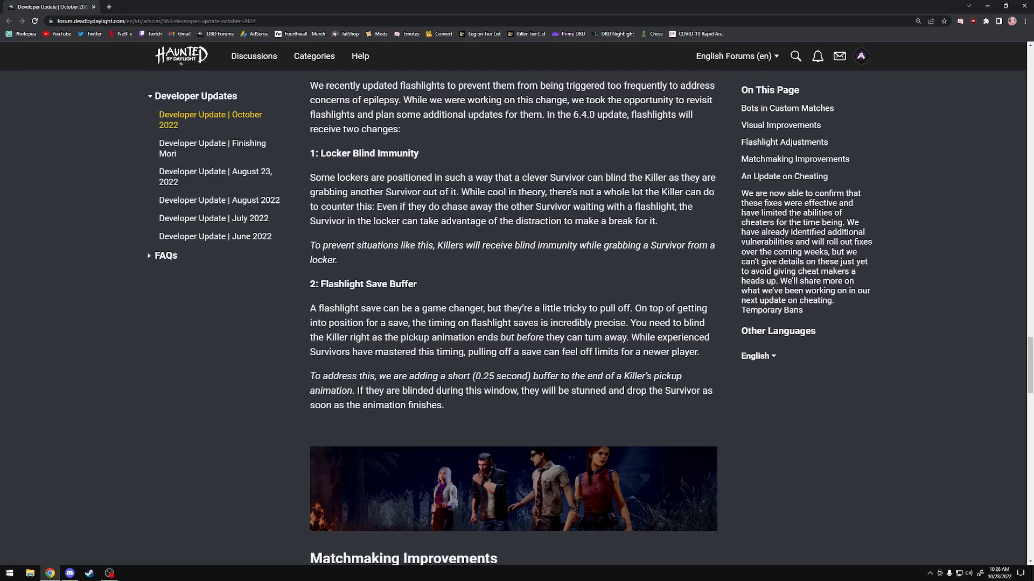
{"action": "left_click_drag", "start_coordinate": [310, 285], "coordinate": [443, 406]}
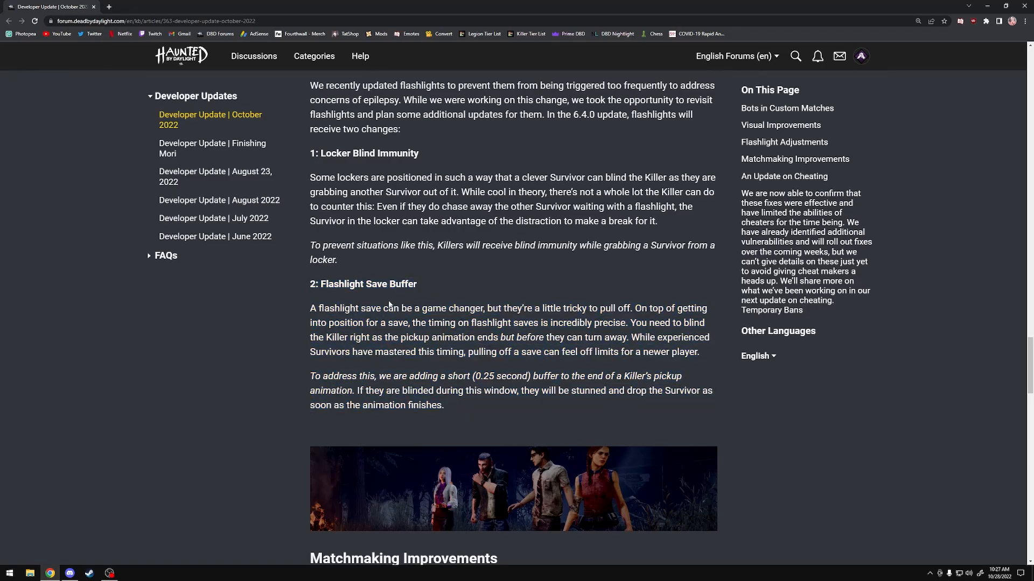
{"action": "mouse_move", "coordinate": [303, 292]}
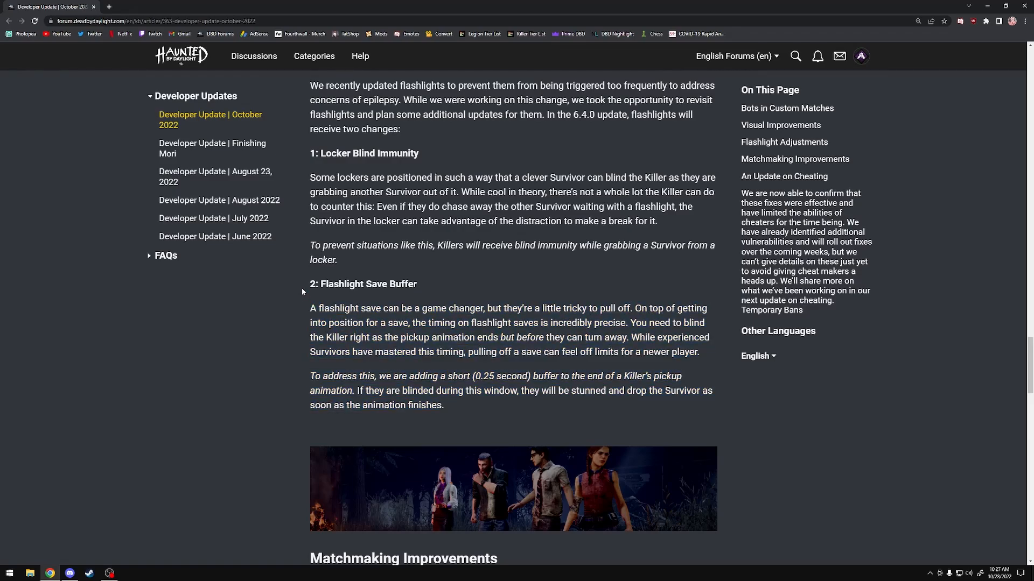
{"action": "mouse_move", "coordinate": [304, 287]}
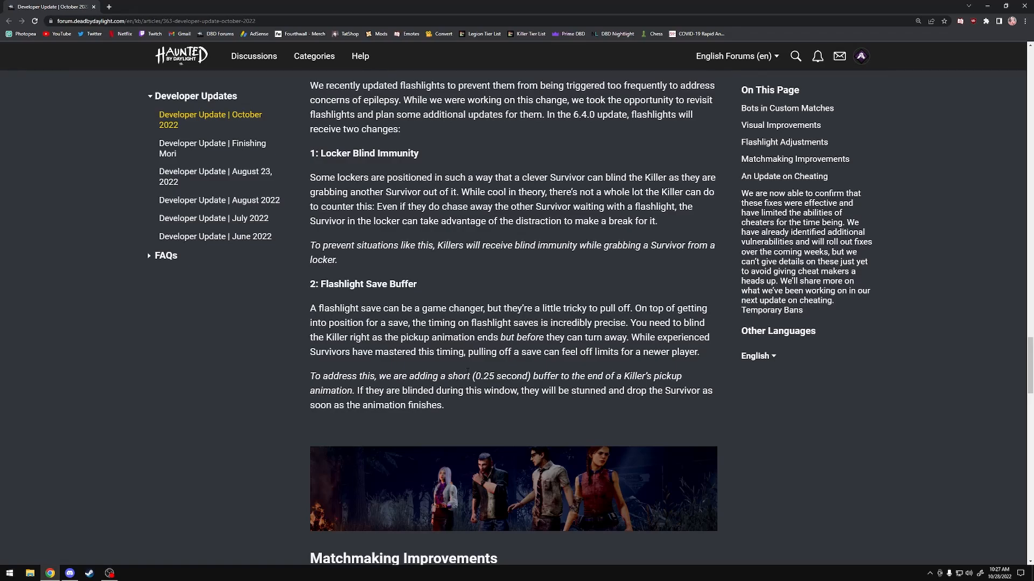
Highlight the 0.25-second buffer duration, then the whole Flashlight Save Buffer section.
{"action": "left_click_drag", "start_coordinate": [456, 376], "coordinate": [540, 376]}
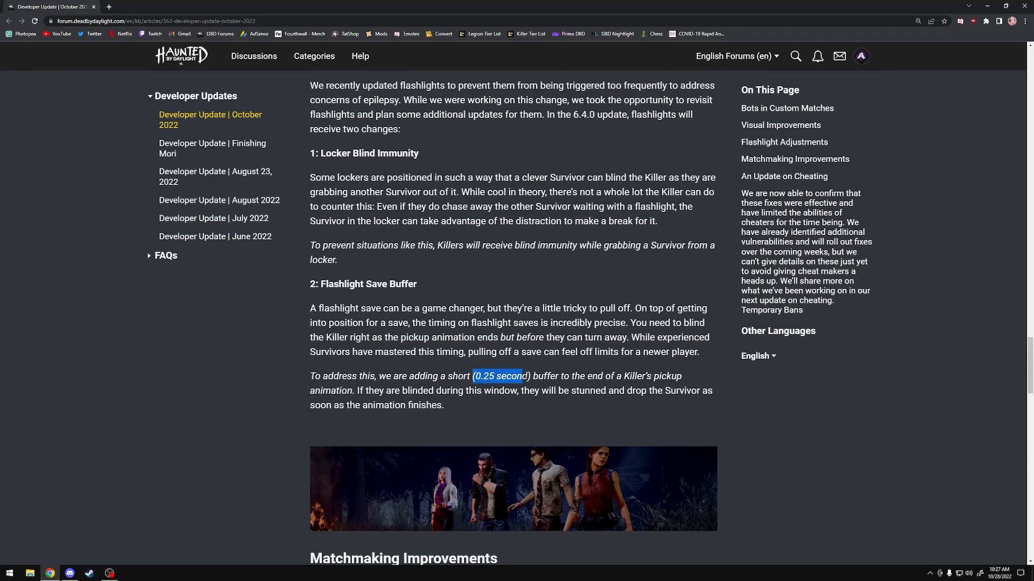
{"action": "left_click", "coordinate": [497, 377]}
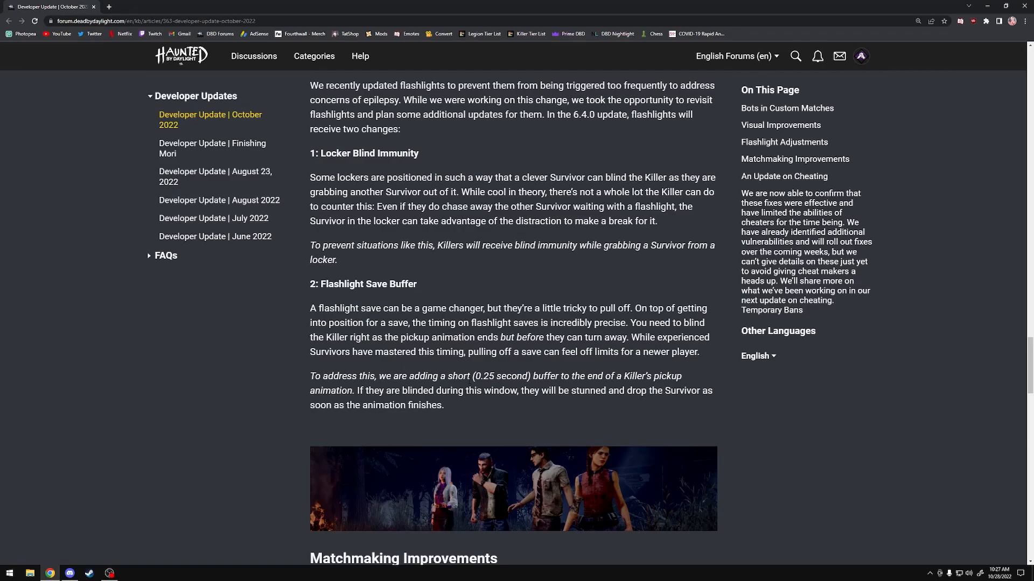
{"action": "mouse_move", "coordinate": [374, 300]}
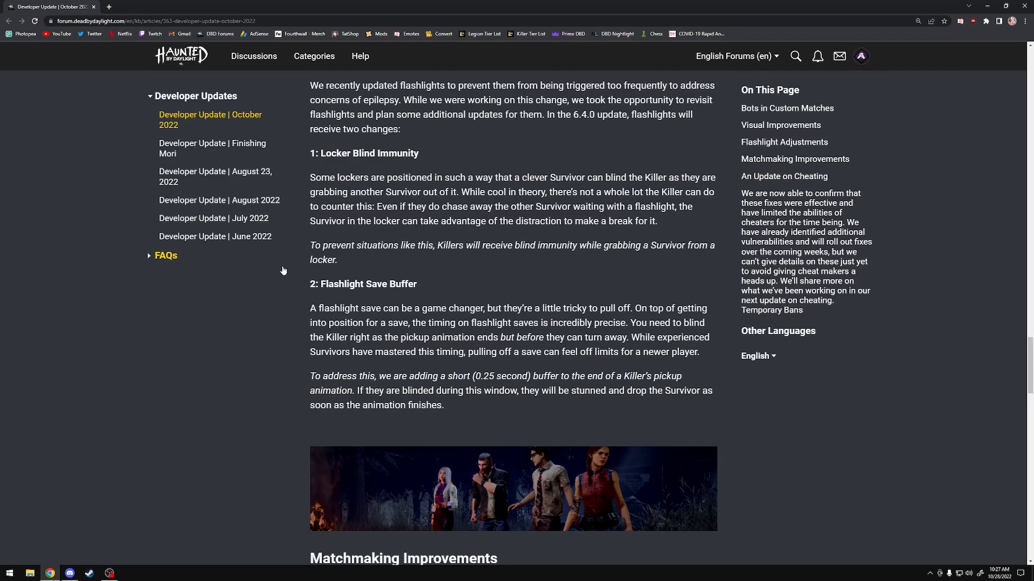
{"action": "mouse_move", "coordinate": [480, 413]}
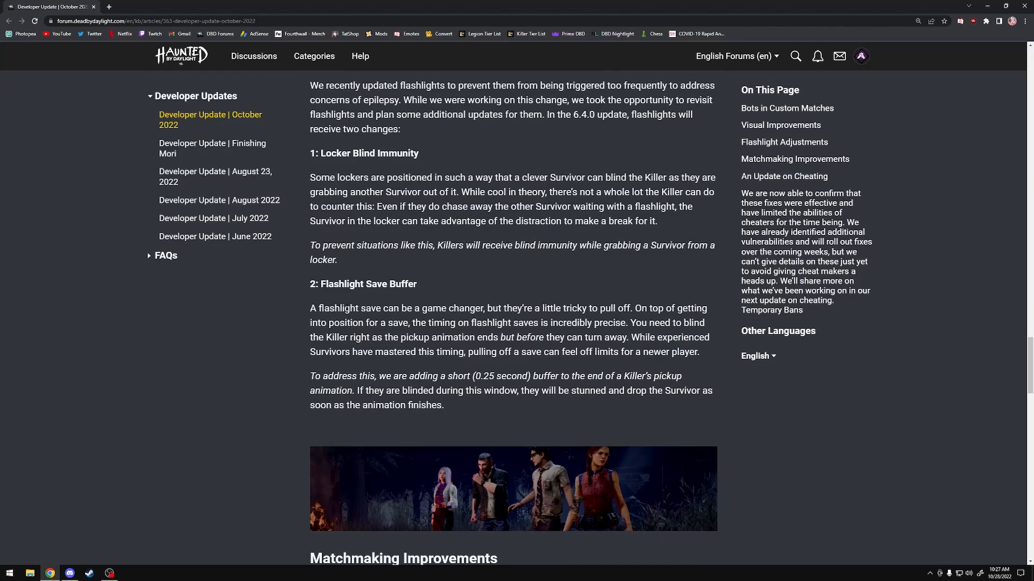
{"action": "left_click_drag", "start_coordinate": [333, 283], "coordinate": [444, 406]}
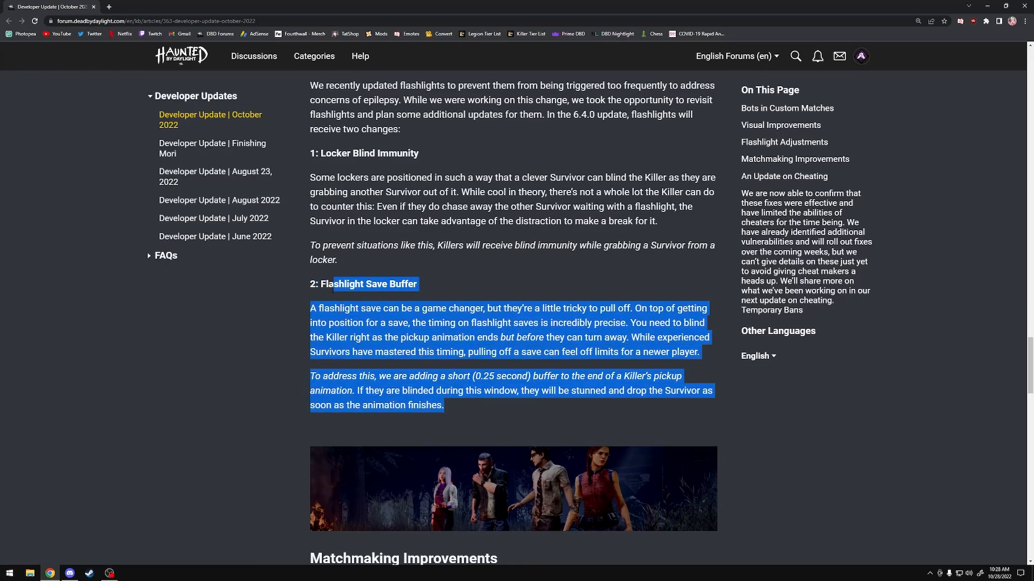
{"action": "left_click", "coordinate": [311, 282]}
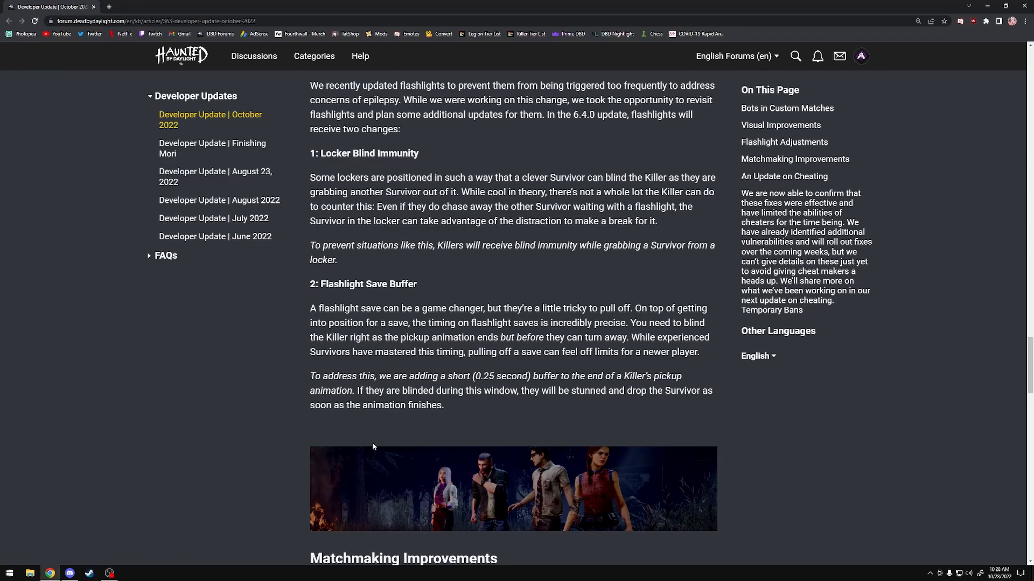
{"action": "mouse_move", "coordinate": [304, 290]}
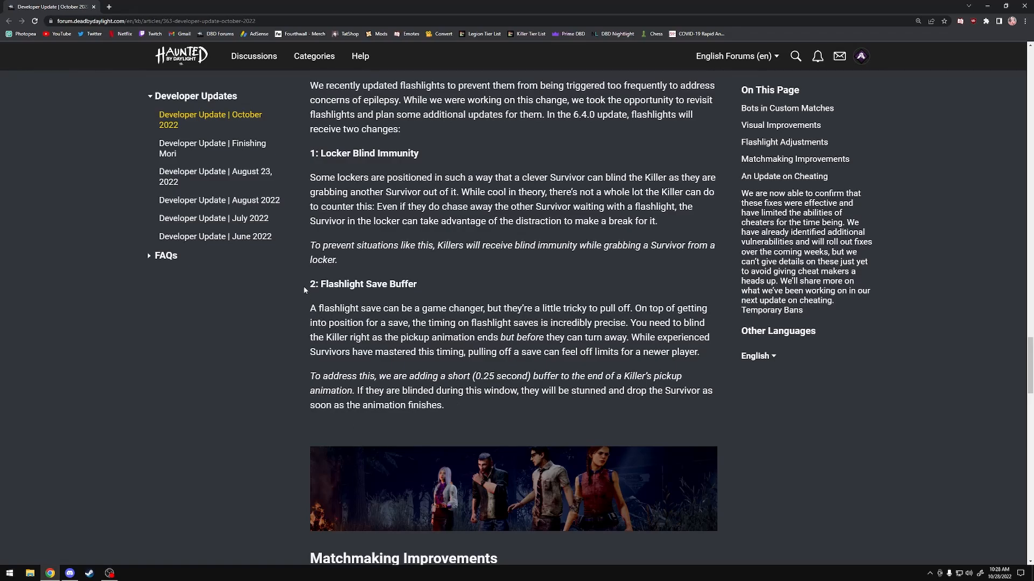
{"action": "left_click_drag", "start_coordinate": [312, 283], "coordinate": [444, 406]}
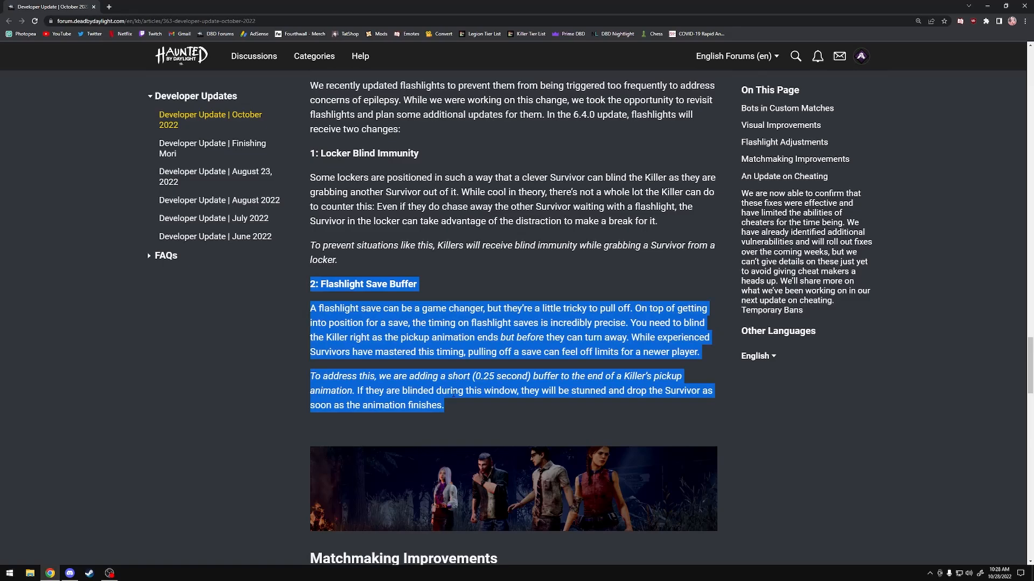
Scroll to Matchmaking Improvements and highlight the 6.4.0 Update mention in its closing paragraph.
{"action": "scroll", "scroll_direction": "down", "scroll_amount": 3}
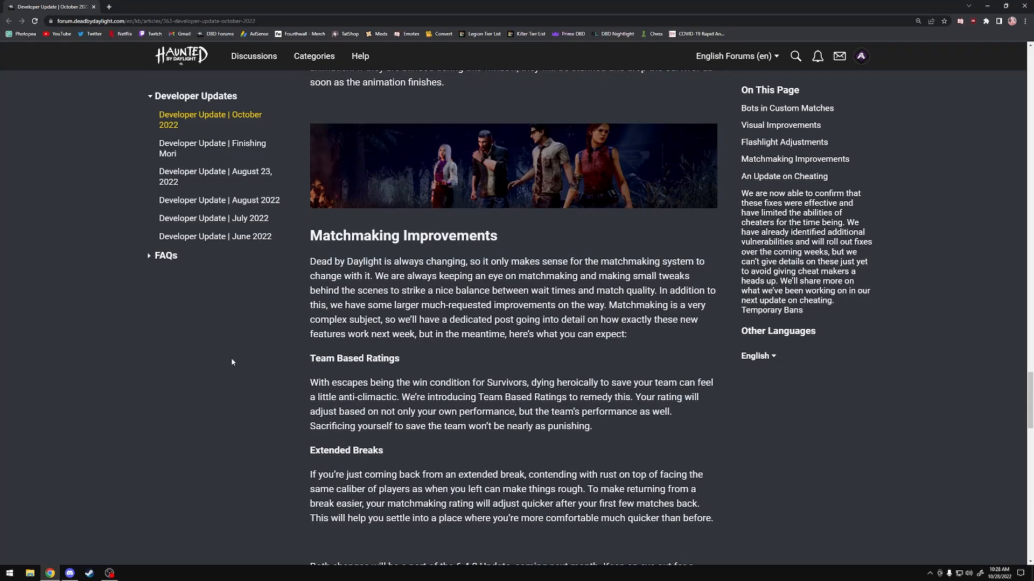
{"action": "scroll", "scroll_direction": "down", "scroll_amount": 3}
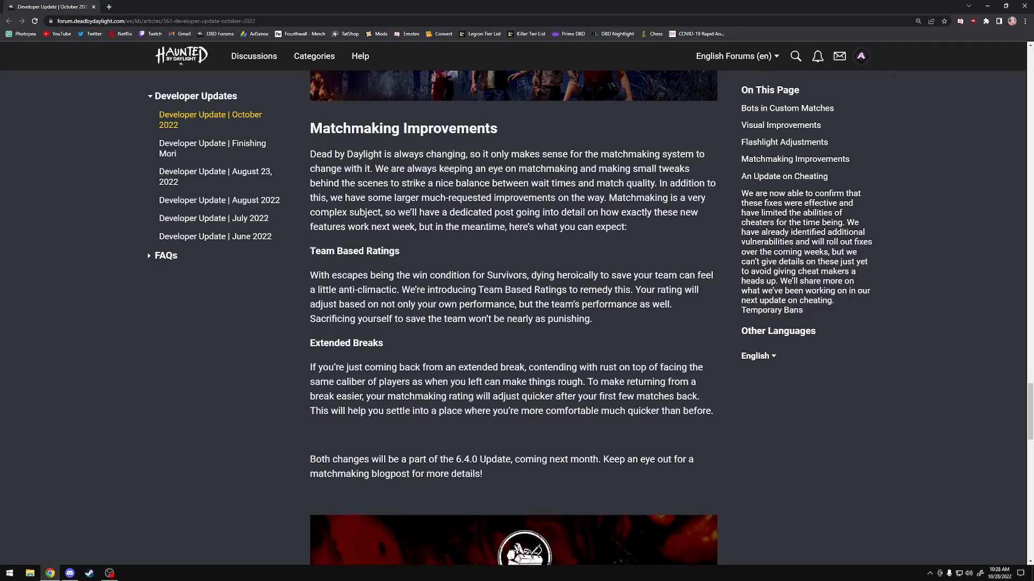
{"action": "mouse_move", "coordinate": [463, 338]}
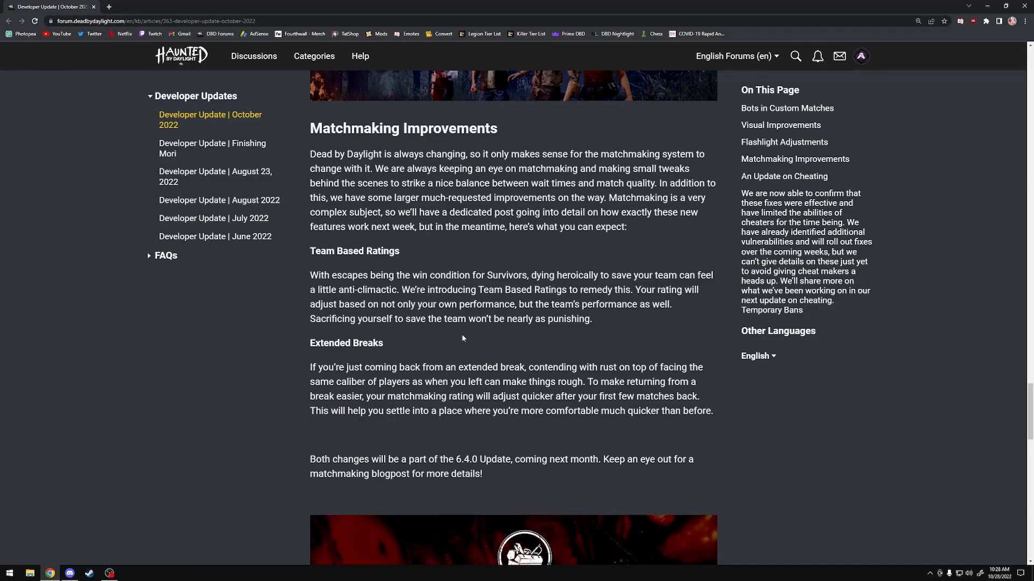
{"action": "mouse_move", "coordinate": [505, 140]}
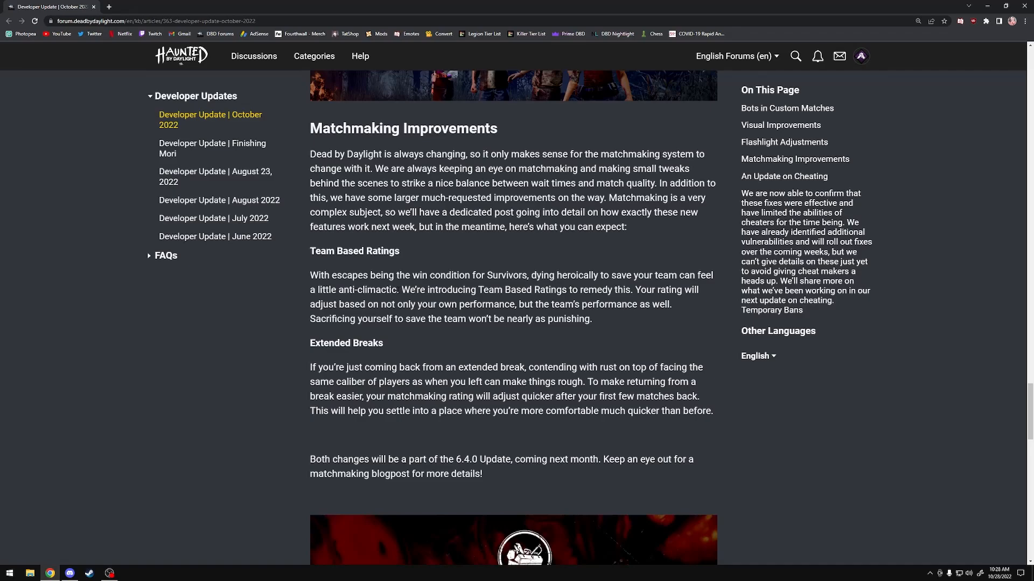
{"action": "mouse_move", "coordinate": [428, 352]}
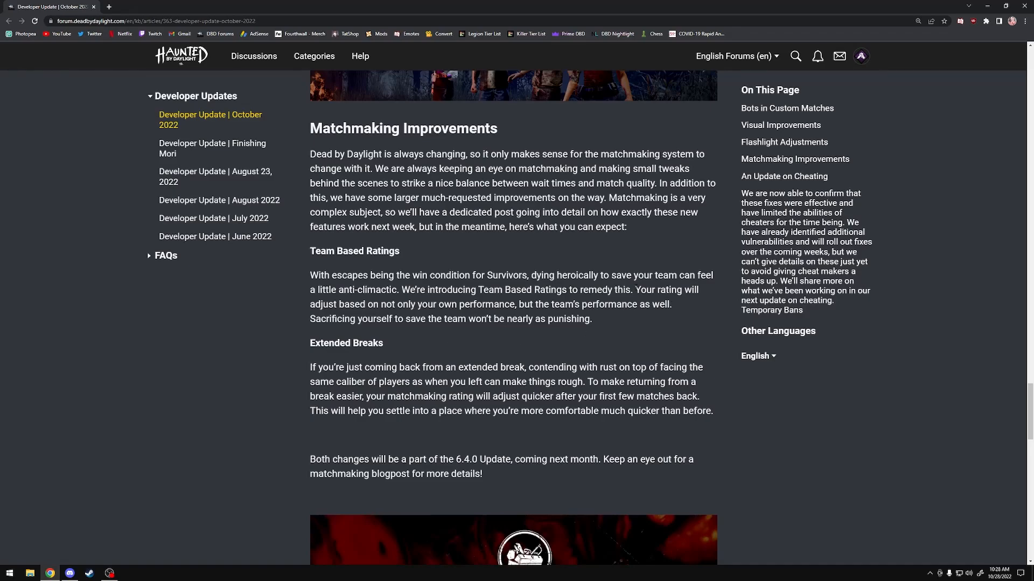
{"action": "mouse_move", "coordinate": [478, 331]}
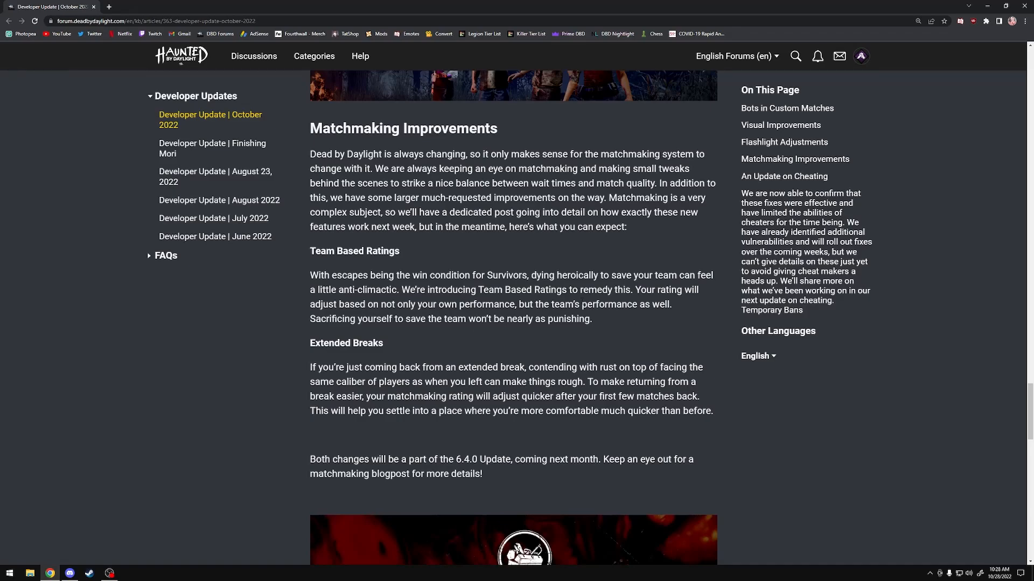
{"action": "mouse_move", "coordinate": [626, 319]}
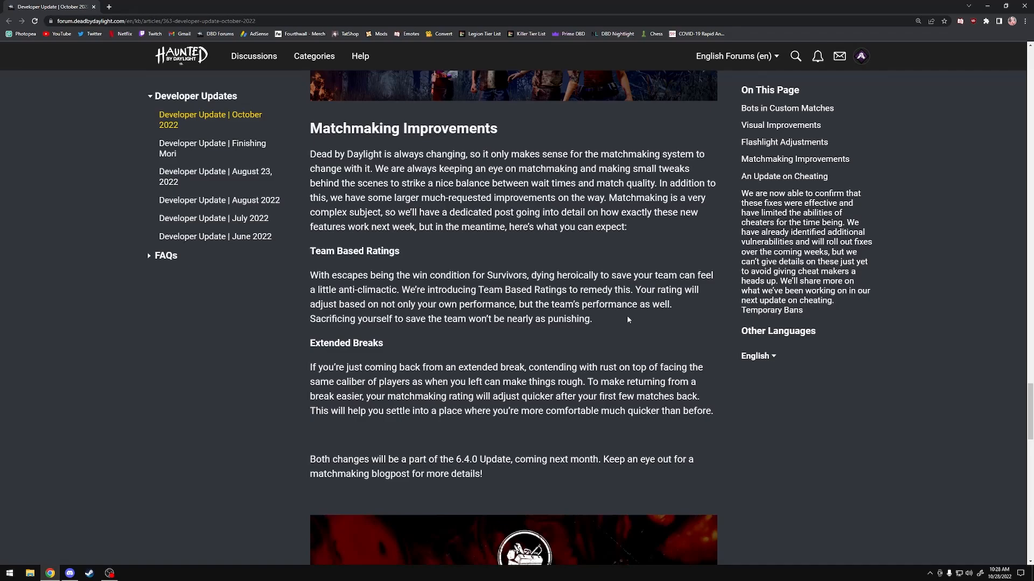
{"action": "mouse_move", "coordinate": [626, 319]}
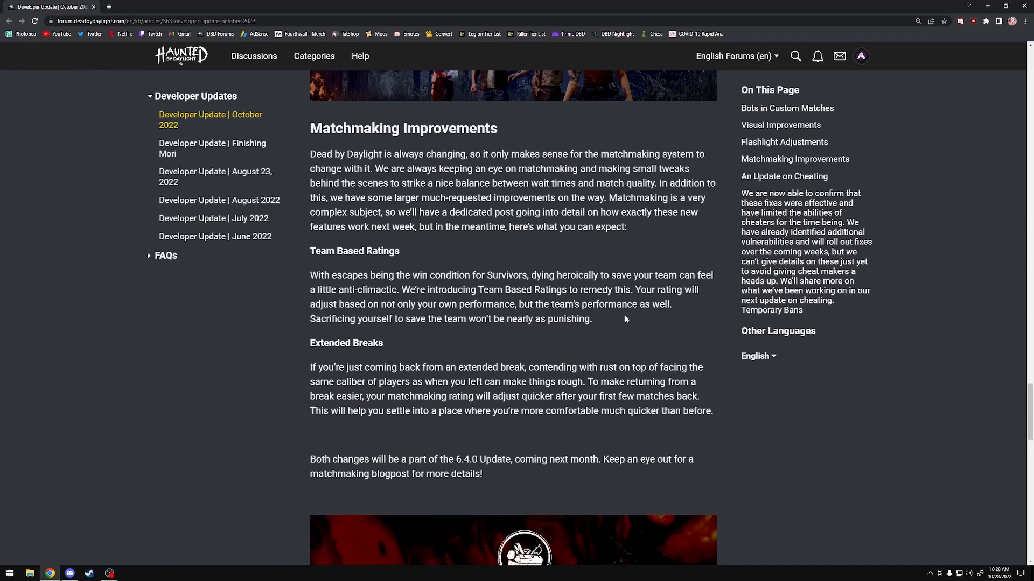
{"action": "mouse_move", "coordinate": [615, 320]}
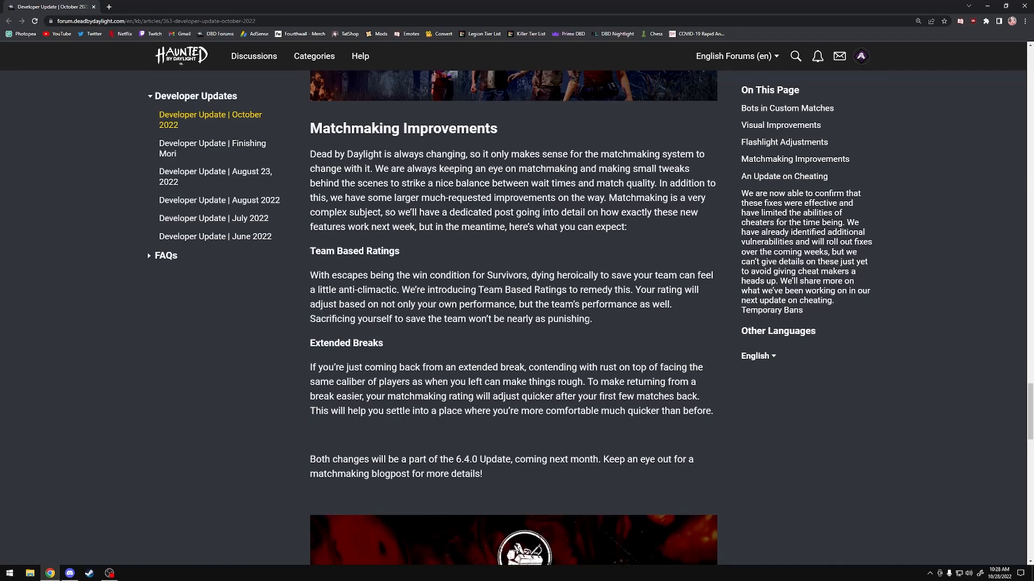
{"action": "scroll", "scroll_direction": "down", "scroll_amount": 3}
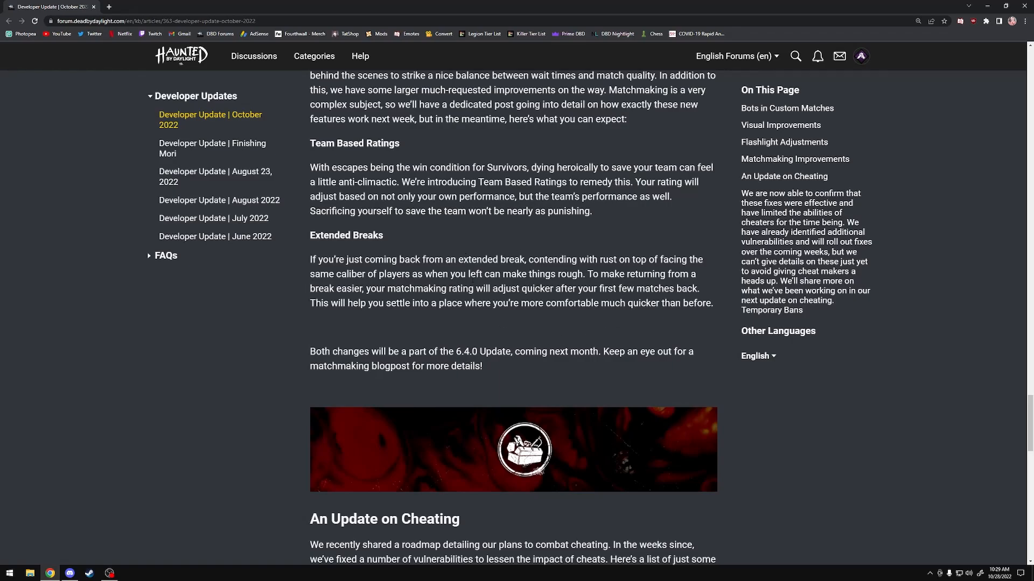
{"action": "mouse_move", "coordinate": [507, 283]}
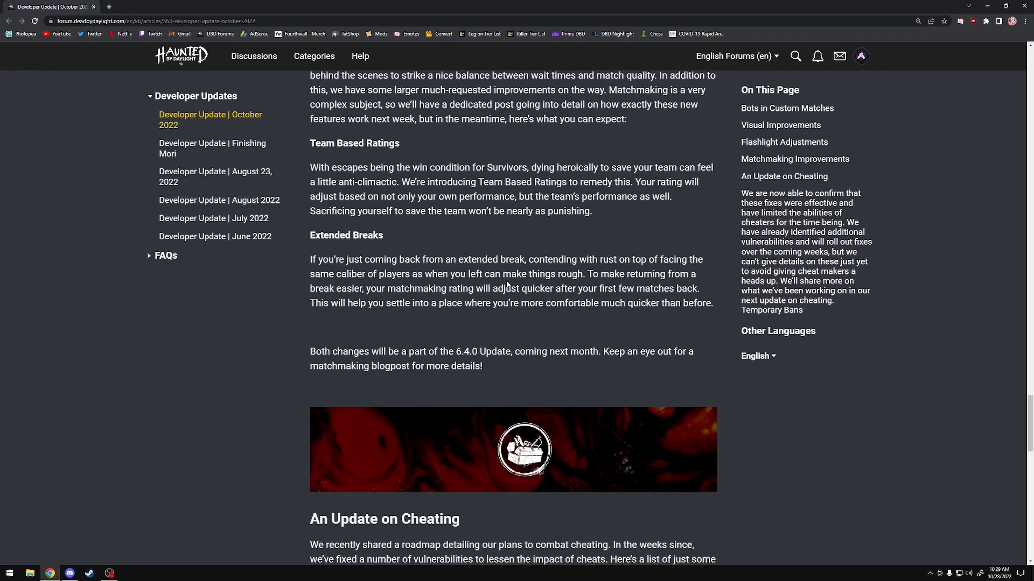
{"action": "mouse_move", "coordinate": [430, 336]}
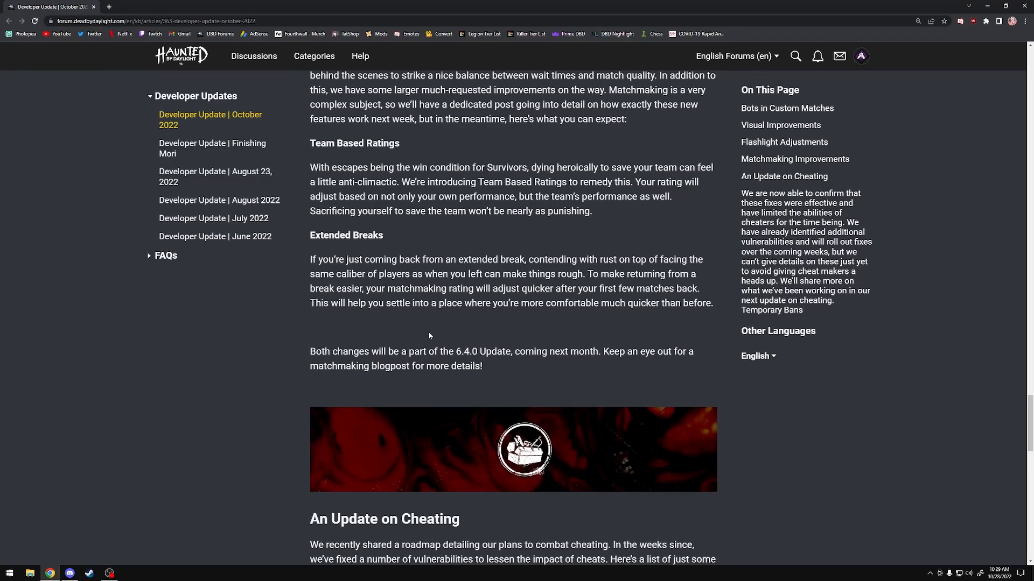
{"action": "left_click_drag", "start_coordinate": [455, 351], "coordinate": [510, 351]}
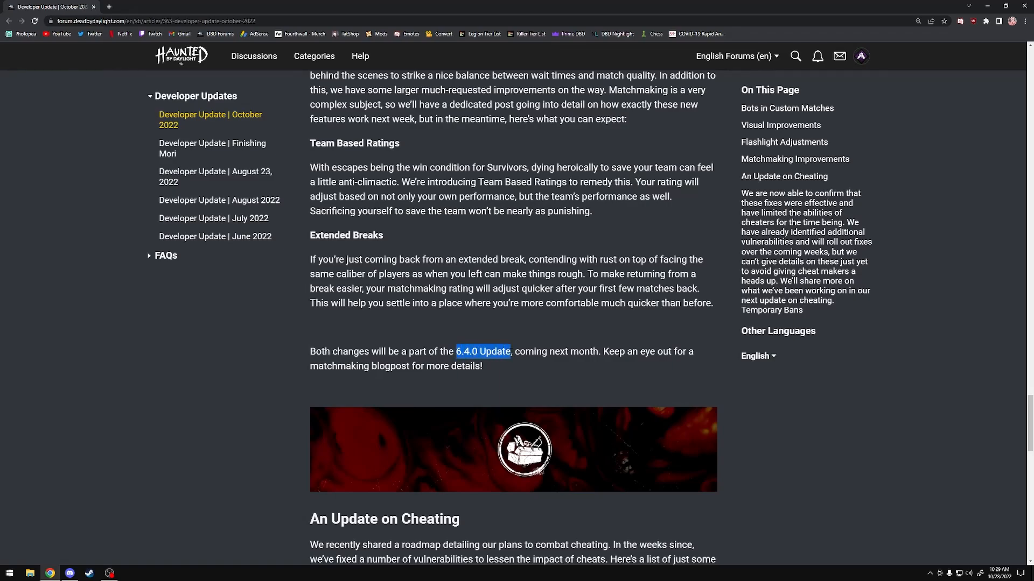
Scroll down to An Update on Cheating and its list of recently prevented exploits.
{"action": "scroll", "scroll_direction": "down", "scroll_amount": 3}
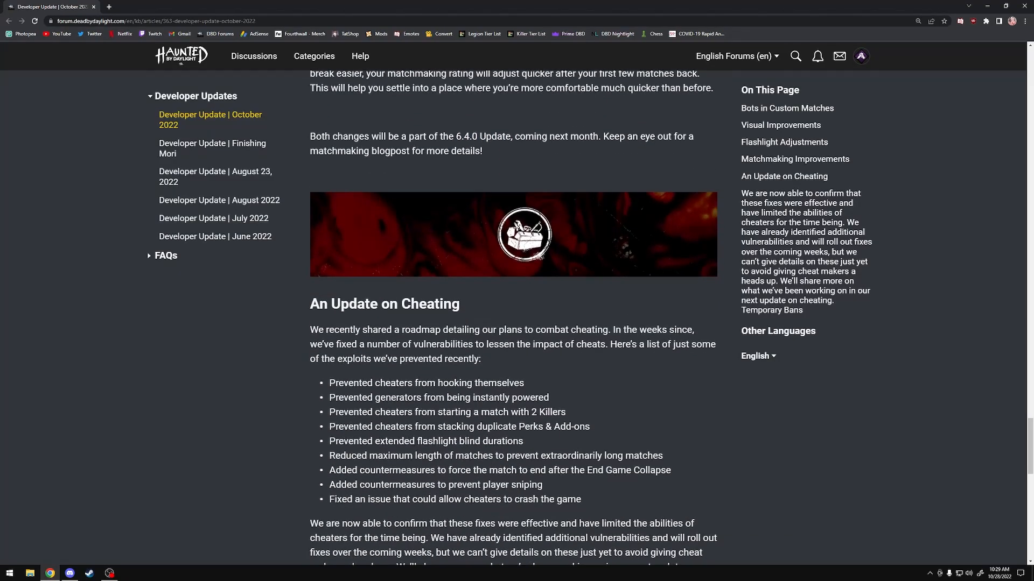
{"action": "scroll", "scroll_direction": "down", "scroll_amount": 3}
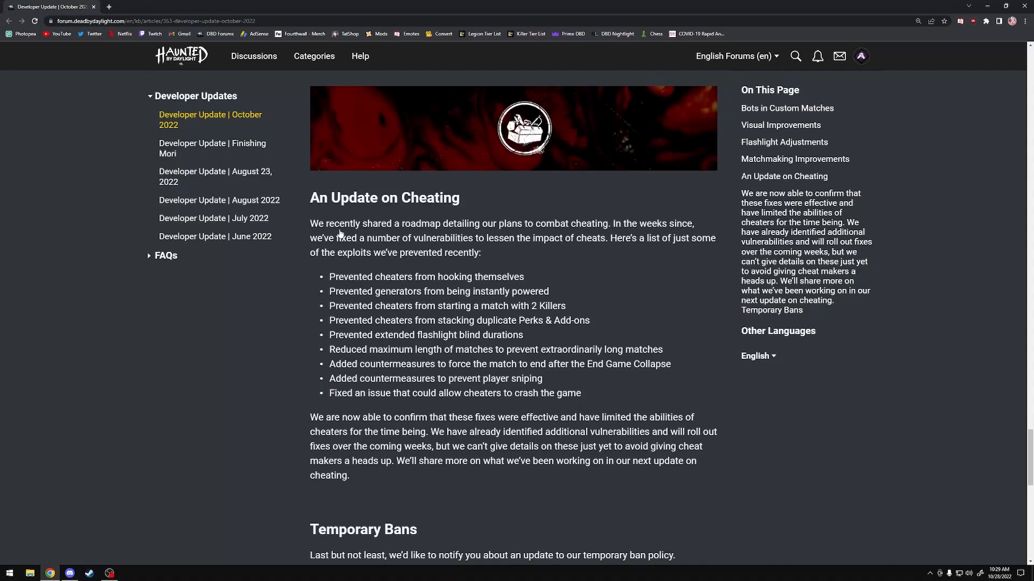
{"action": "scroll", "scroll_direction": "down", "scroll_amount": 3}
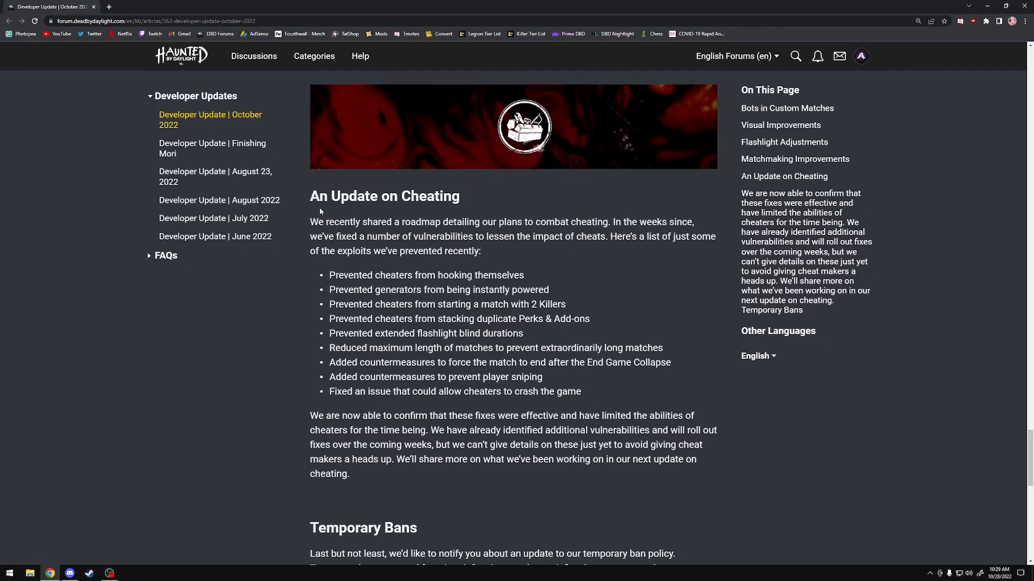
{"action": "mouse_move", "coordinate": [439, 247]}
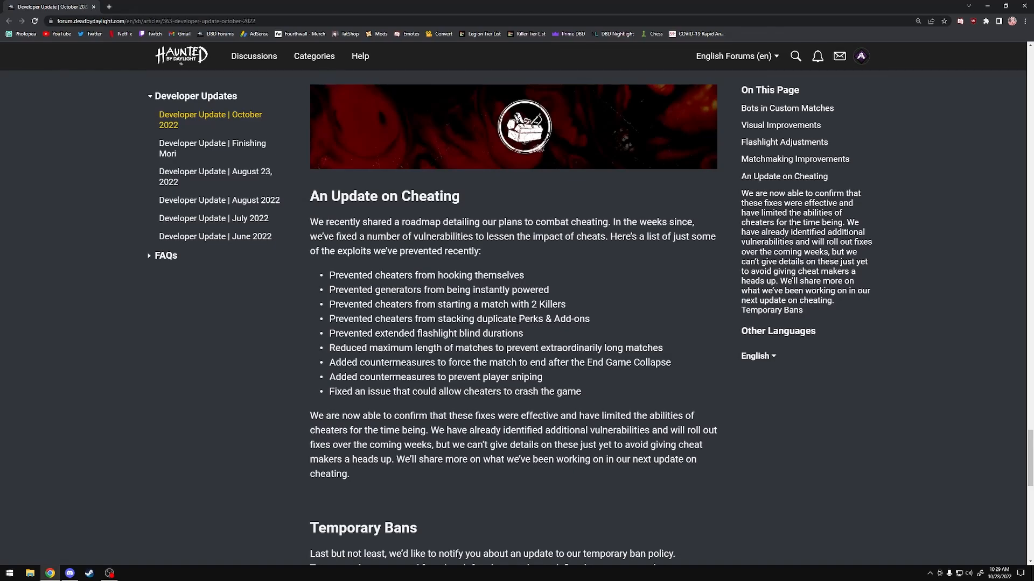
{"action": "mouse_move", "coordinate": [343, 263]}
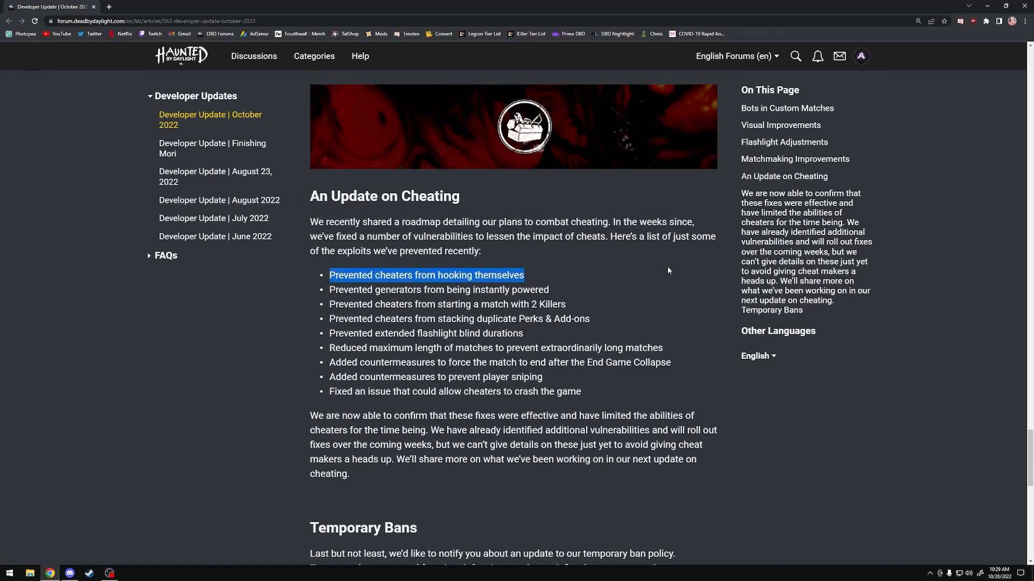
{"action": "left_click", "coordinate": [549, 288]}
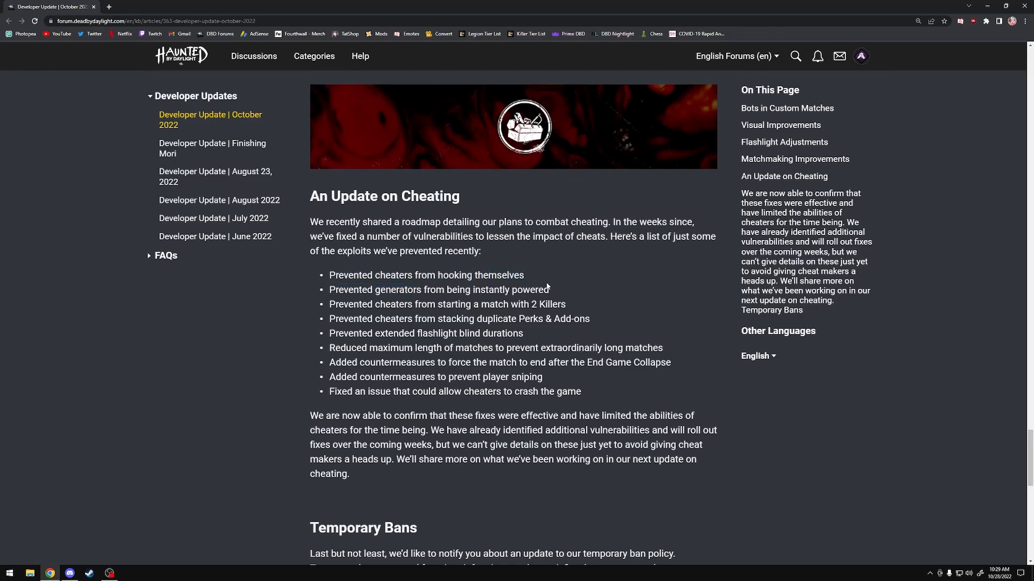
Highlight the exploit bullets in turn, including matches with 2 Killers and duplicate Perks.
{"action": "left_click_drag", "start_coordinate": [330, 304], "coordinate": [482, 303]}
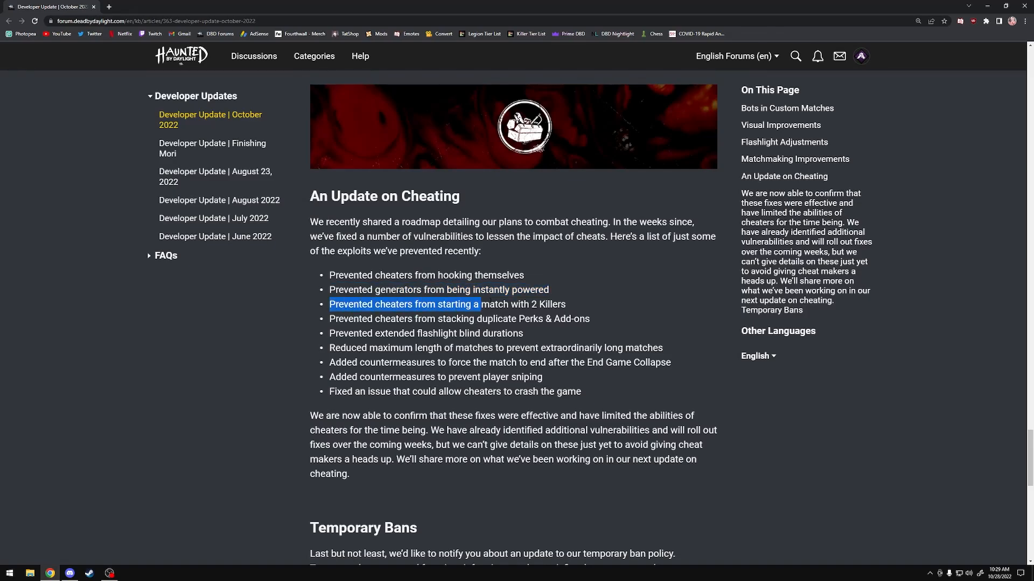
{"action": "left_click", "coordinate": [317, 318]}
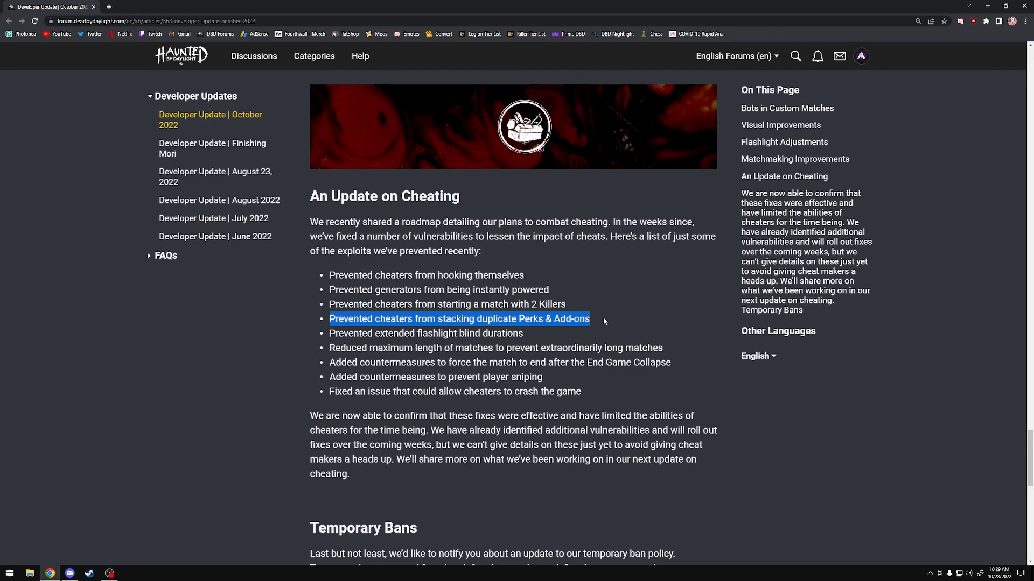
{"action": "mouse_move", "coordinate": [514, 344]}
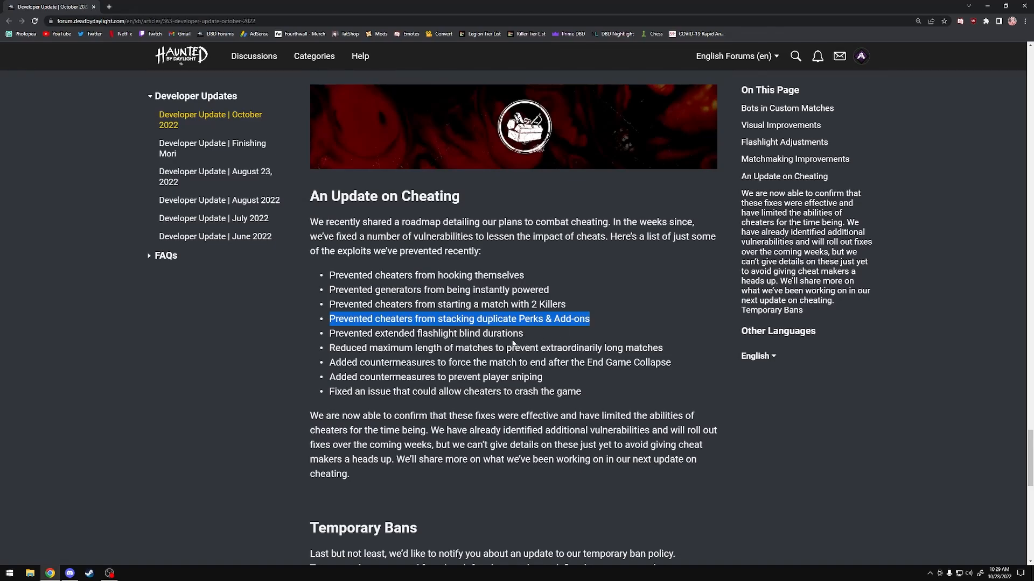
{"action": "left_click", "coordinate": [513, 345]}
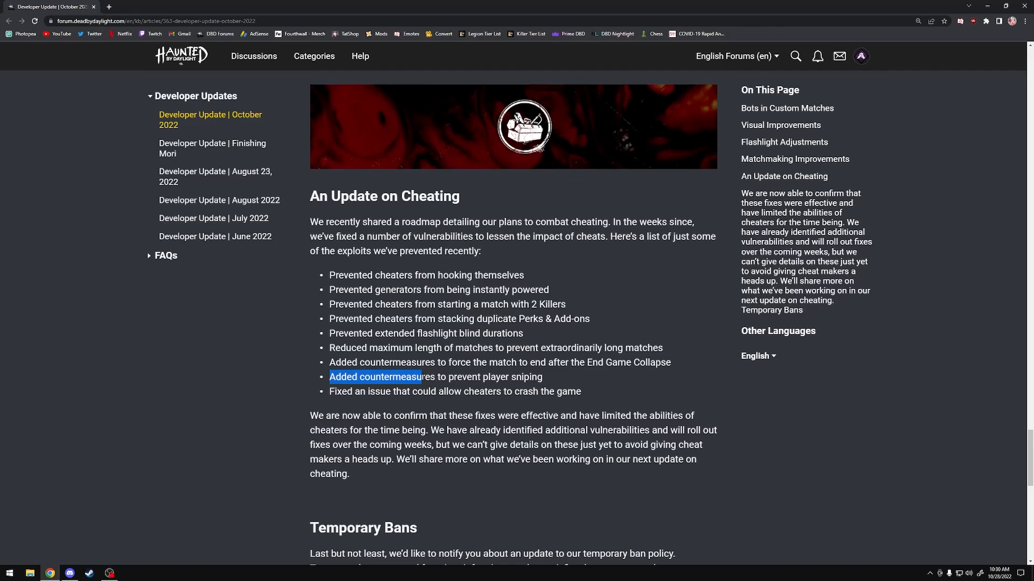
{"action": "left_click", "coordinate": [556, 381]}
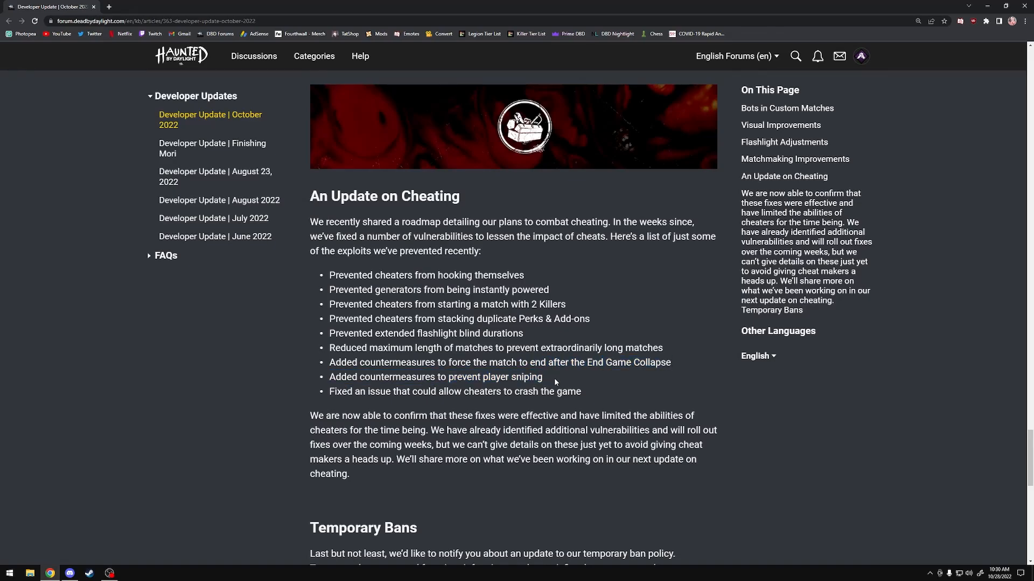
{"action": "left_click_drag", "start_coordinate": [330, 392], "coordinate": [399, 392]}
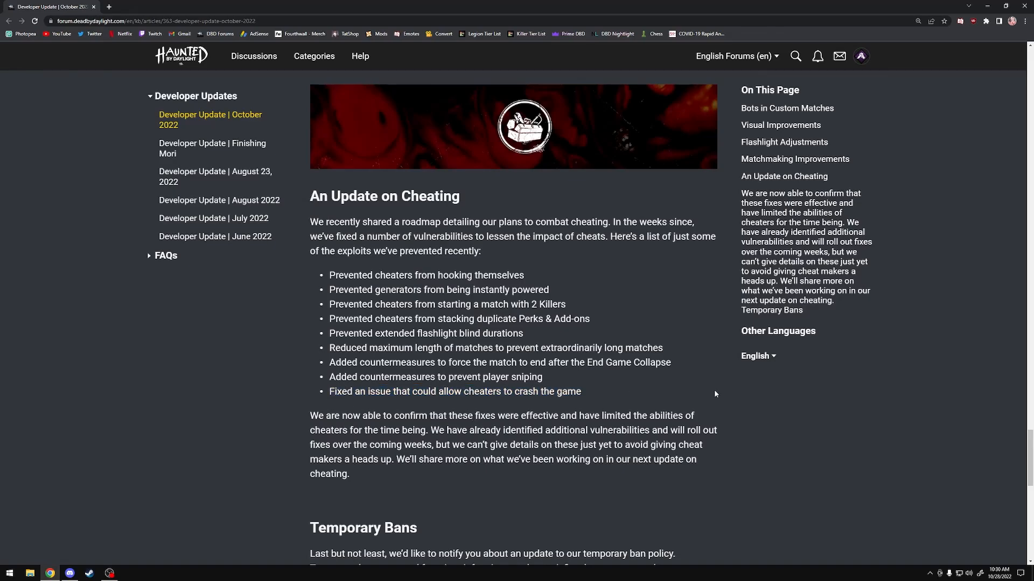
Highlight the sentence confirming the fixes were effective, then scroll to Temporary Bans strike durations.
{"action": "scroll", "scroll_direction": "down", "scroll_amount": 3}
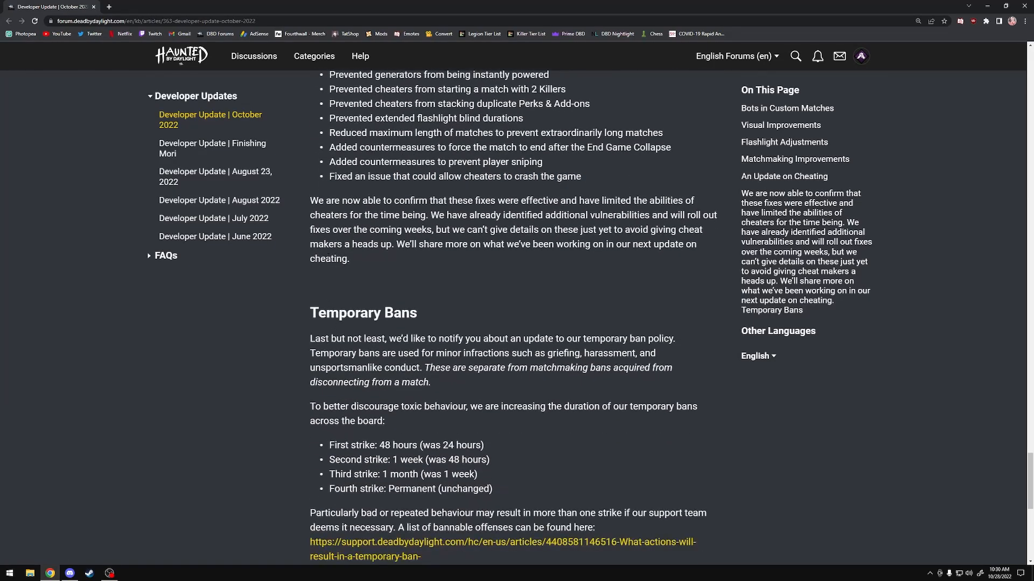
{"action": "left_click_drag", "start_coordinate": [310, 200], "coordinate": [555, 200]}
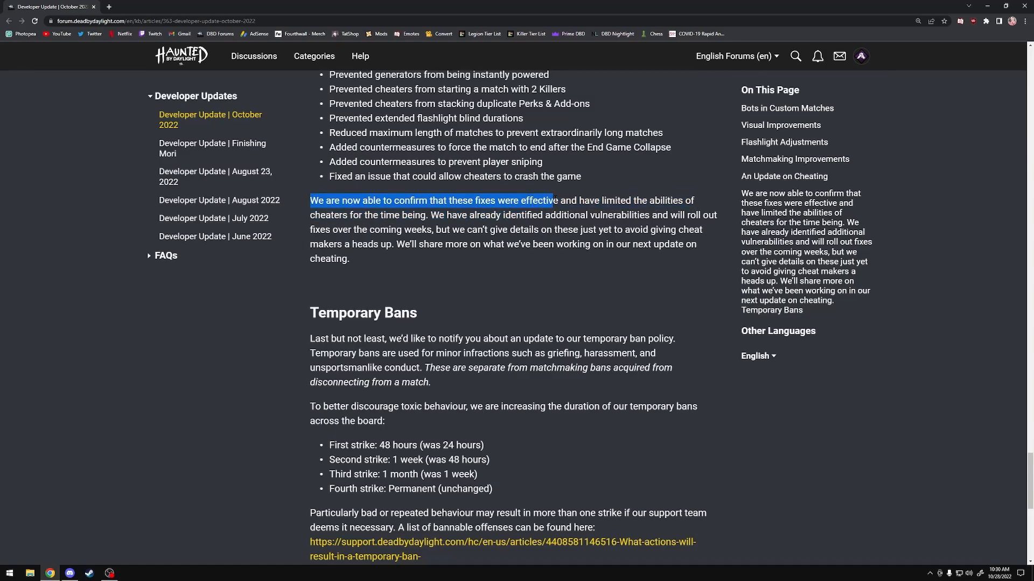
{"action": "left_click", "coordinate": [545, 261]}
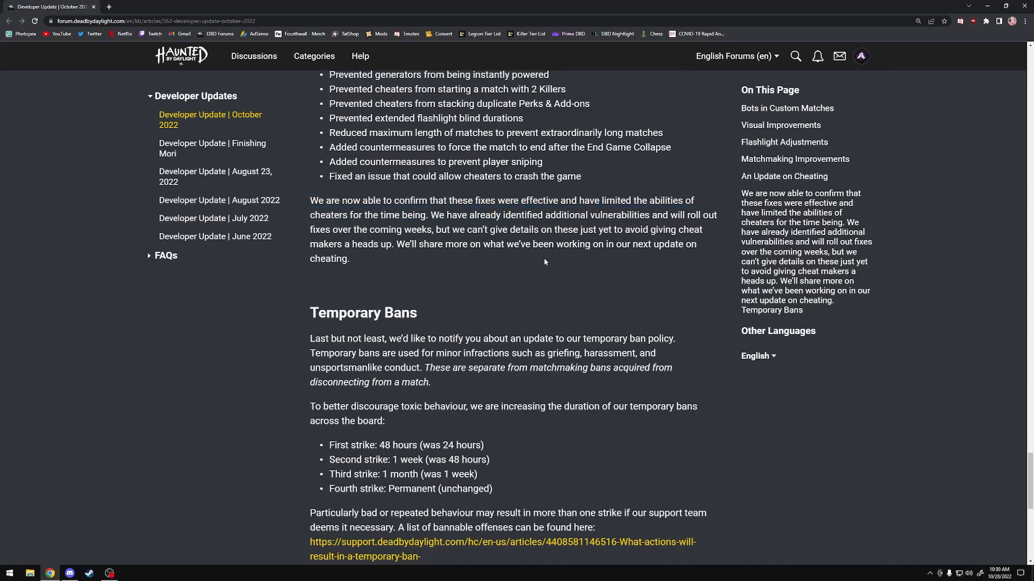
{"action": "scroll", "scroll_direction": "down", "scroll_amount": 3}
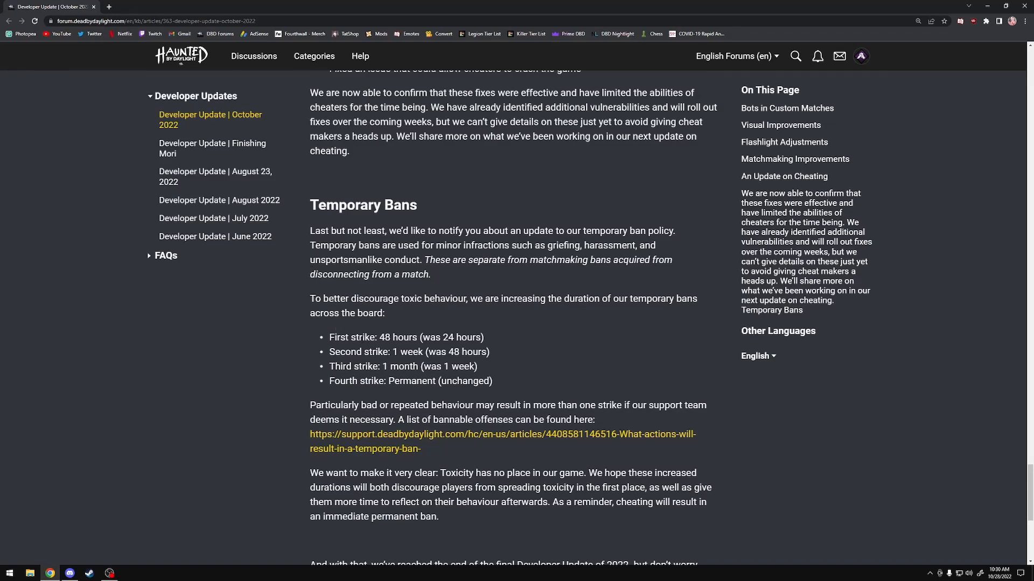
{"action": "mouse_move", "coordinate": [547, 226]}
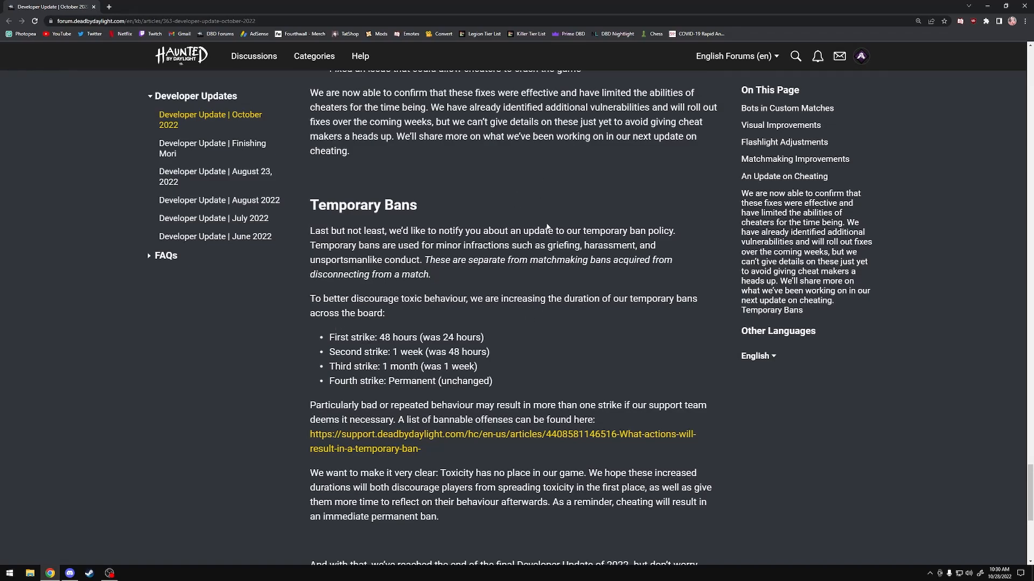
{"action": "mouse_move", "coordinate": [337, 324]}
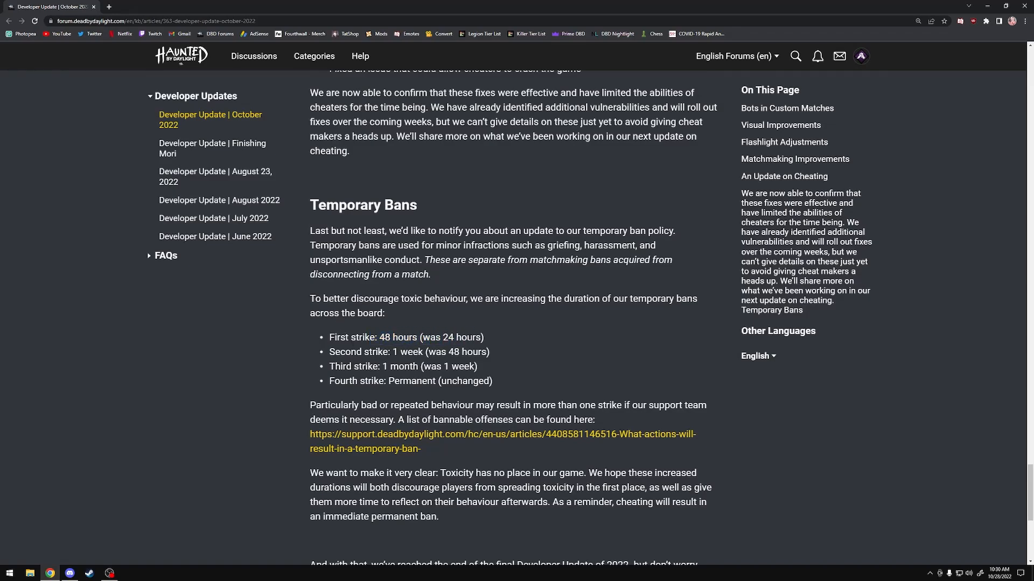
{"action": "left_click_drag", "start_coordinate": [330, 381], "coordinate": [453, 381]}
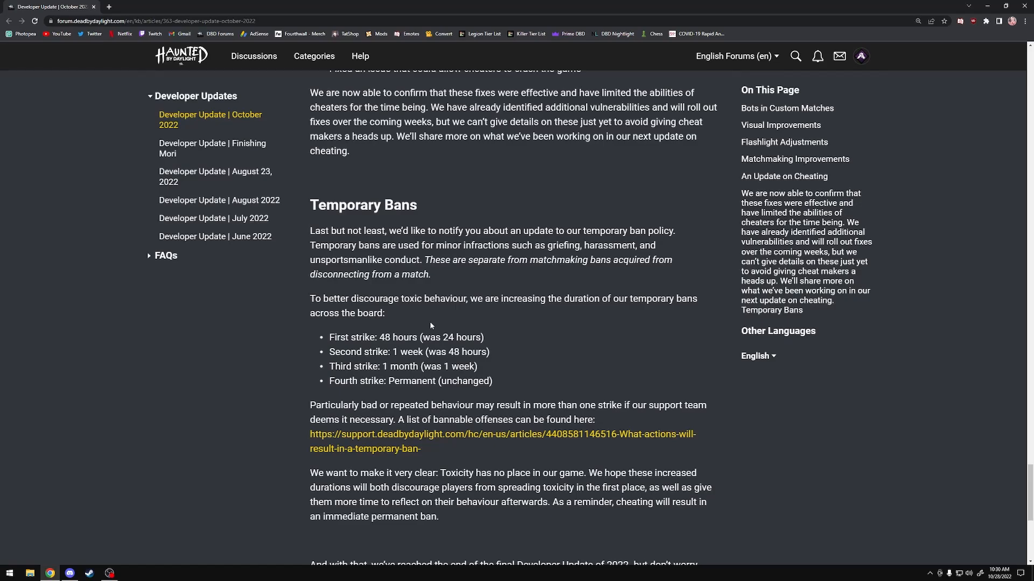
Scroll back and forth to the Visual Improvements shack images above the new basement caption.
{"action": "scroll", "scroll_direction": "up", "scroll_amount": 3}
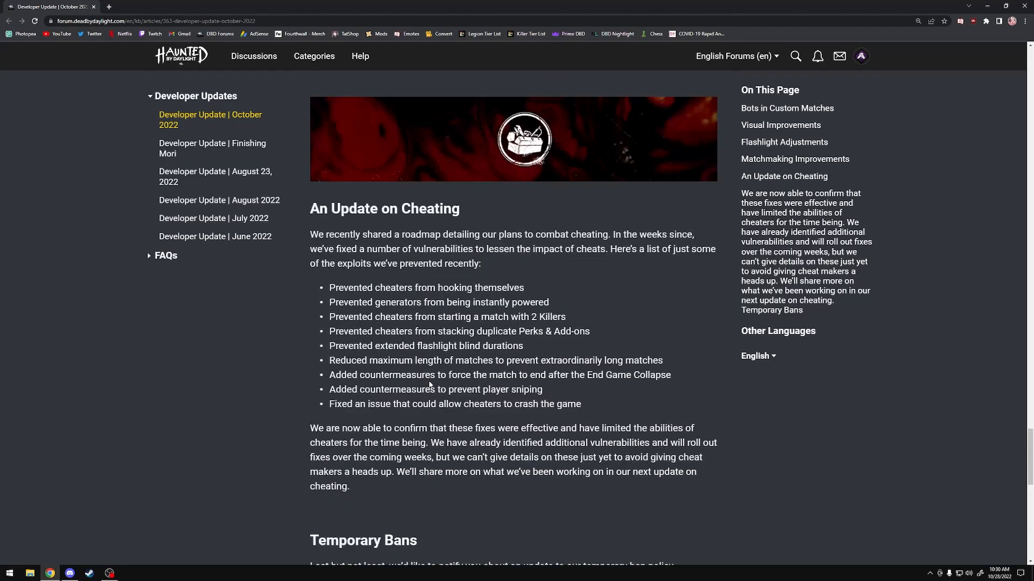
{"action": "scroll", "scroll_direction": "down", "scroll_amount": 3}
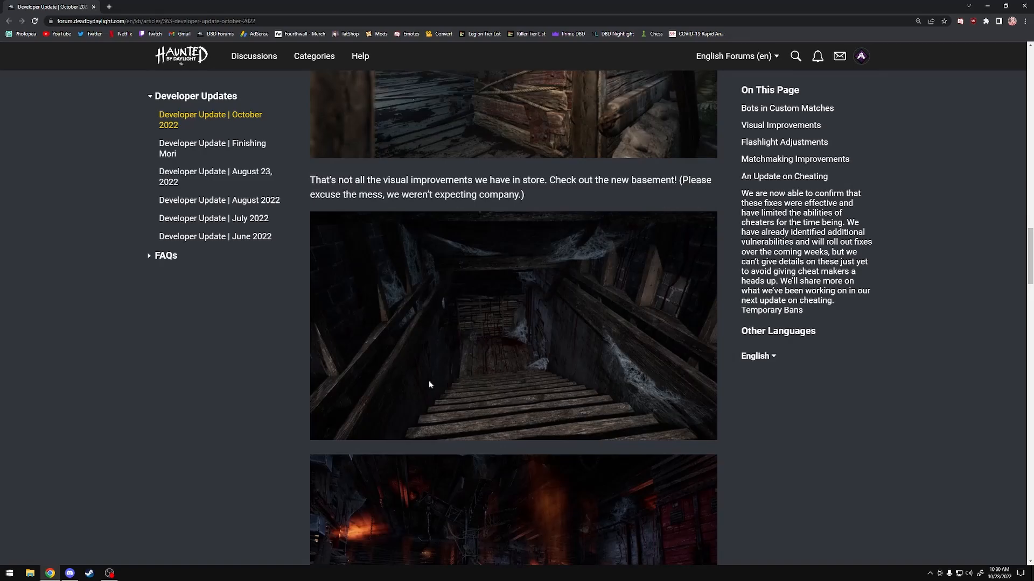
{"action": "scroll", "scroll_direction": "down", "scroll_amount": 3}
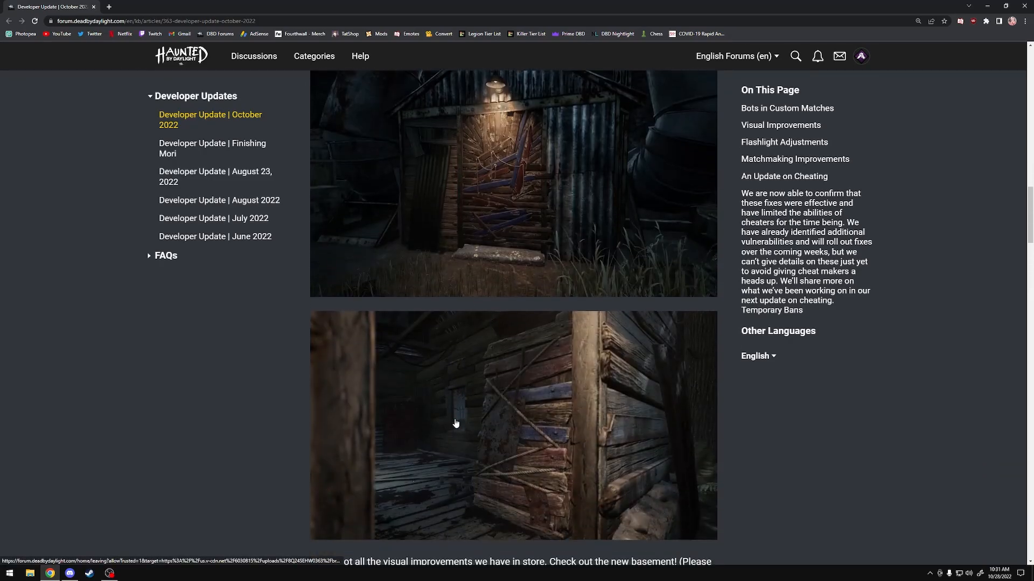
{"action": "scroll", "scroll_direction": "up", "scroll_amount": 3}
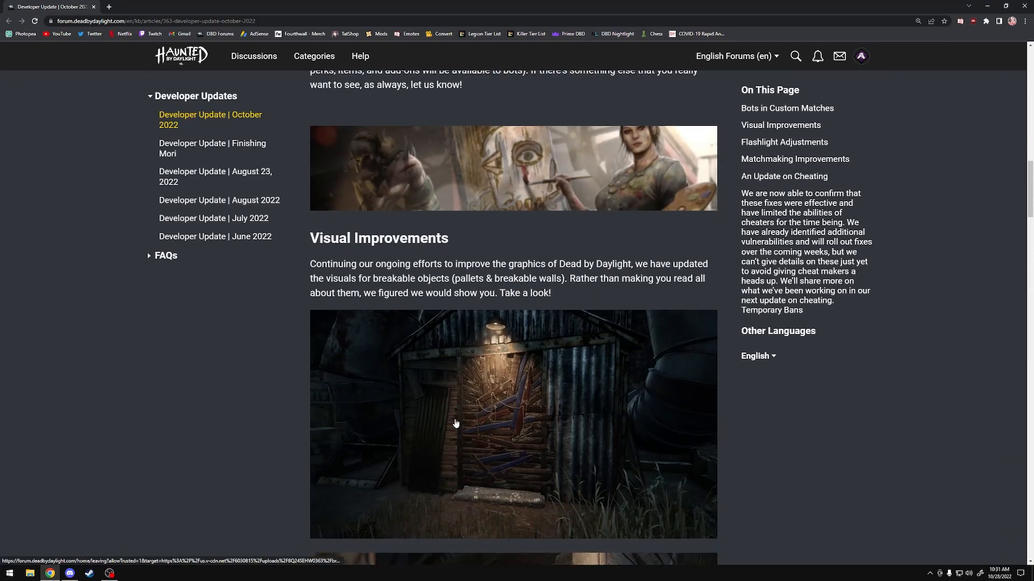
{"action": "scroll", "scroll_direction": "down", "scroll_amount": 3}
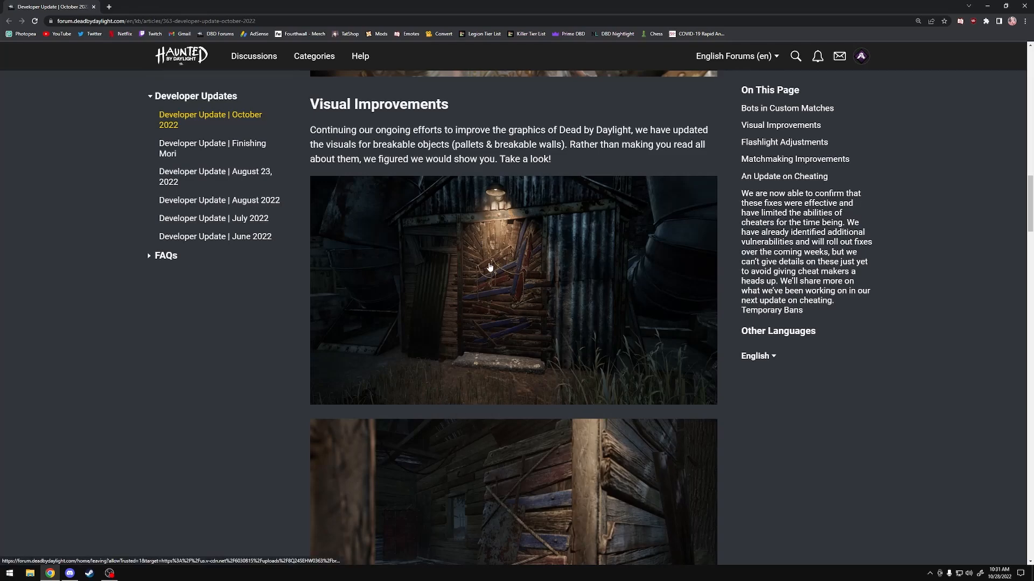
{"action": "mouse_move", "coordinate": [503, 266]}
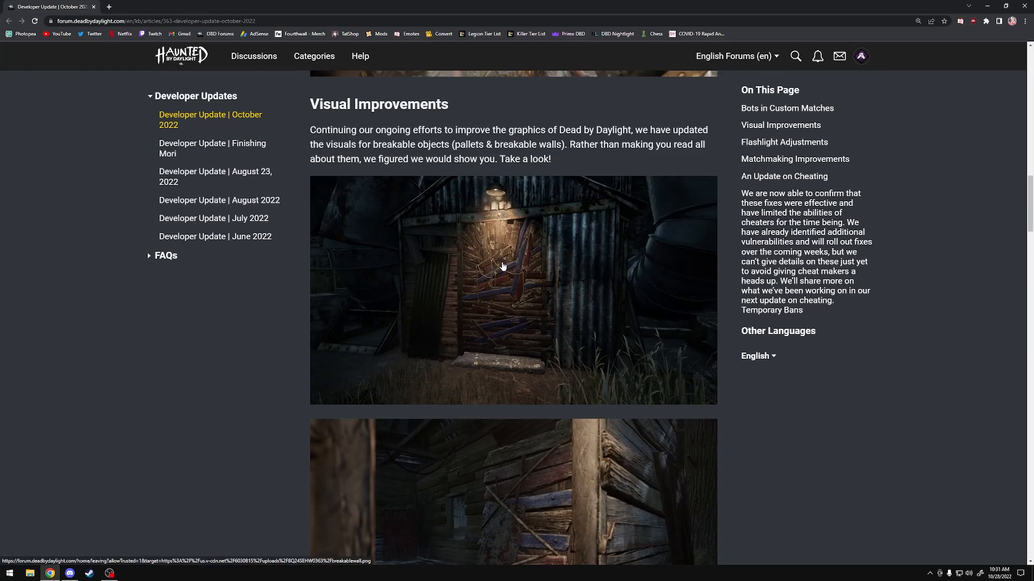
{"action": "mouse_move", "coordinate": [504, 276]}
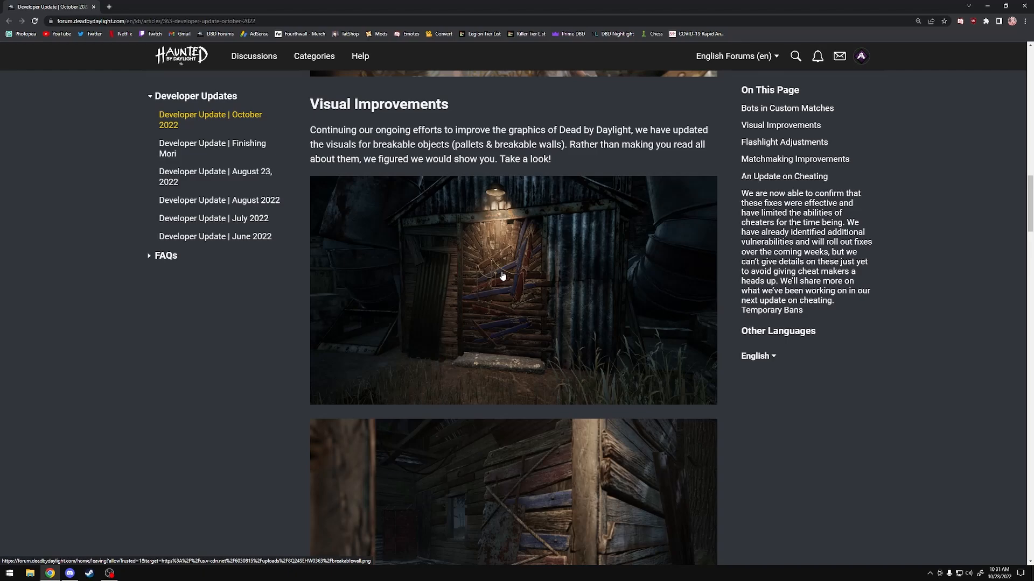
{"action": "scroll", "scroll_direction": "down", "scroll_amount": 3}
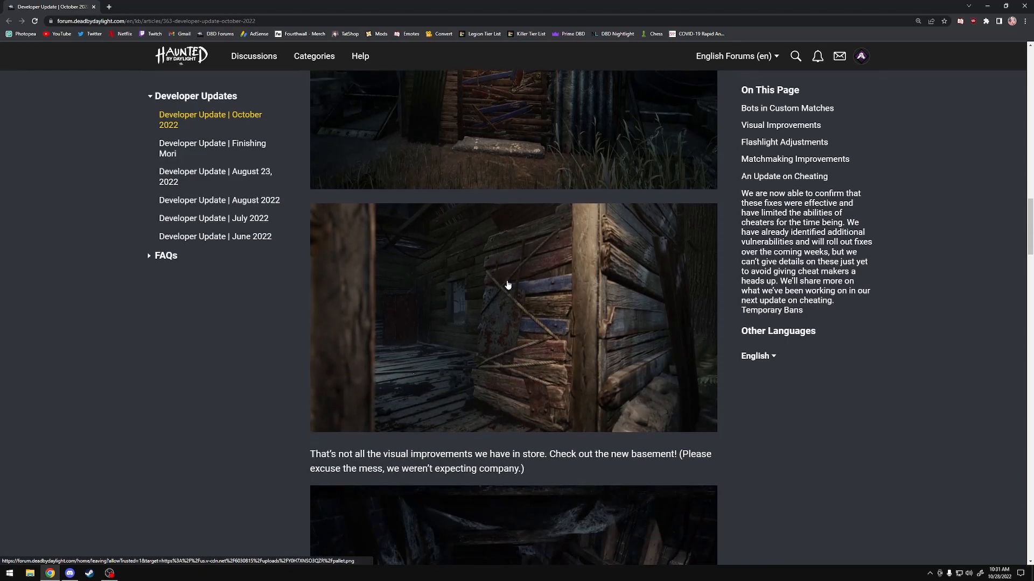
{"action": "mouse_move", "coordinate": [452, 342]}
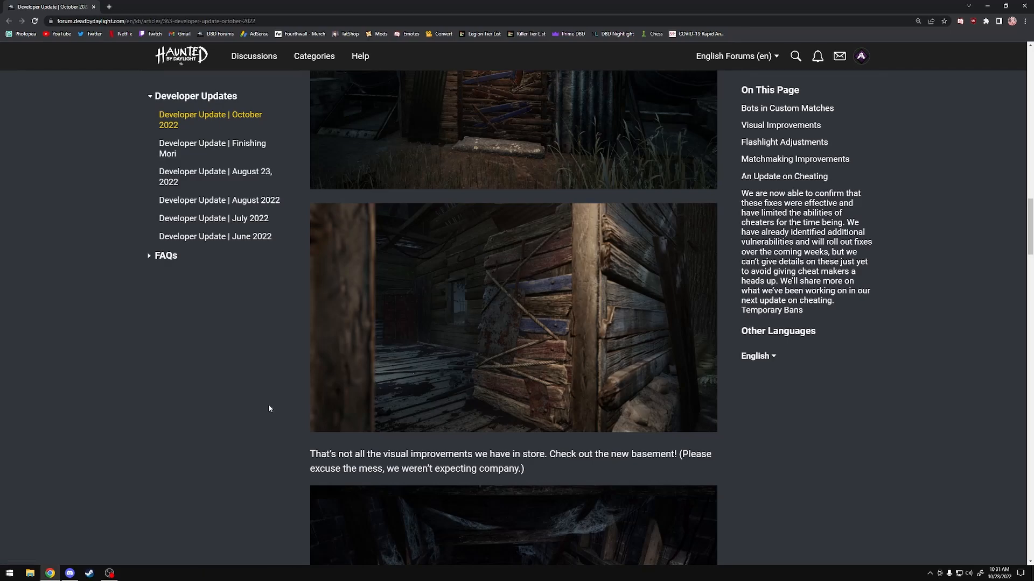
{"action": "mouse_move", "coordinate": [217, 404]}
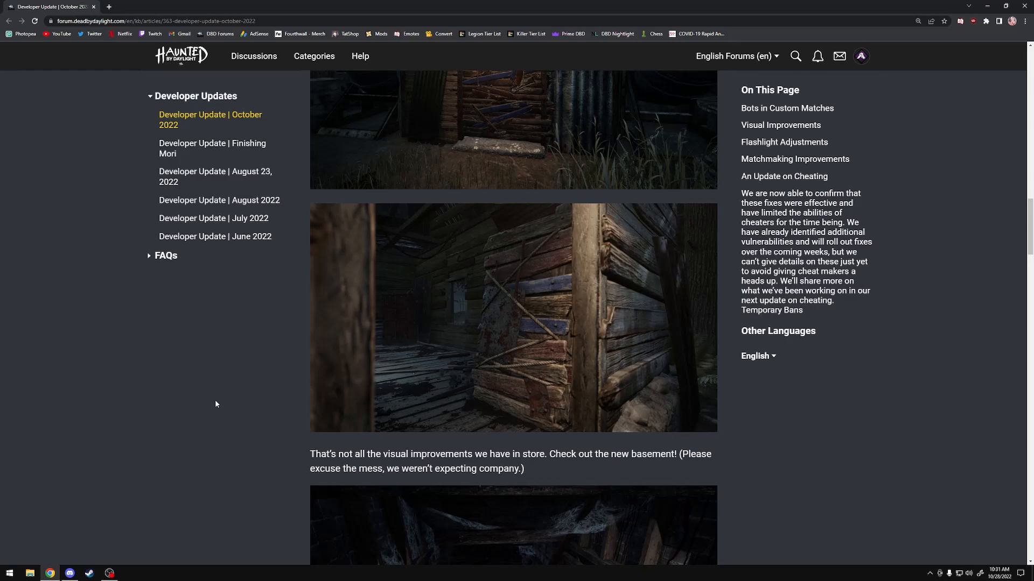
{"action": "mouse_move", "coordinate": [212, 396]}
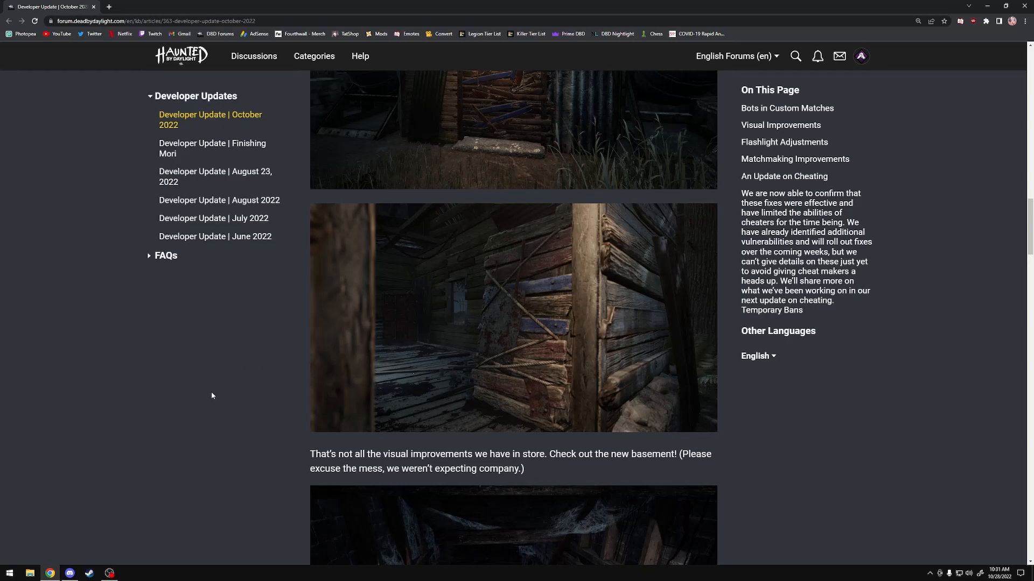
{"action": "mouse_move", "coordinate": [545, 332]}
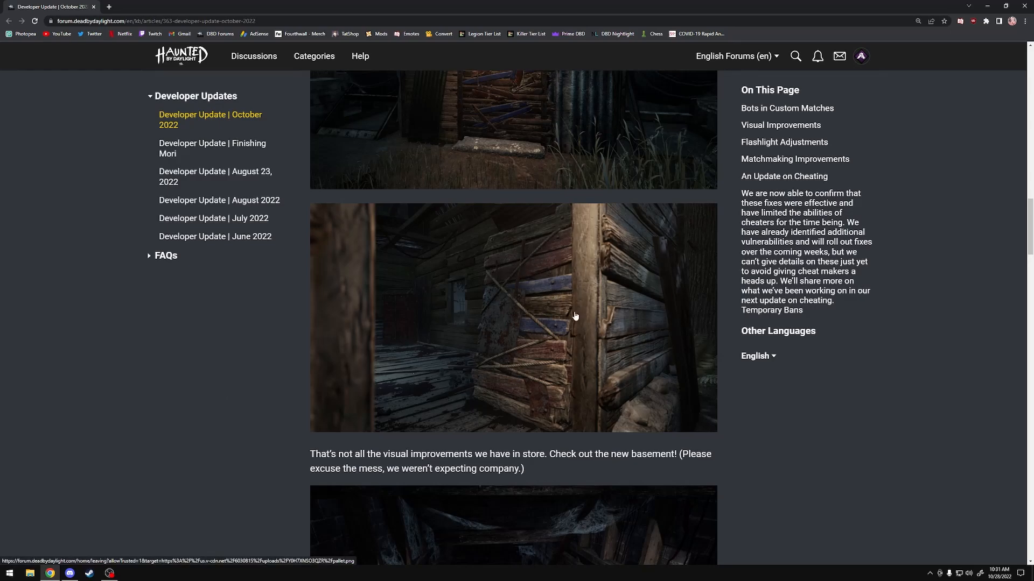
{"action": "mouse_move", "coordinate": [411, 364]}
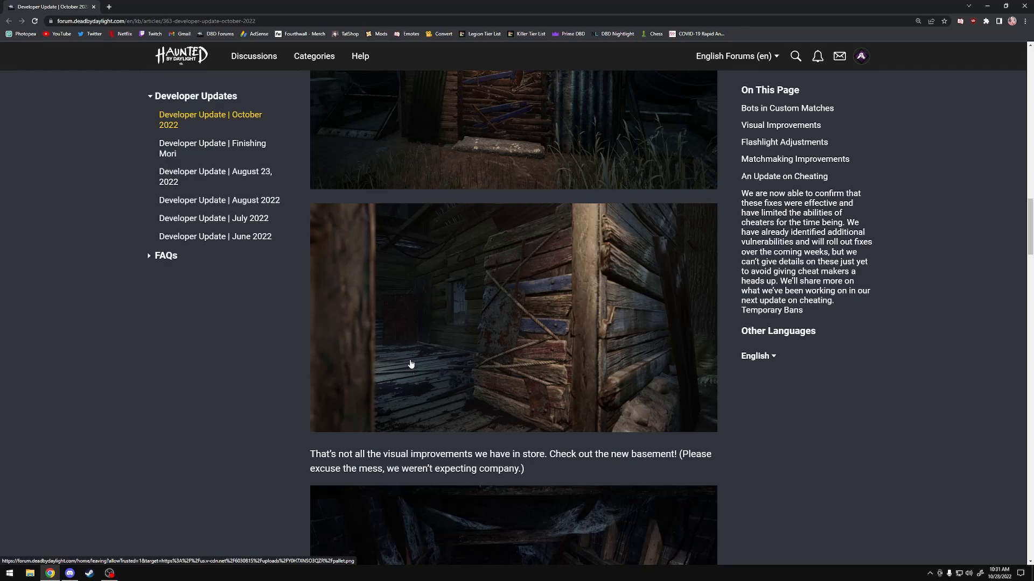
{"action": "mouse_move", "coordinate": [473, 332]}
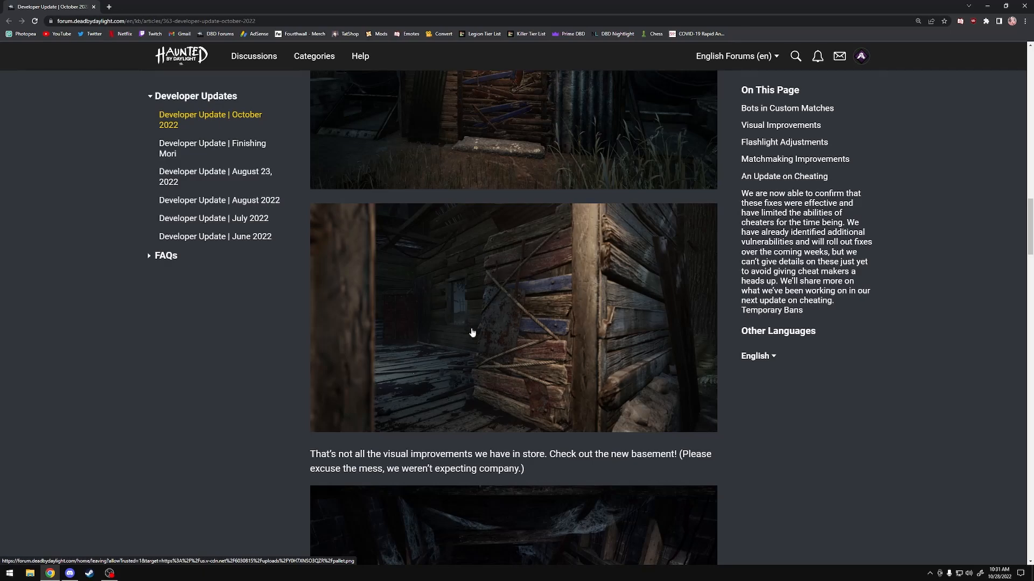
{"action": "mouse_move", "coordinate": [268, 329]}
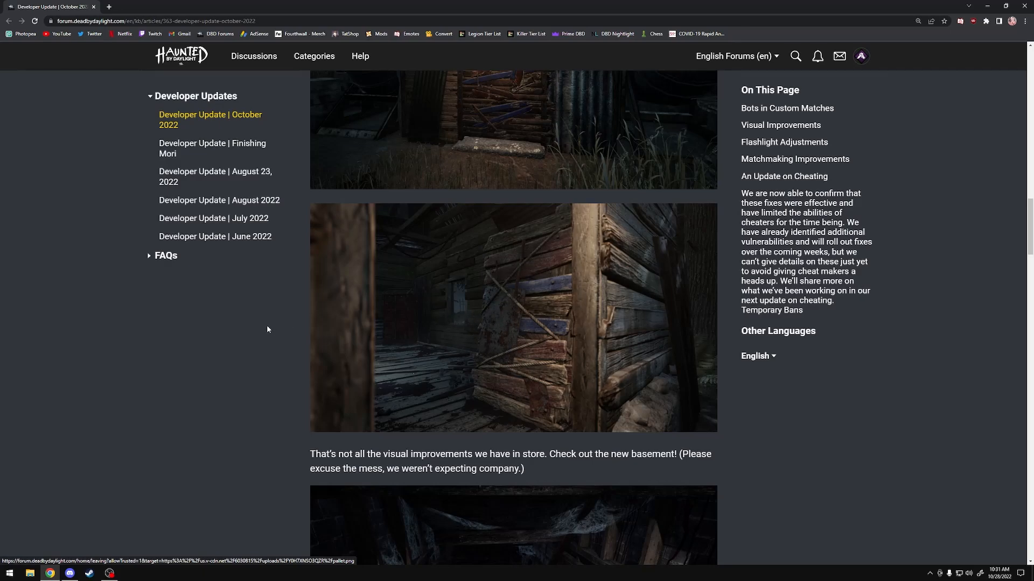
{"action": "mouse_move", "coordinate": [458, 325]}
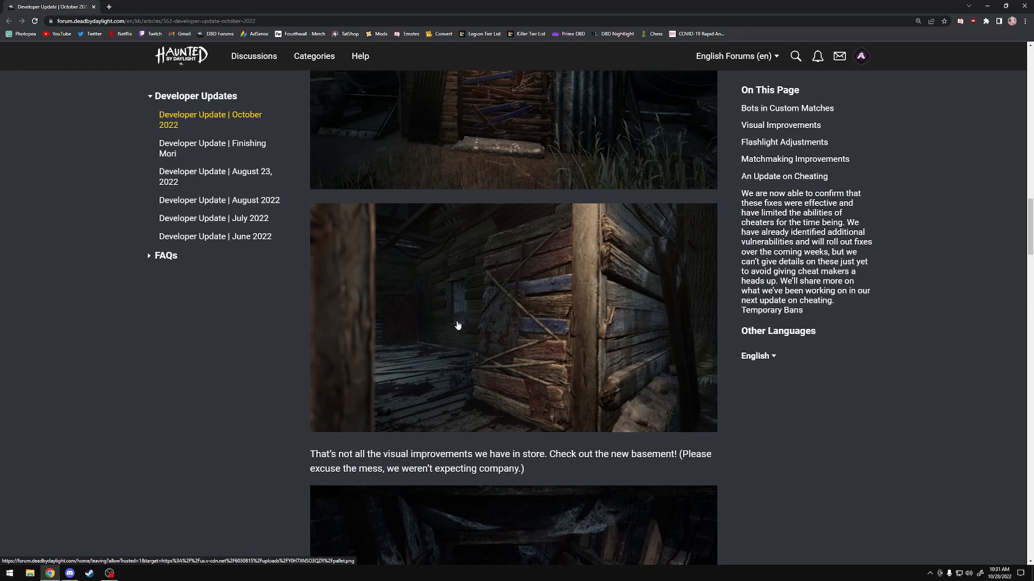
{"action": "mouse_move", "coordinate": [603, 402]}
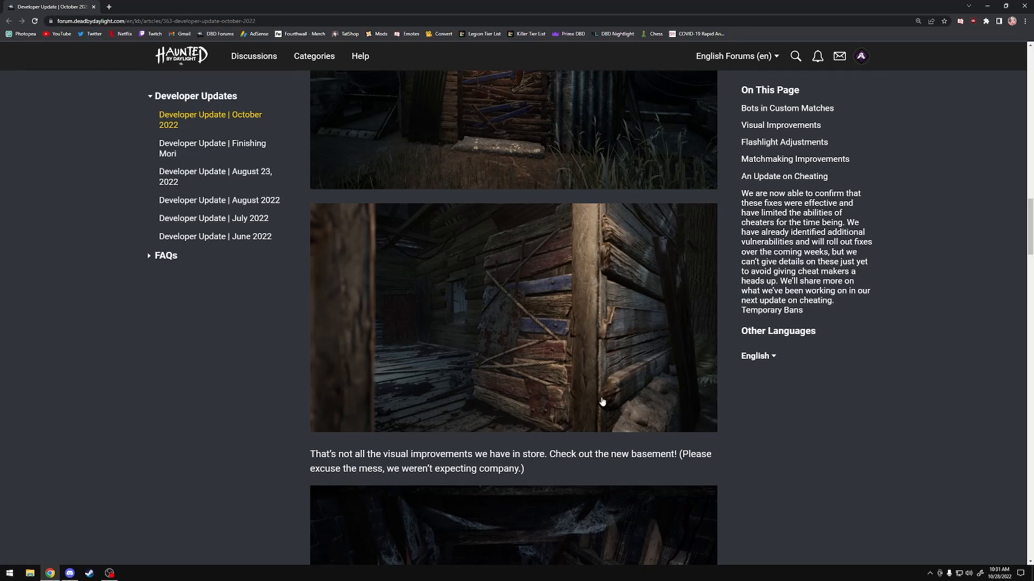
{"action": "mouse_move", "coordinate": [269, 371]}
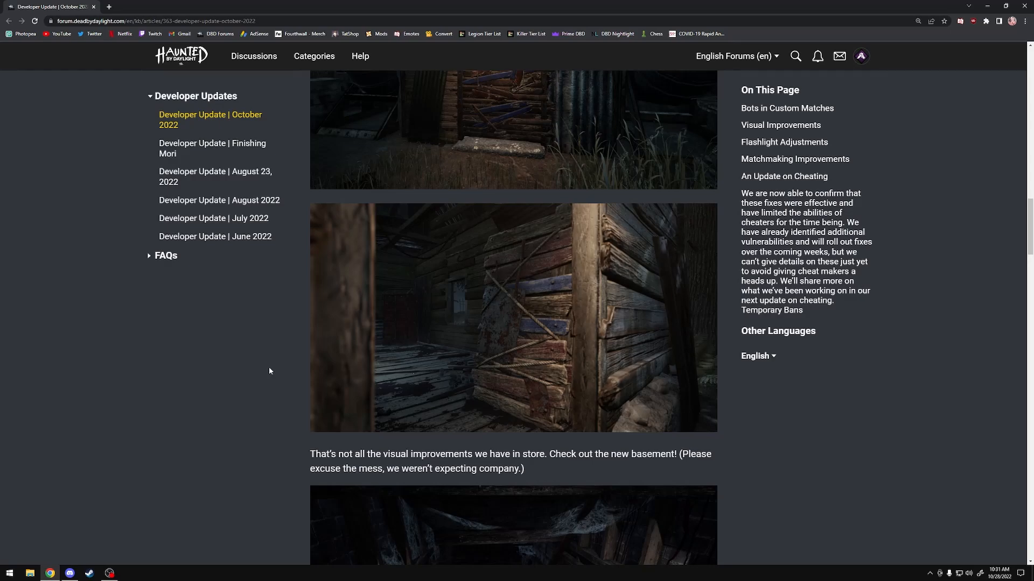
{"action": "mouse_move", "coordinate": [517, 328]}
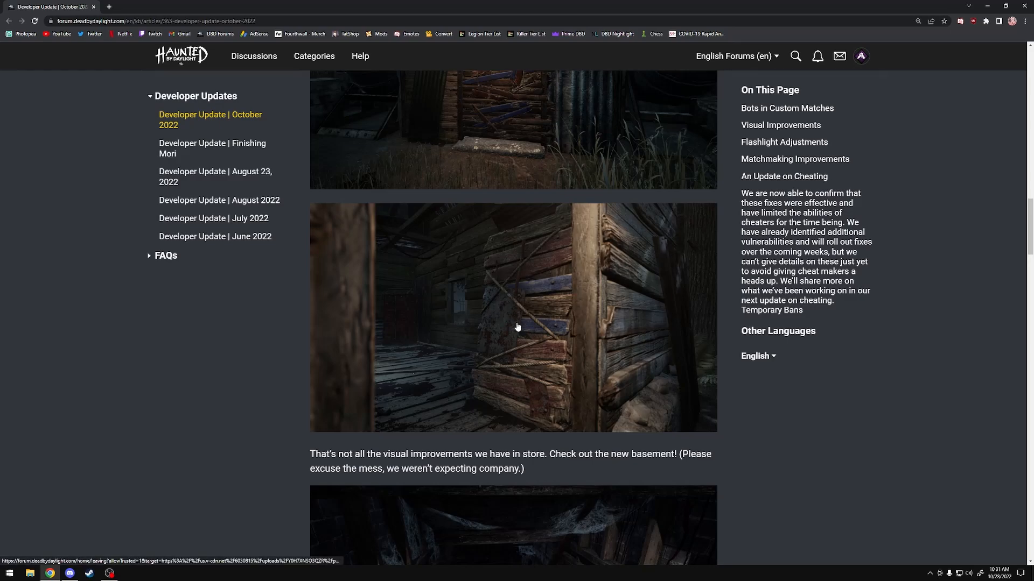
{"action": "mouse_move", "coordinate": [484, 238]}
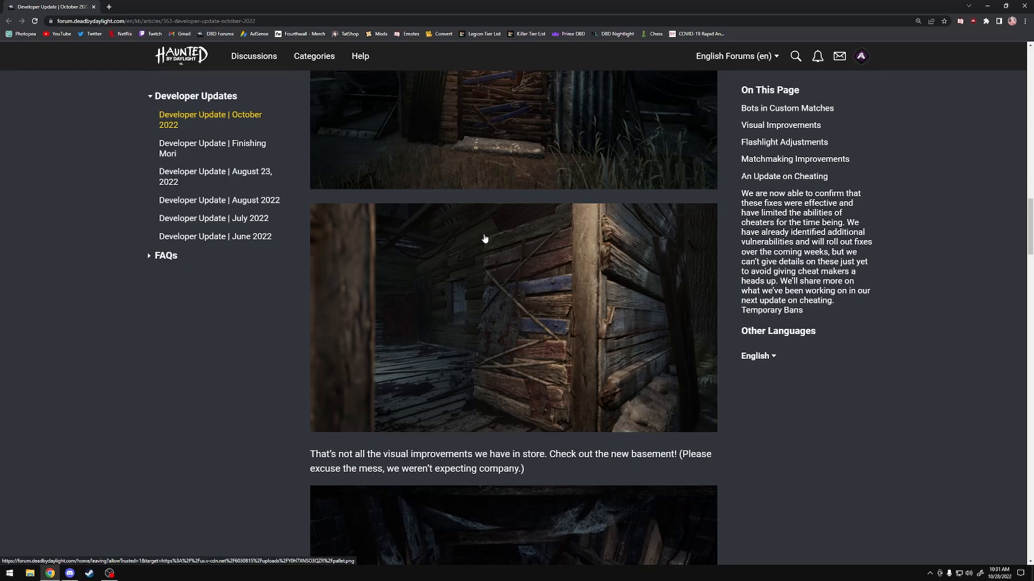
{"action": "mouse_move", "coordinate": [603, 359]}
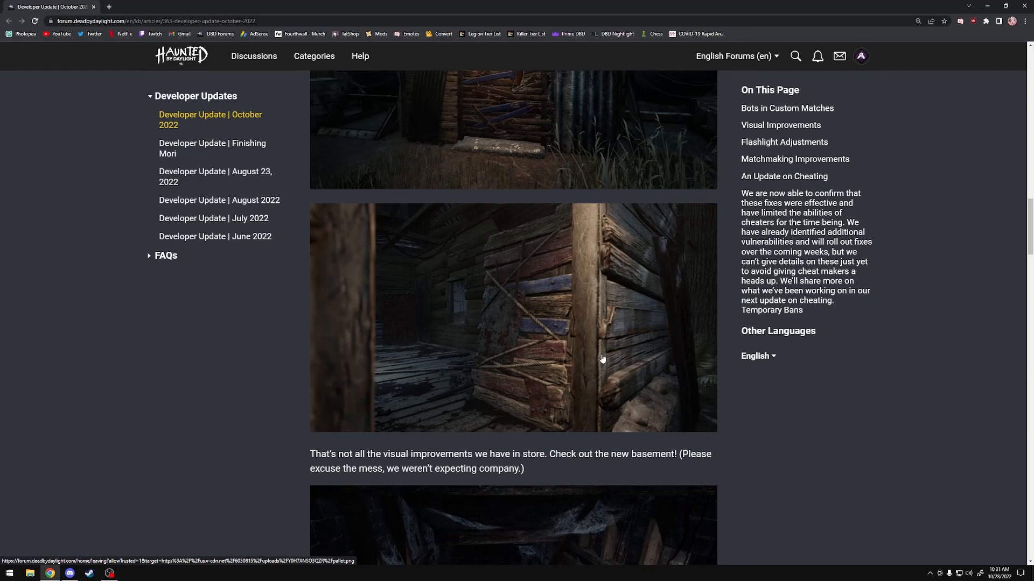
{"action": "mouse_move", "coordinate": [436, 354]}
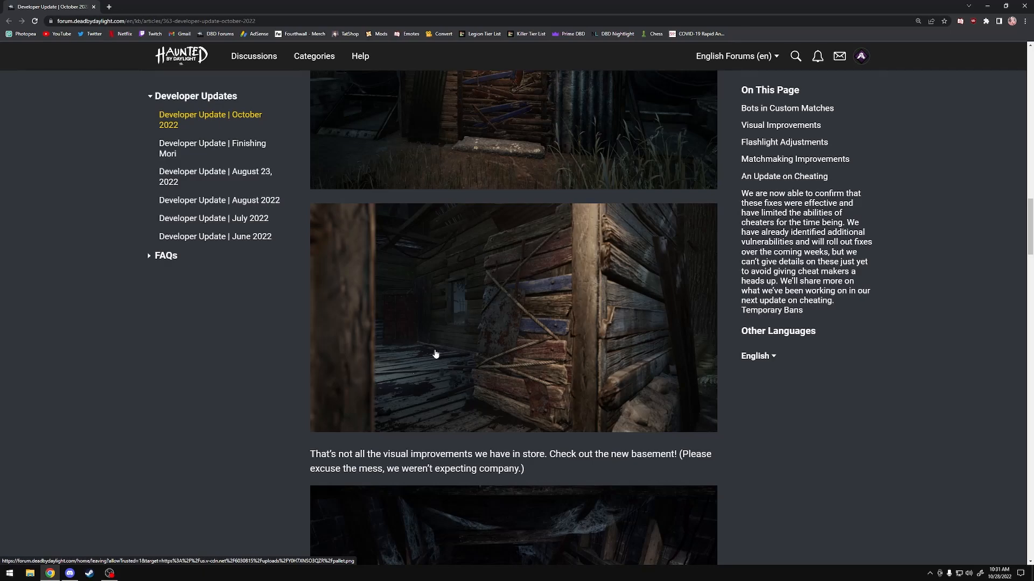
{"action": "mouse_move", "coordinate": [587, 270]}
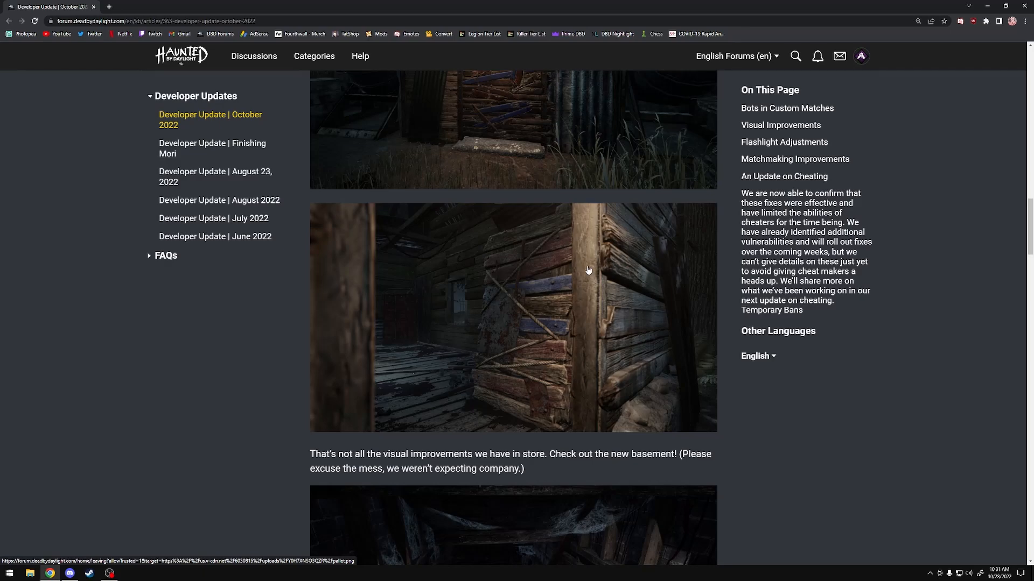
{"action": "mouse_move", "coordinate": [534, 239]}
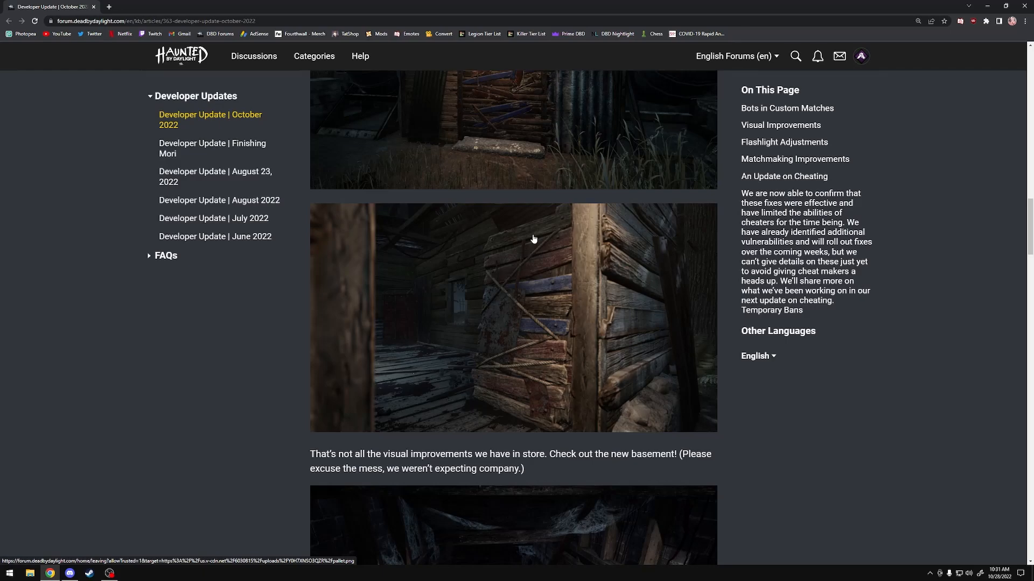
{"action": "mouse_move", "coordinate": [594, 241]}
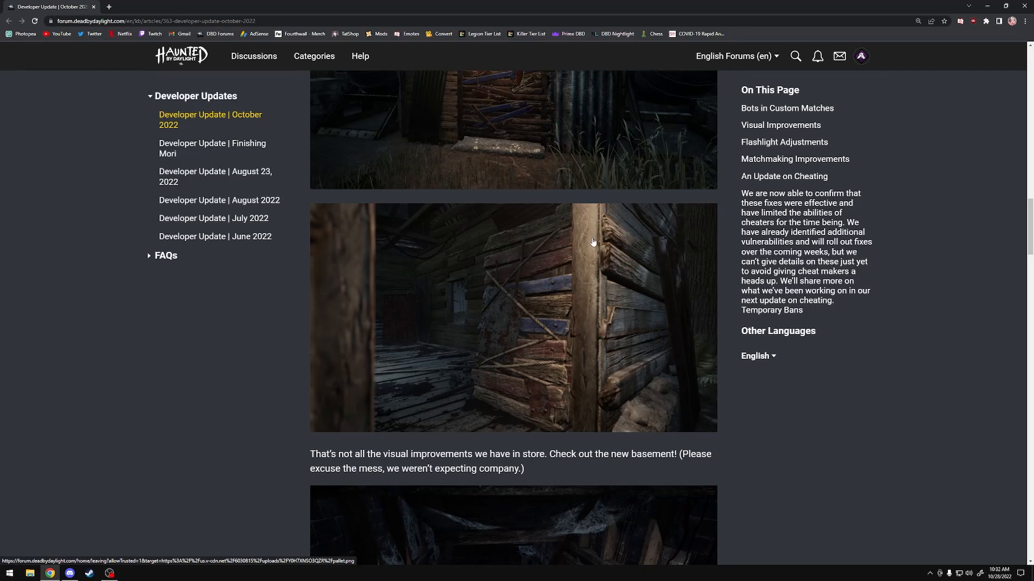
{"action": "mouse_move", "coordinate": [630, 342]}
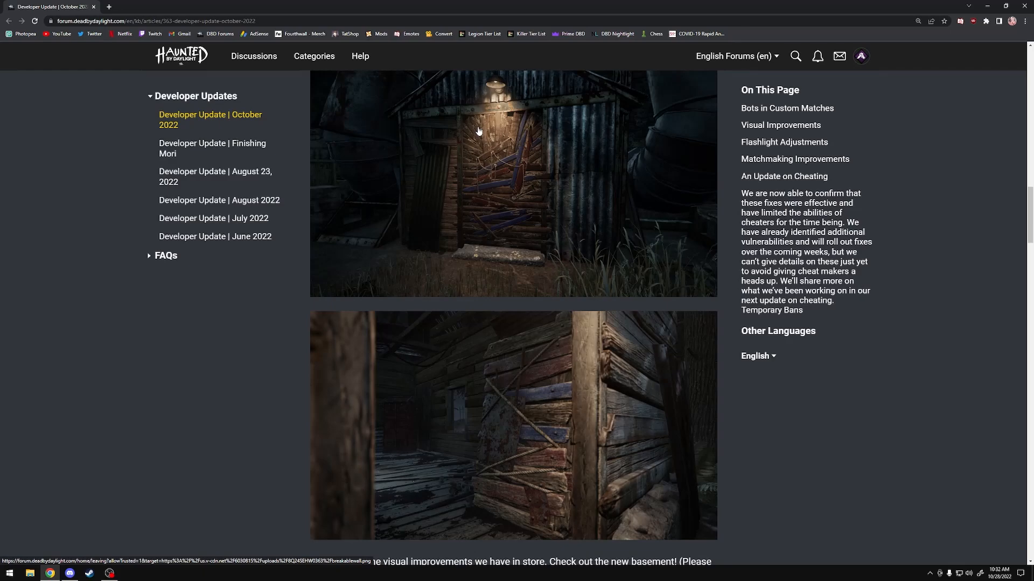
{"action": "mouse_move", "coordinate": [564, 275]}
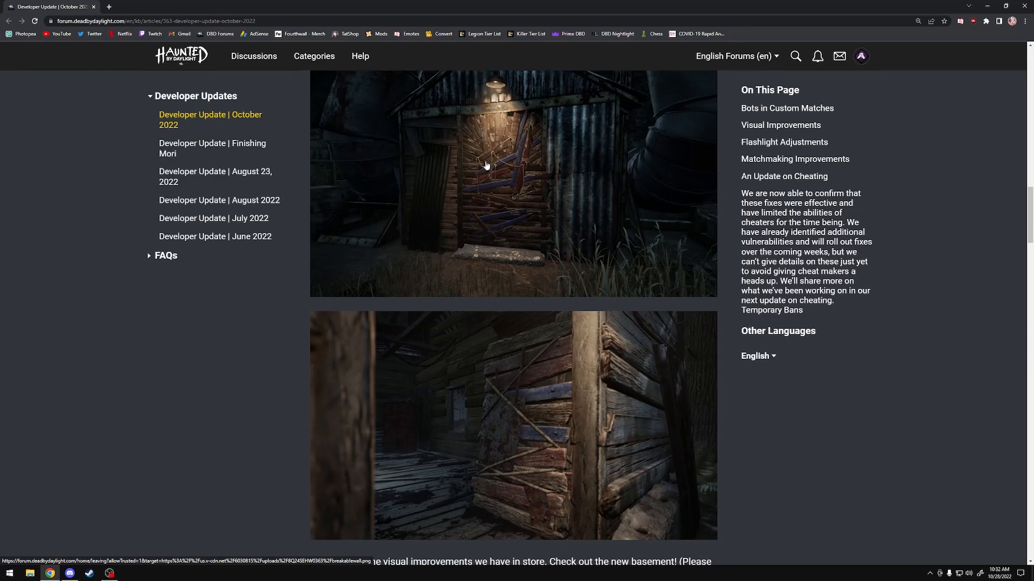
{"action": "mouse_move", "coordinate": [506, 175]}
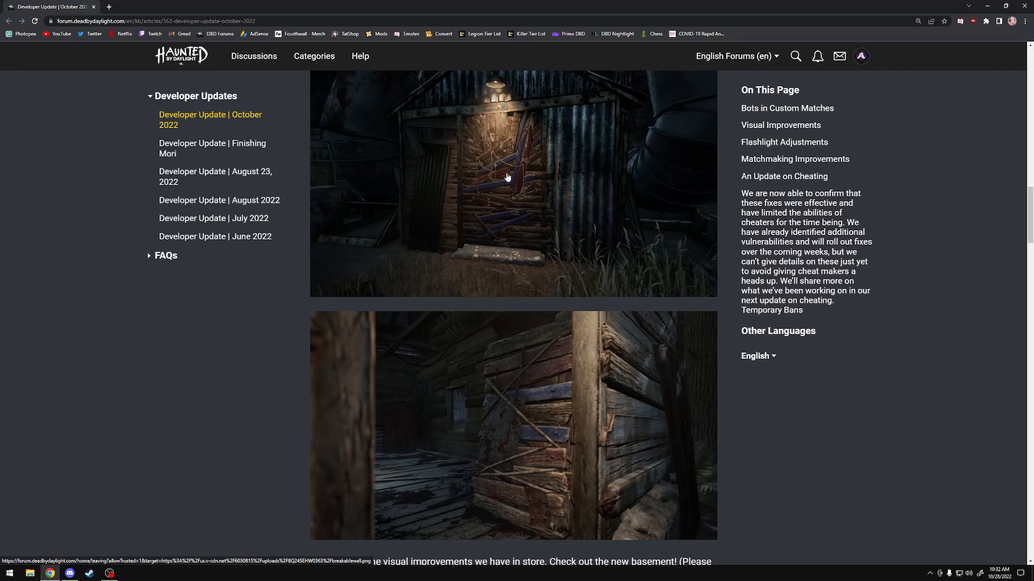
{"action": "mouse_move", "coordinate": [508, 217]}
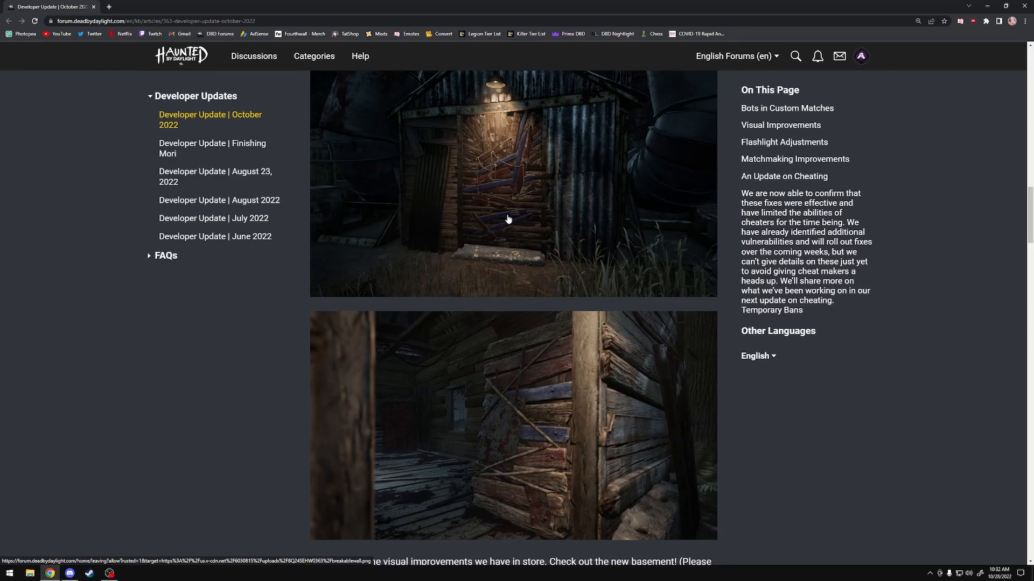
{"action": "mouse_move", "coordinate": [519, 205]}
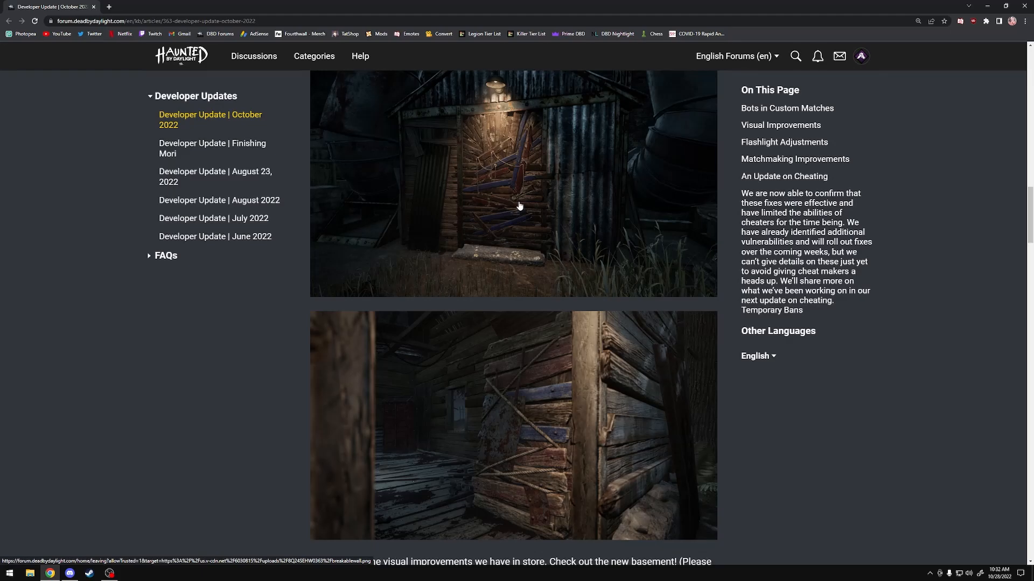
{"action": "mouse_move", "coordinate": [486, 208]}
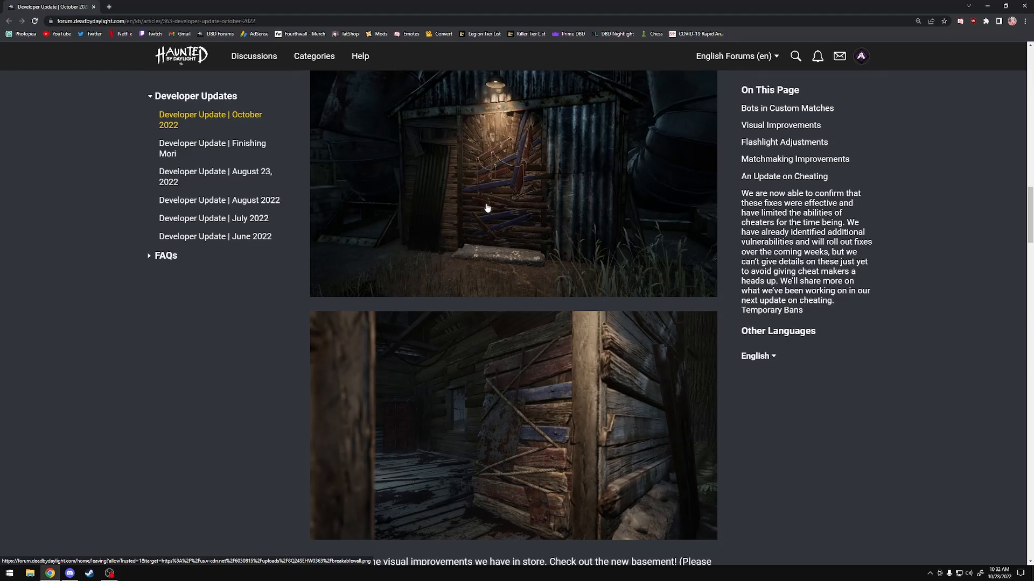
Scroll through the basement staircase and room screenshots down to the dim third basement room.
{"action": "scroll", "scroll_direction": "down", "scroll_amount": 3}
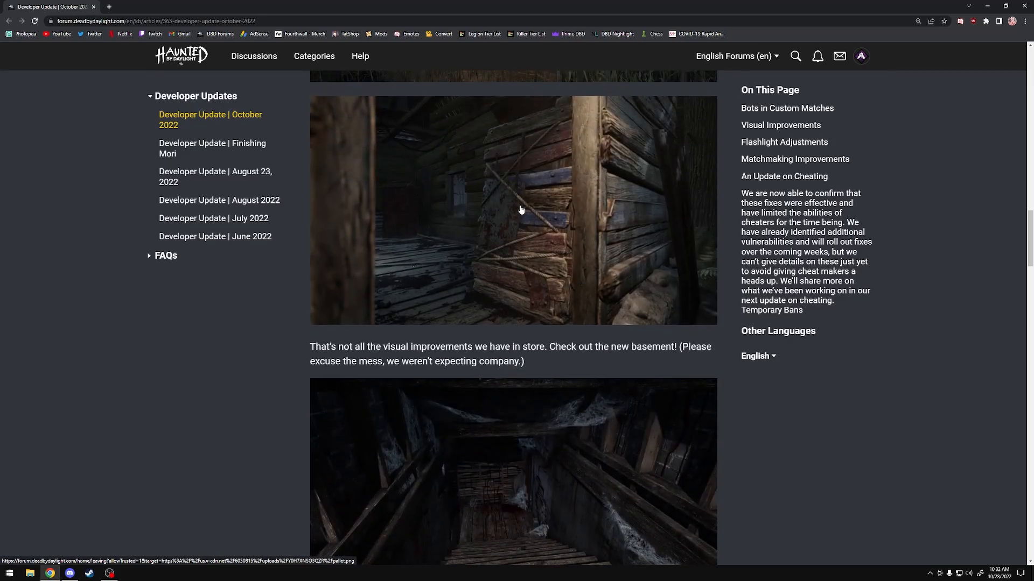
{"action": "scroll", "scroll_direction": "down", "scroll_amount": 3}
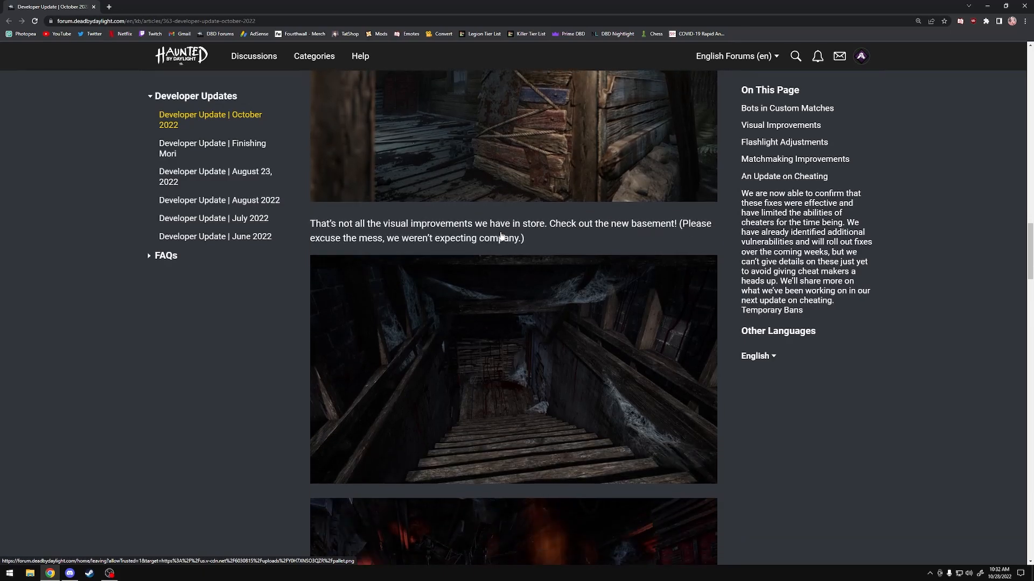
{"action": "scroll", "scroll_direction": "down", "scroll_amount": 3}
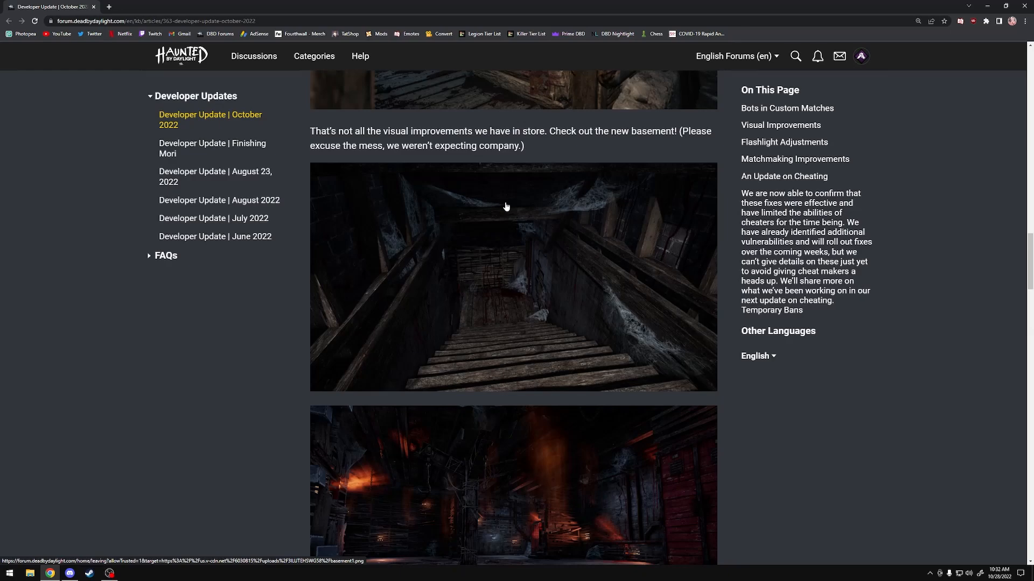
{"action": "mouse_move", "coordinate": [508, 213]}
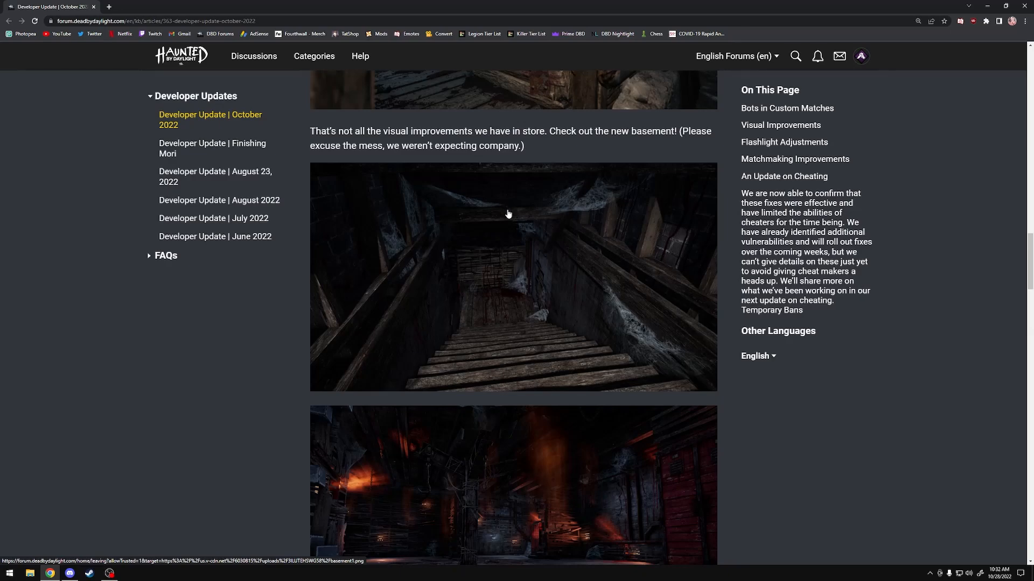
{"action": "mouse_move", "coordinate": [385, 347]}
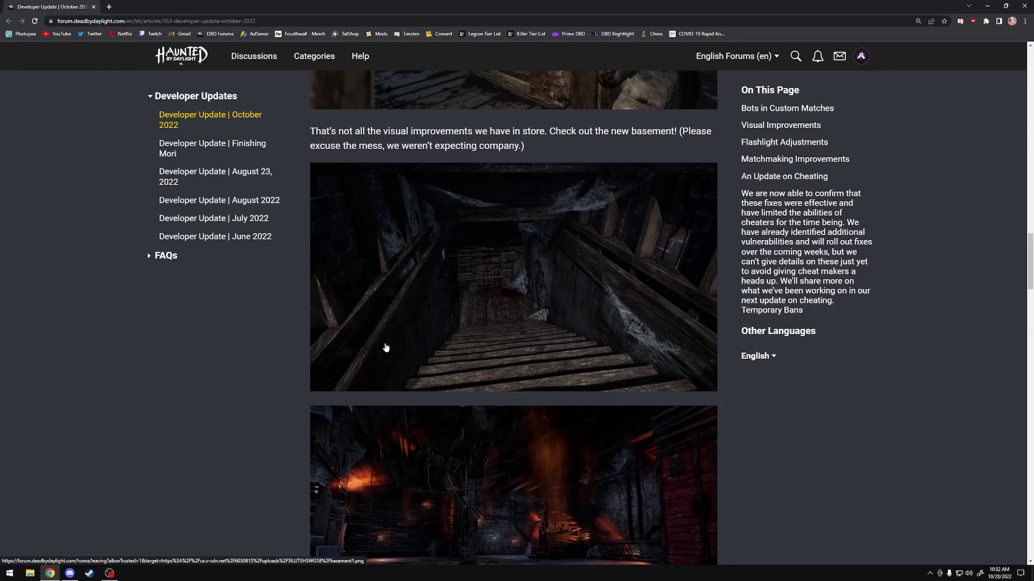
{"action": "mouse_move", "coordinate": [151, 376]}
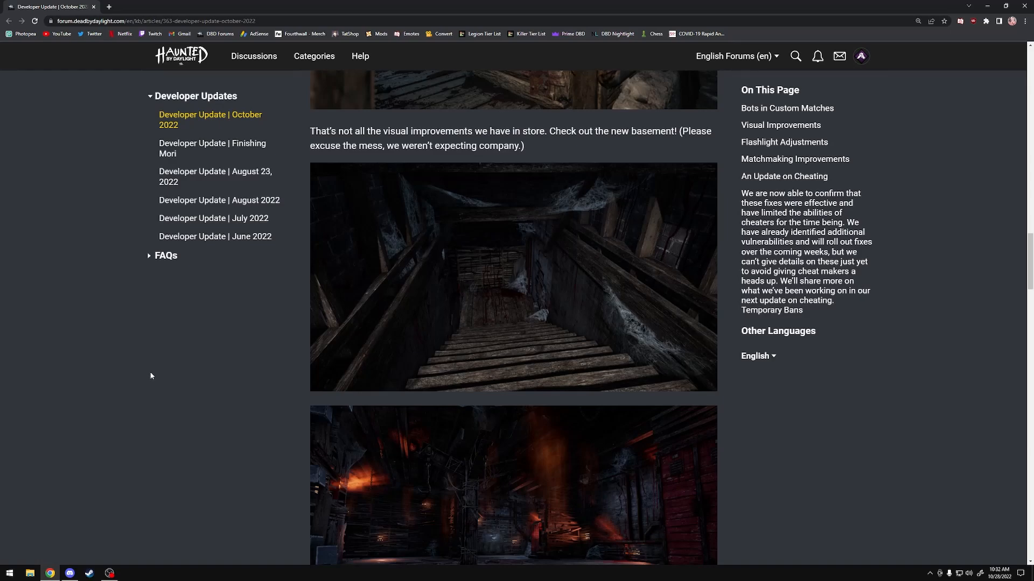
{"action": "mouse_move", "coordinate": [518, 197]}
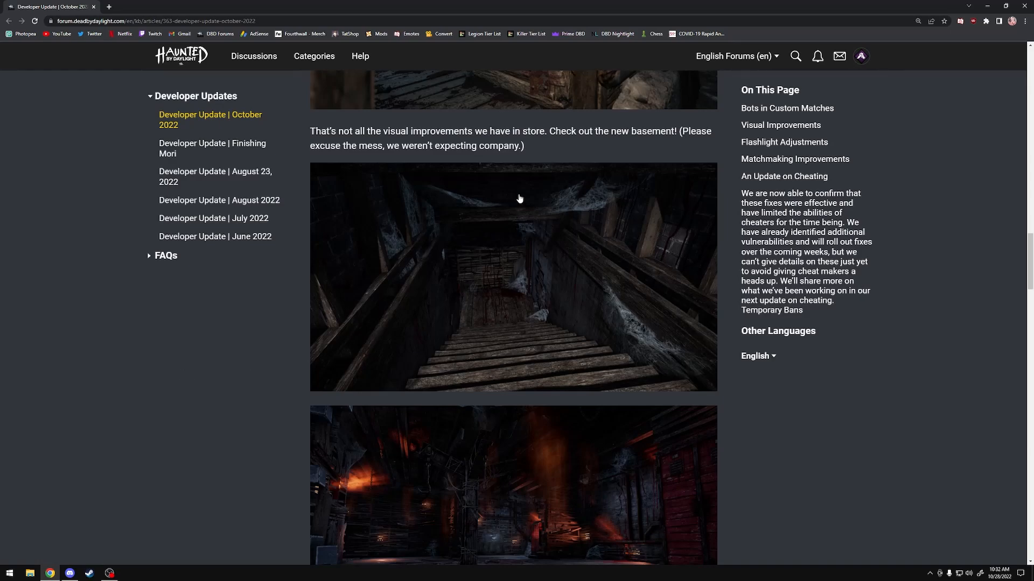
{"action": "scroll", "scroll_direction": "down", "scroll_amount": 3}
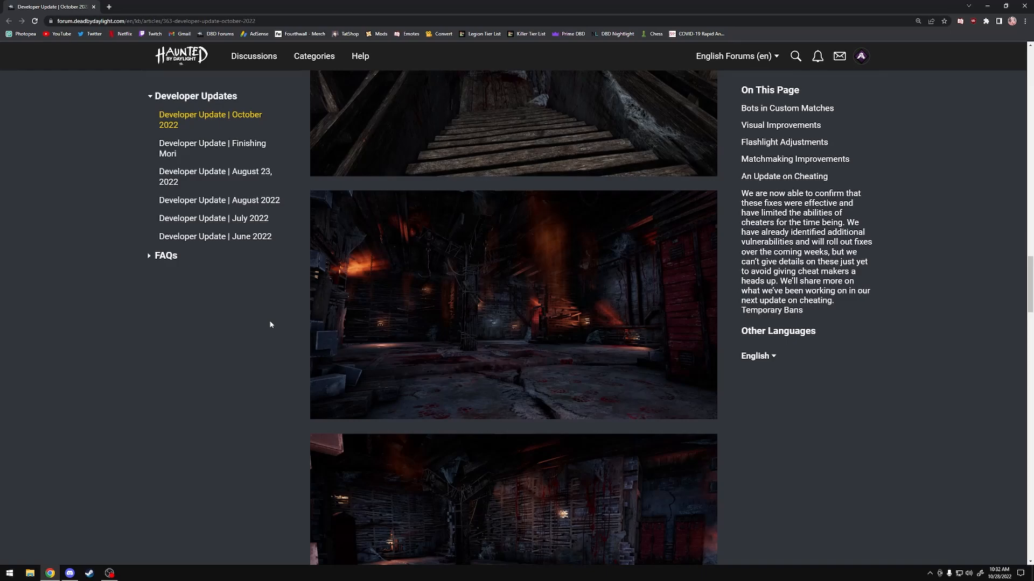
{"action": "scroll", "scroll_direction": "down", "scroll_amount": 3}
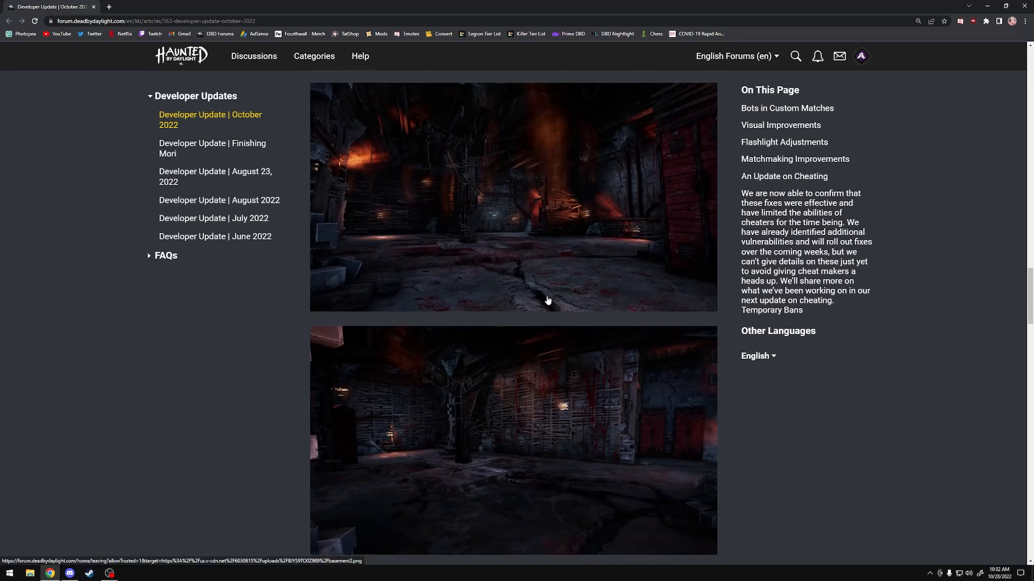
{"action": "scroll", "scroll_direction": "down", "scroll_amount": 3}
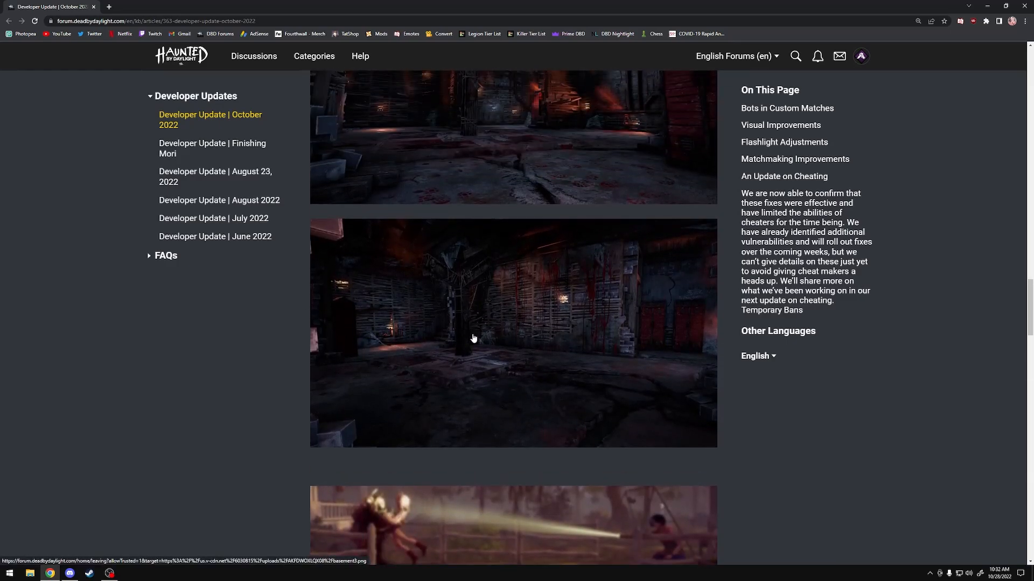
{"action": "mouse_move", "coordinate": [300, 329]}
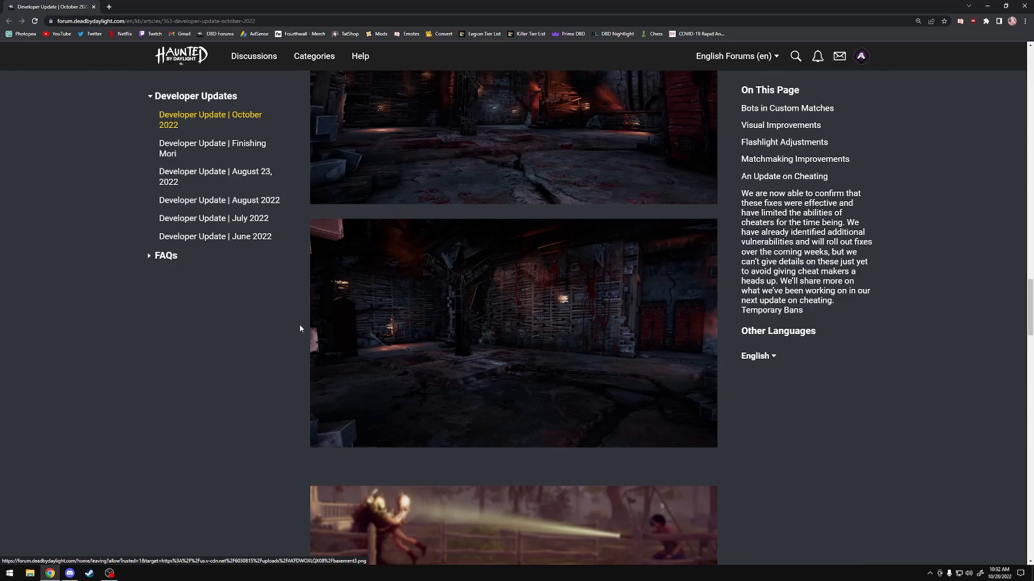
{"action": "mouse_move", "coordinate": [496, 391]}
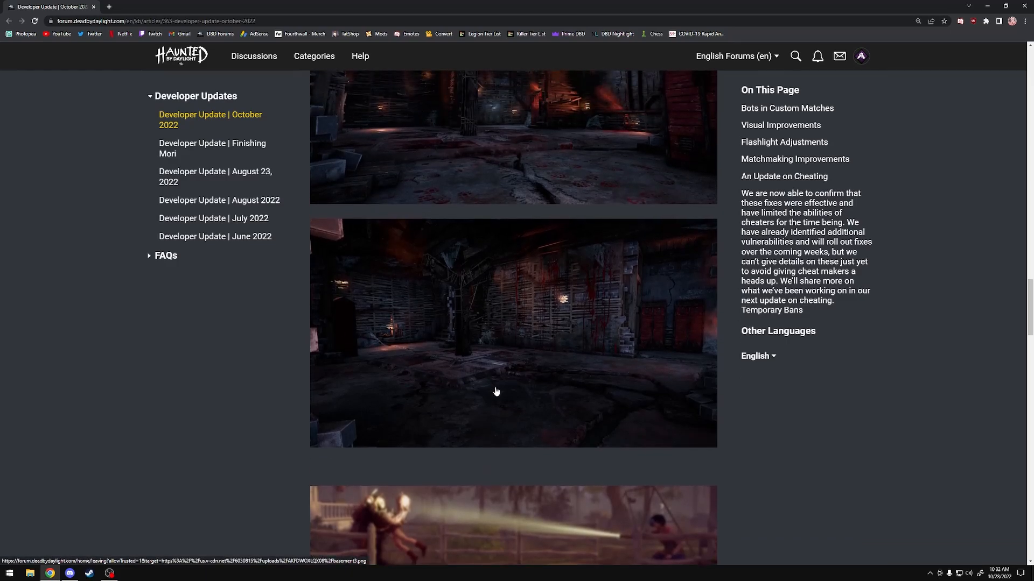
{"action": "mouse_move", "coordinate": [571, 377]}
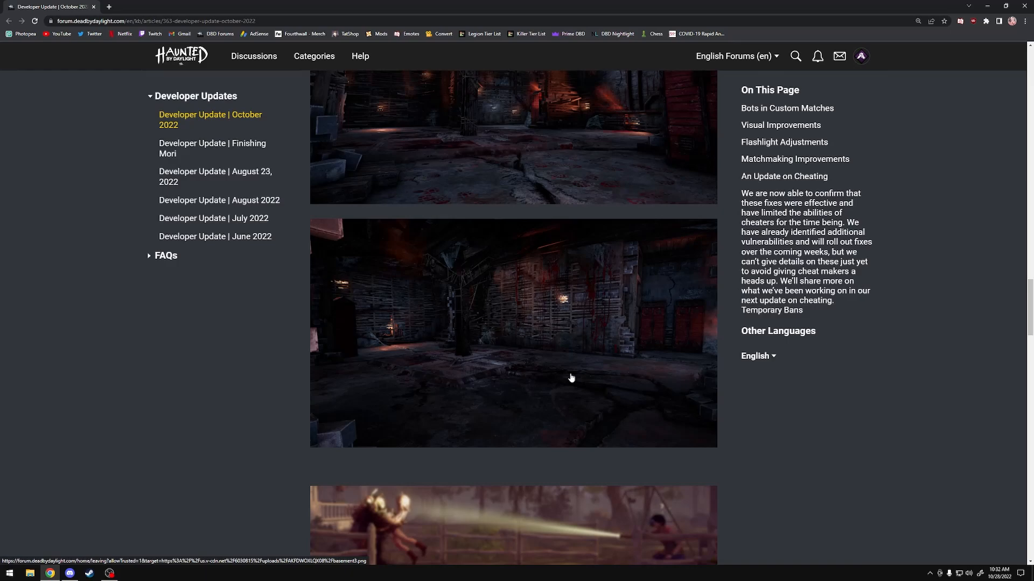
{"action": "mouse_move", "coordinate": [554, 352]}
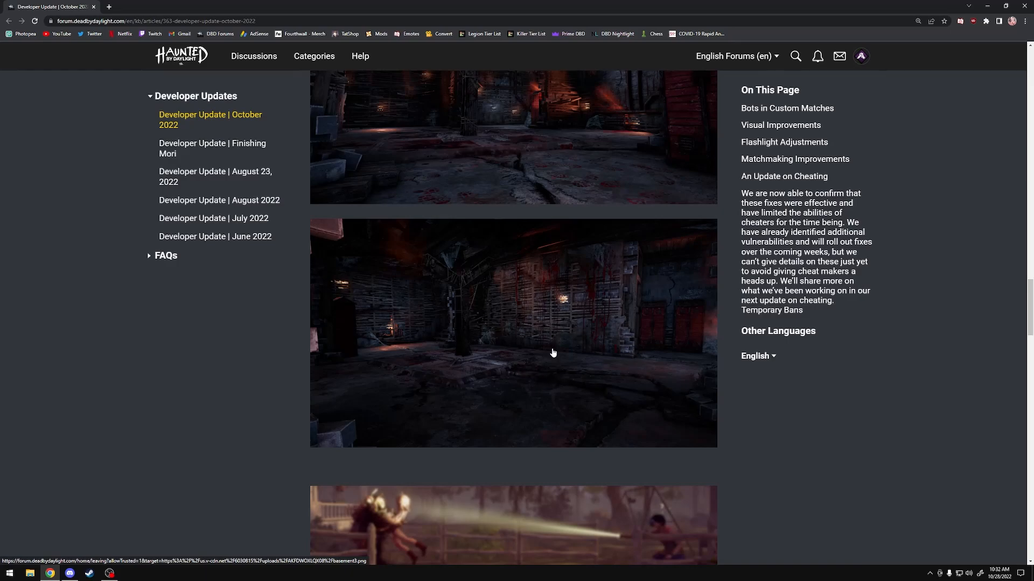
{"action": "mouse_move", "coordinate": [573, 366]}
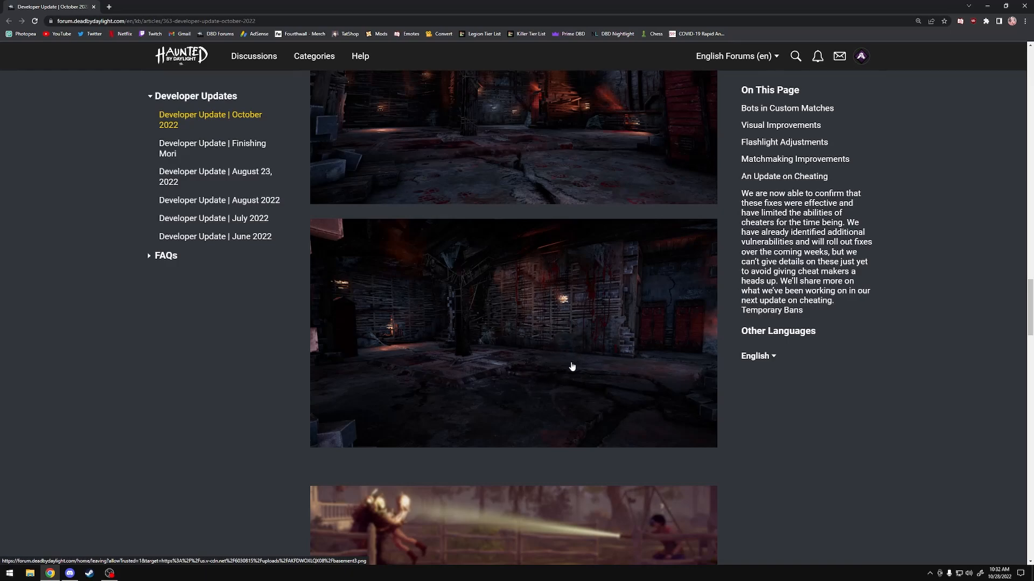
Return to the lamp-lit shack and wooden corner images just before the basement section.
{"action": "scroll", "scroll_direction": "down", "scroll_amount": 3}
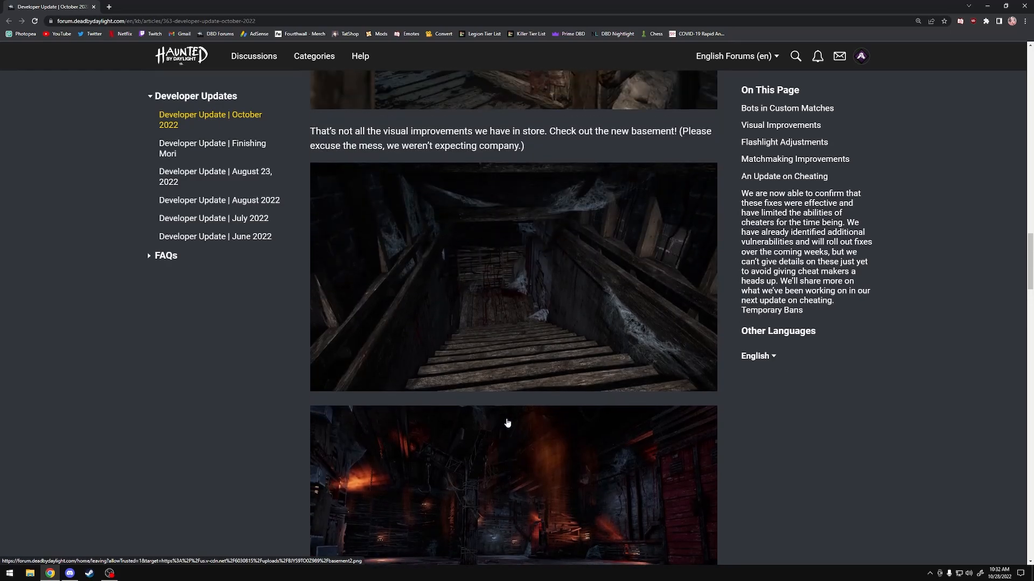
{"action": "mouse_move", "coordinate": [554, 409]}
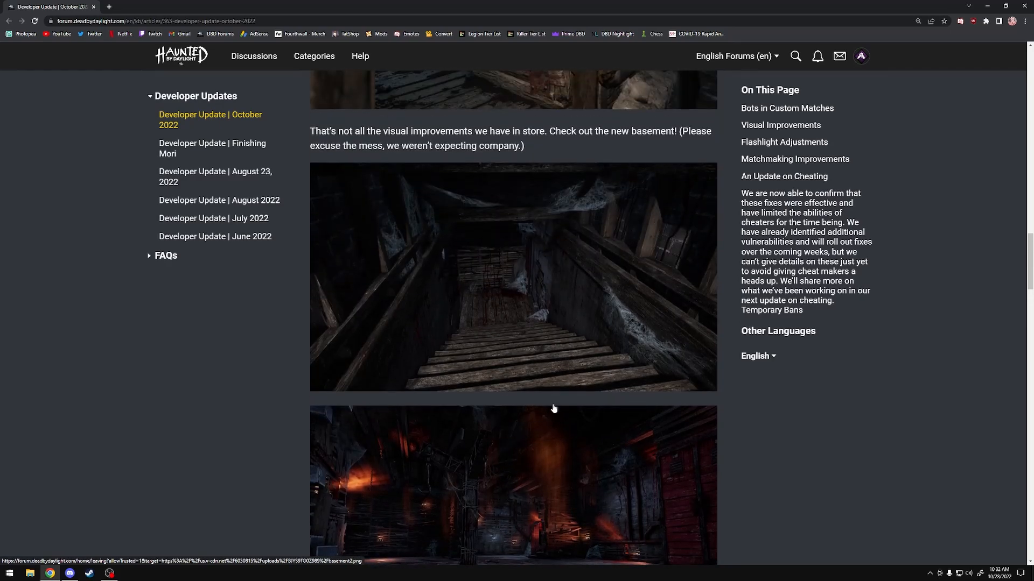
{"action": "mouse_move", "coordinate": [427, 311]}
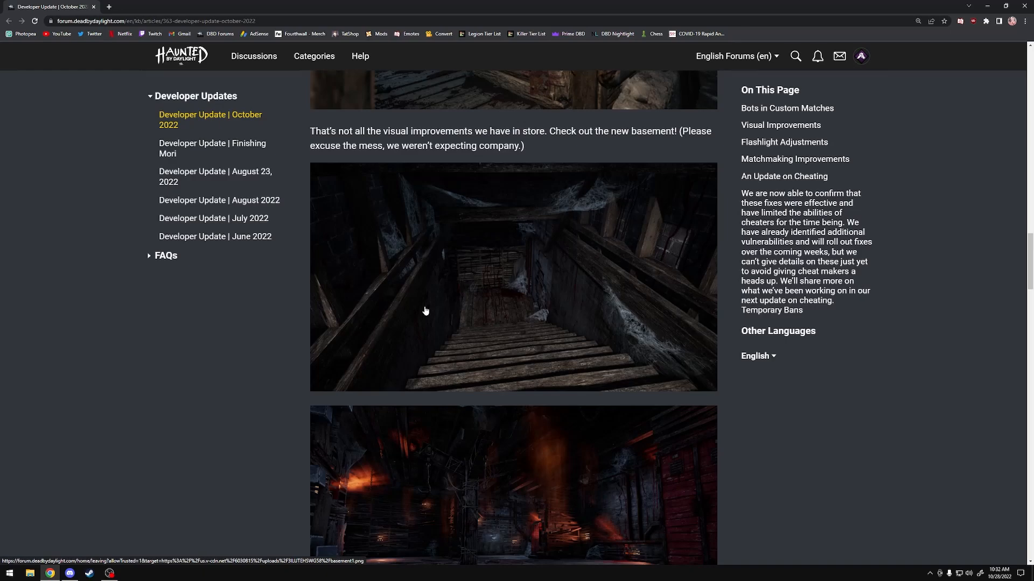
{"action": "mouse_move", "coordinate": [417, 297]}
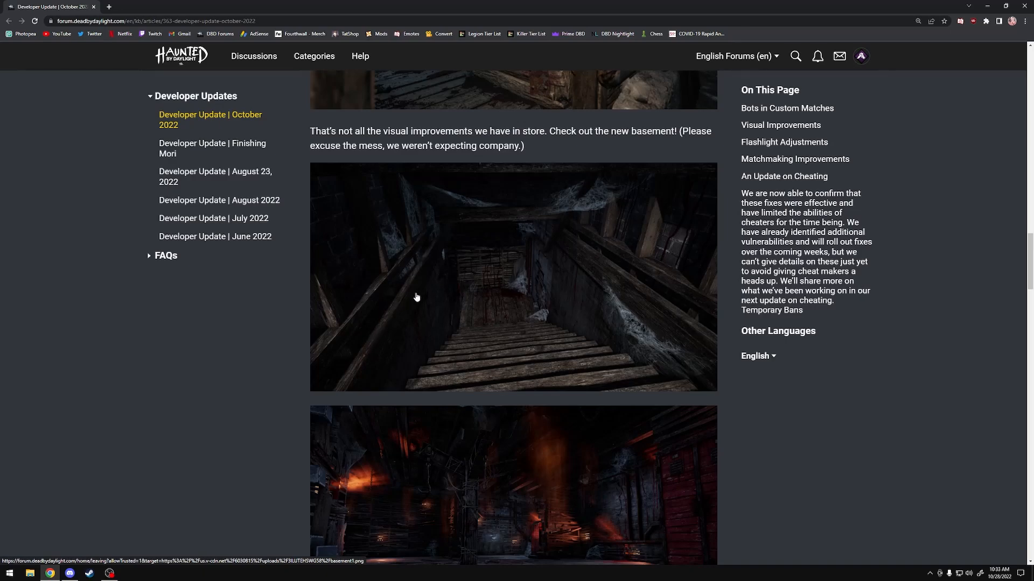
{"action": "scroll", "scroll_direction": "down", "scroll_amount": 3}
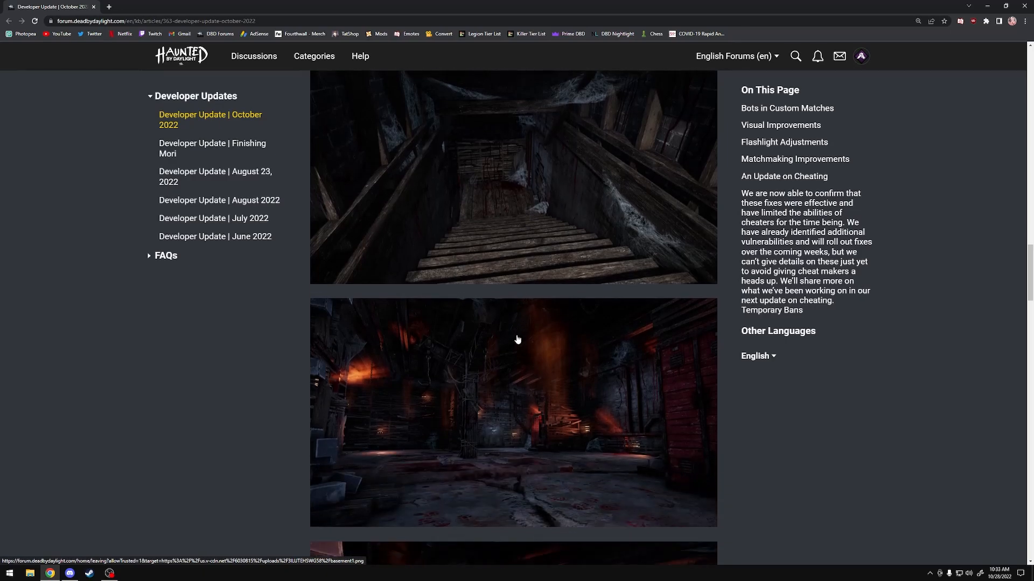
{"action": "scroll", "scroll_direction": "down", "scroll_amount": 3}
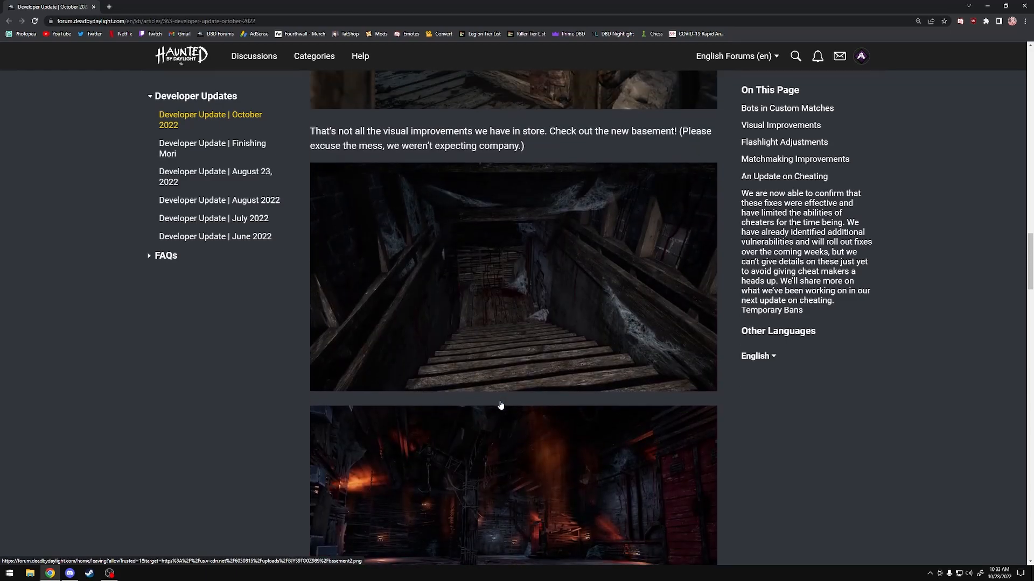
{"action": "scroll", "scroll_direction": "down", "scroll_amount": 3}
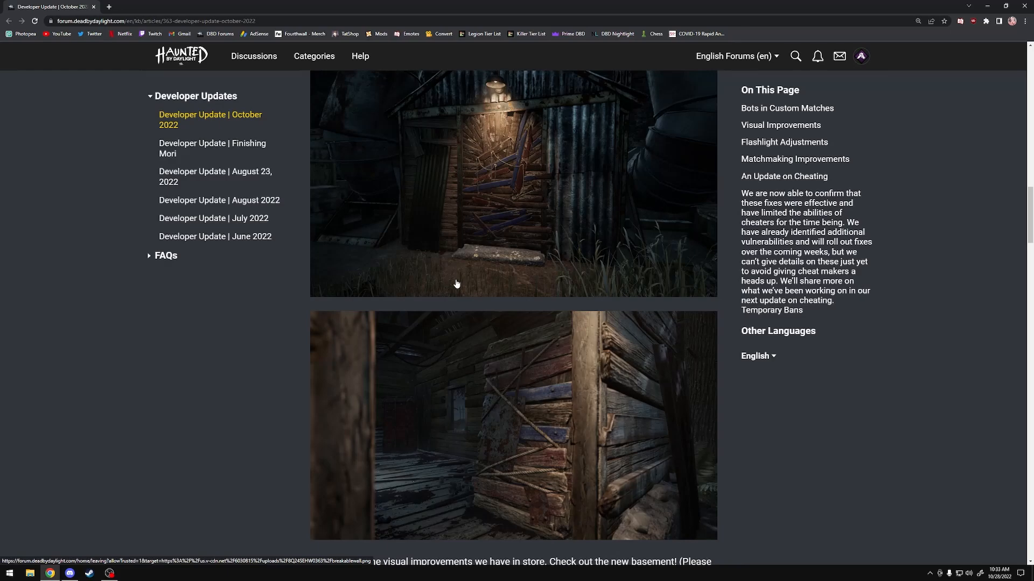
{"action": "mouse_move", "coordinate": [499, 277]}
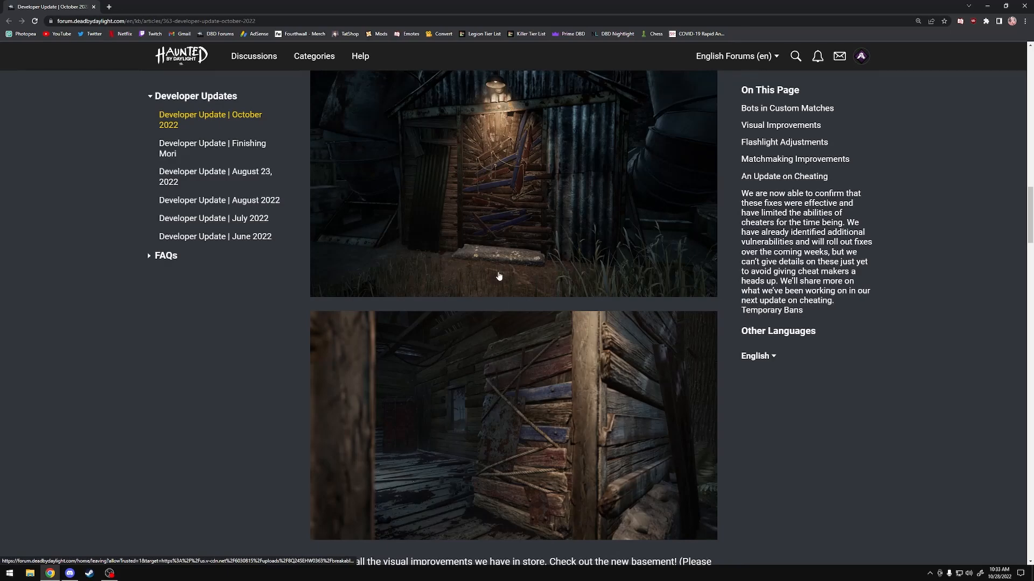
{"action": "mouse_move", "coordinate": [478, 353]}
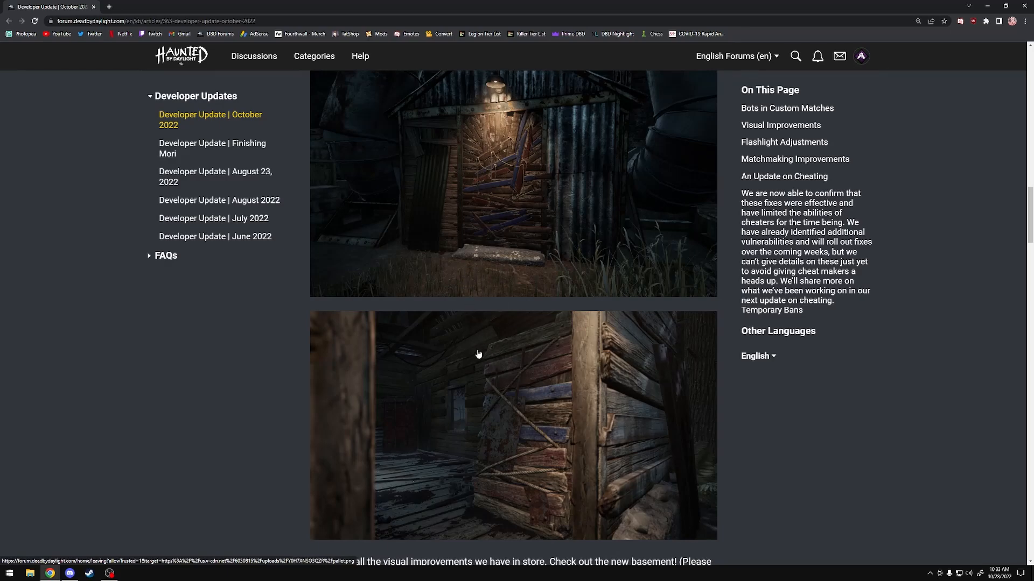